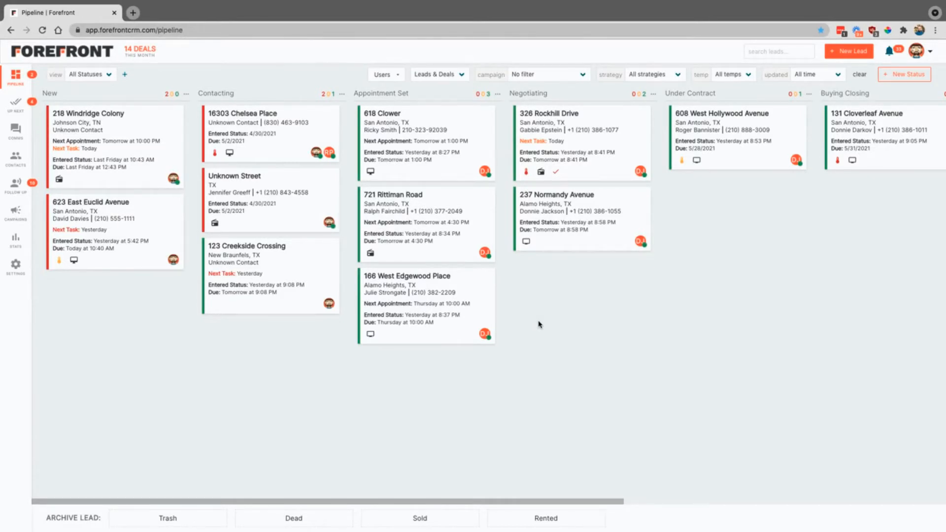
{"action": "mouse_move", "coordinate": [560, 364]}
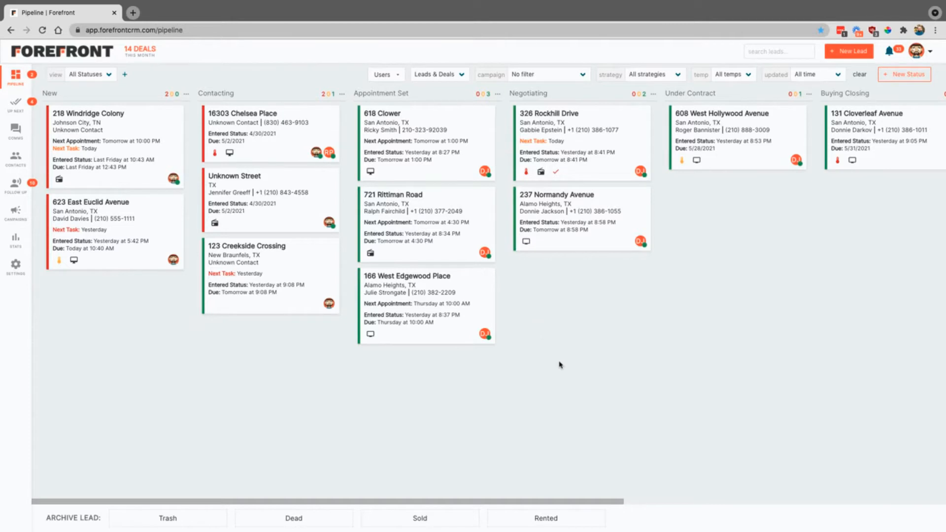
{"action": "mouse_move", "coordinate": [543, 313]}
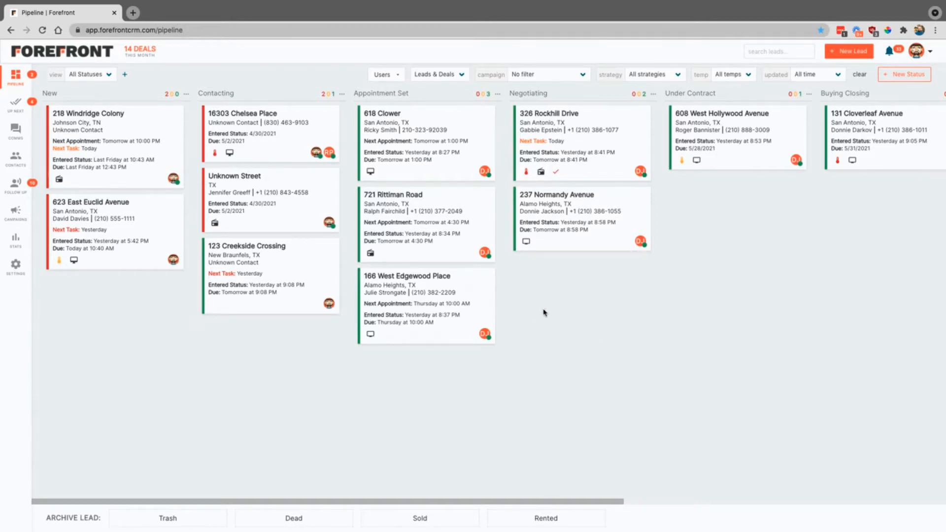
- Peek at the Negotiating status settings, then review Edit Profile notifications down to End of Day Report
{"action": "scroll", "scroll_direction": "right", "scroll_amount": 3}
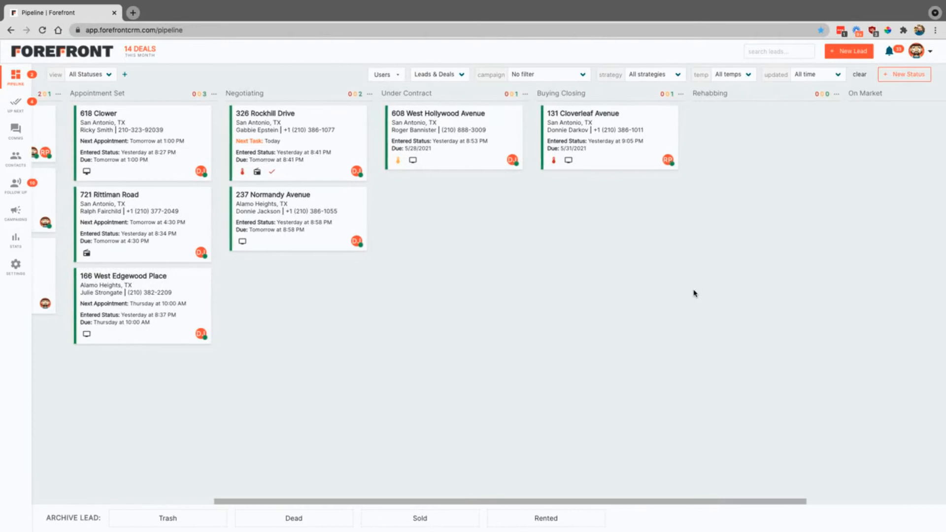
{"action": "scroll", "scroll_direction": "right", "scroll_amount": 3}
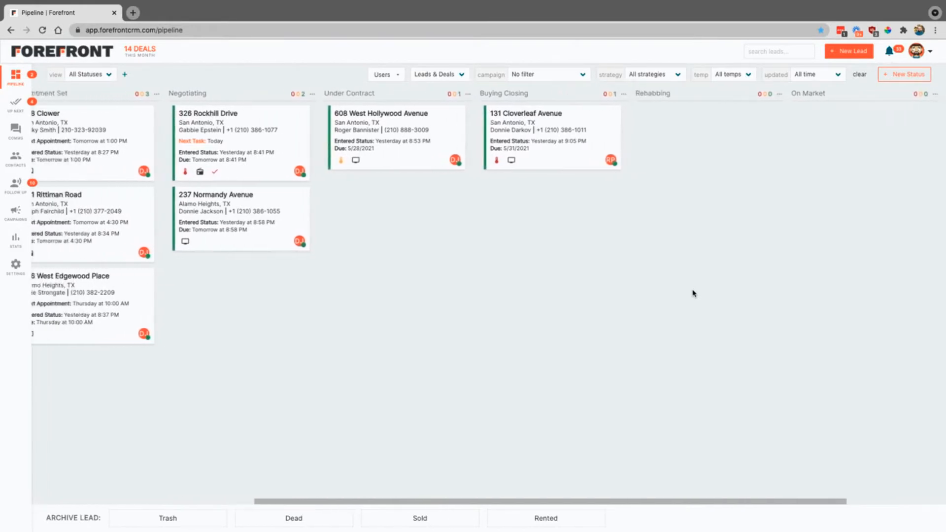
{"action": "scroll", "scroll_direction": "left", "scroll_amount": 3}
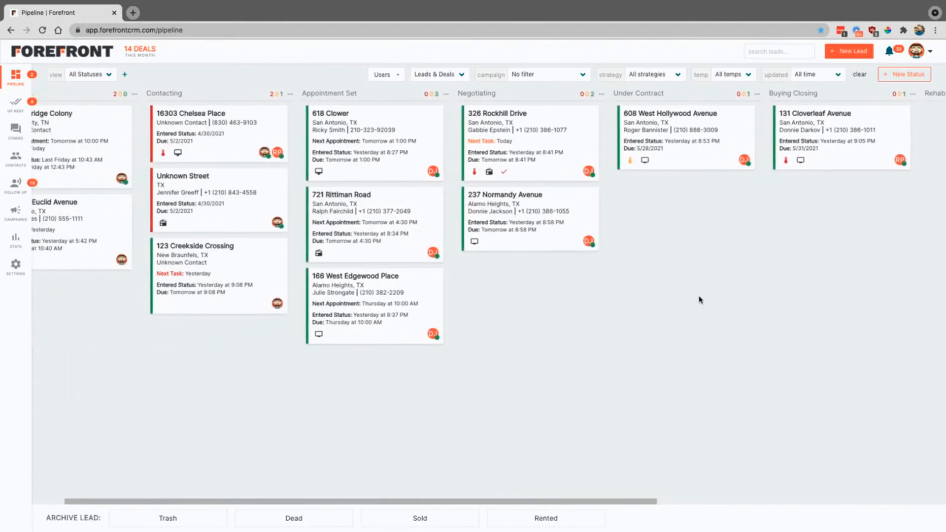
{"action": "scroll", "scroll_direction": "left", "scroll_amount": 3}
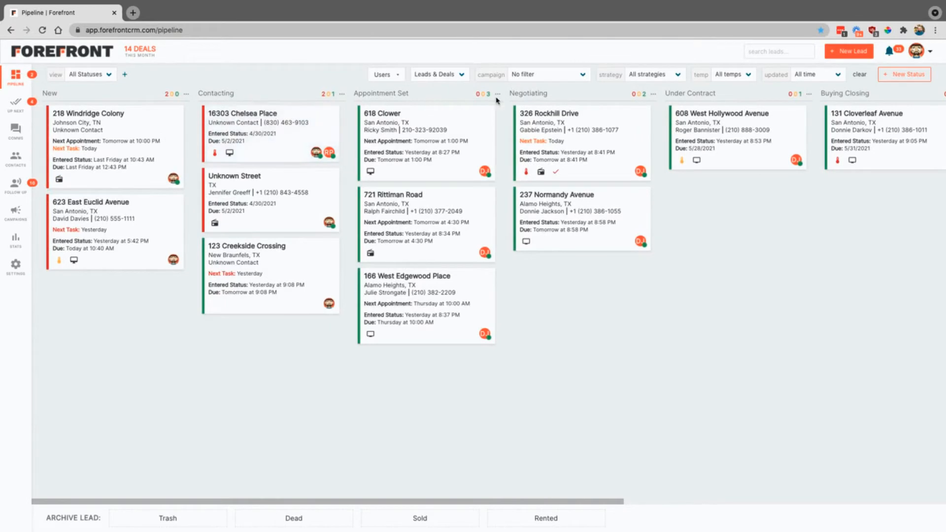
{"action": "mouse_move", "coordinate": [623, 107]}
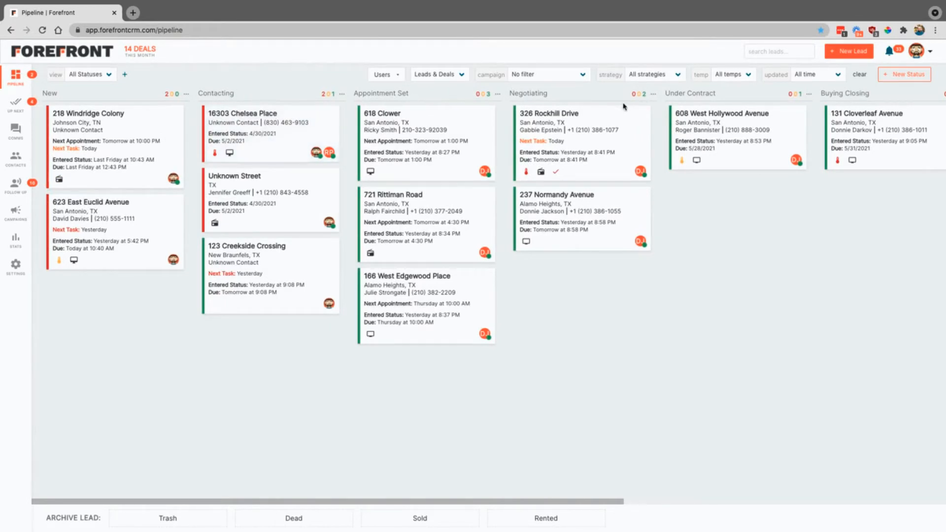
{"action": "mouse_move", "coordinate": [615, 105]}
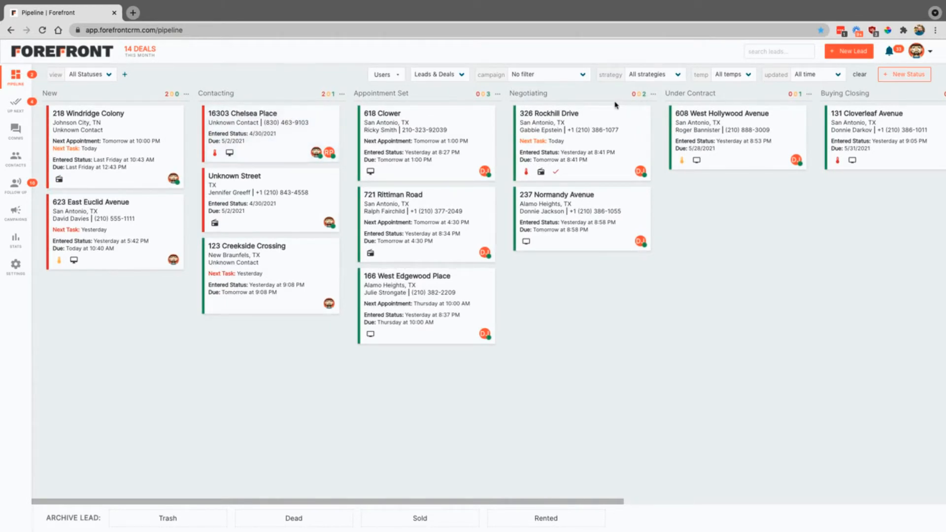
{"action": "mouse_move", "coordinate": [653, 98]}
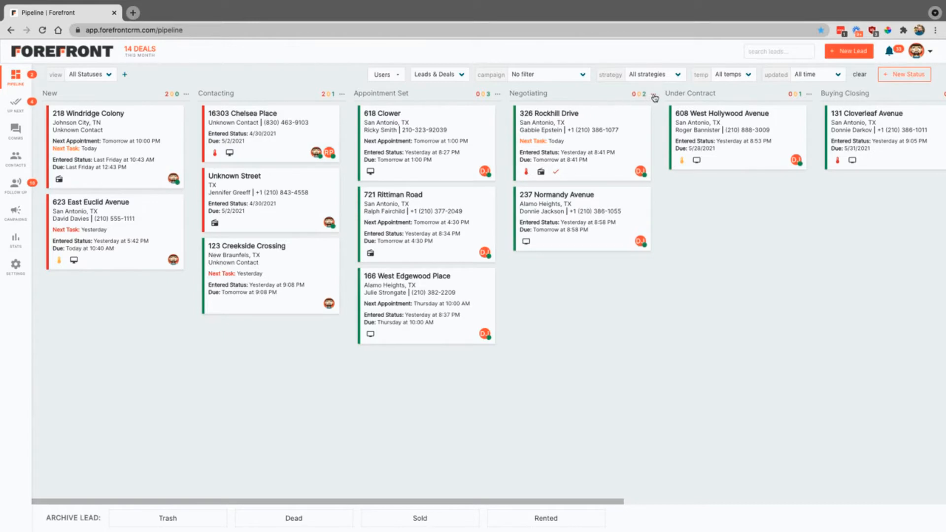
{"action": "left_click", "coordinate": [654, 94]}
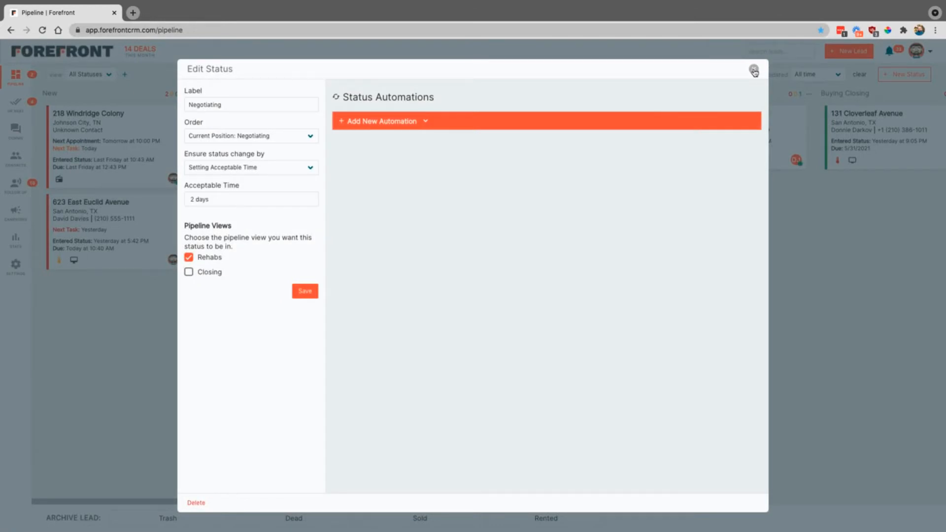
{"action": "left_click", "coordinate": [753, 71]}
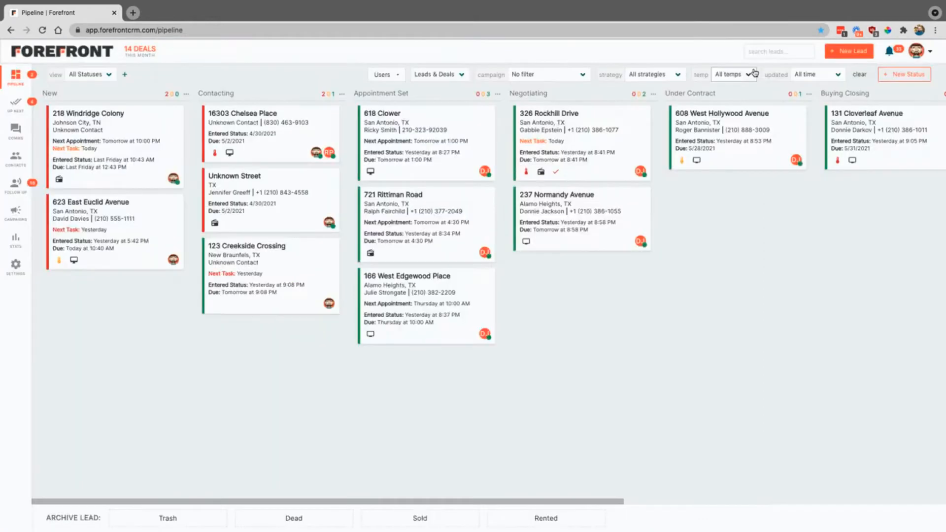
{"action": "mouse_move", "coordinate": [700, 207]}
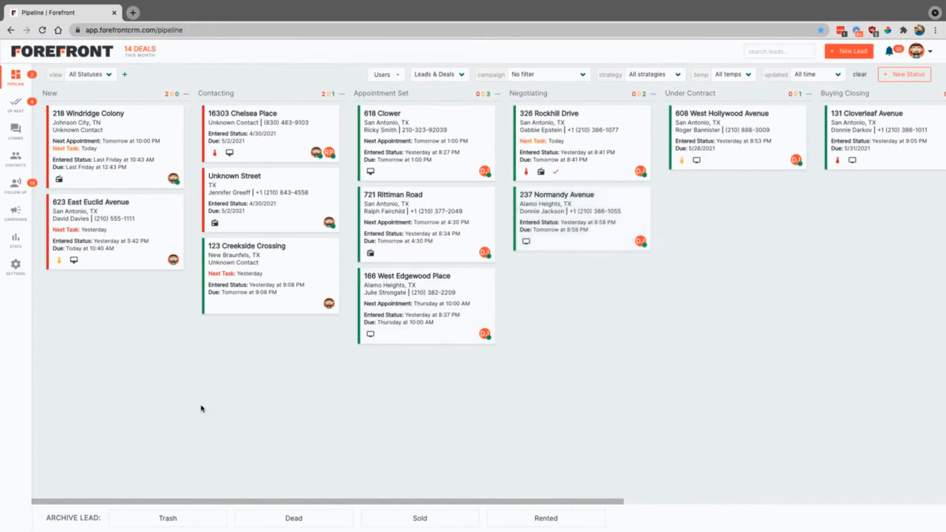
{"action": "mouse_move", "coordinate": [903, 56]}
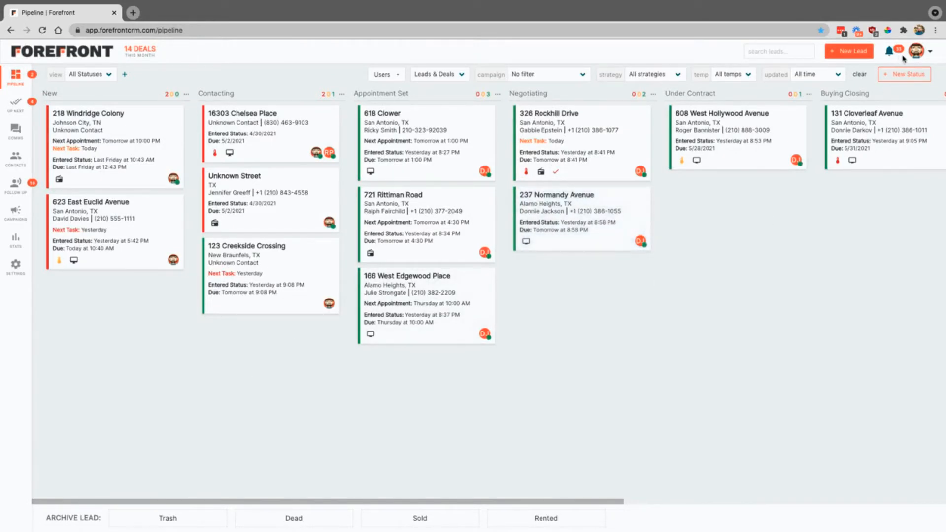
{"action": "mouse_move", "coordinate": [893, 54]}
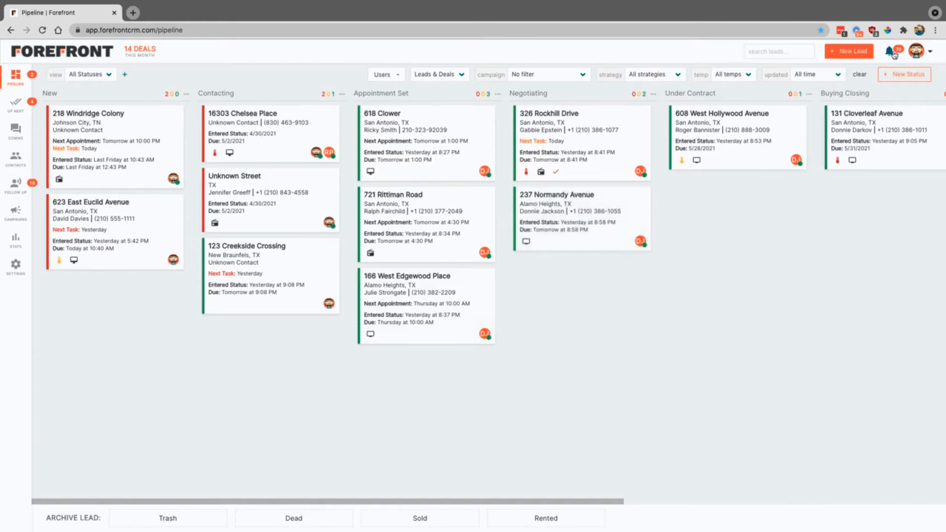
{"action": "mouse_move", "coordinate": [892, 51]}
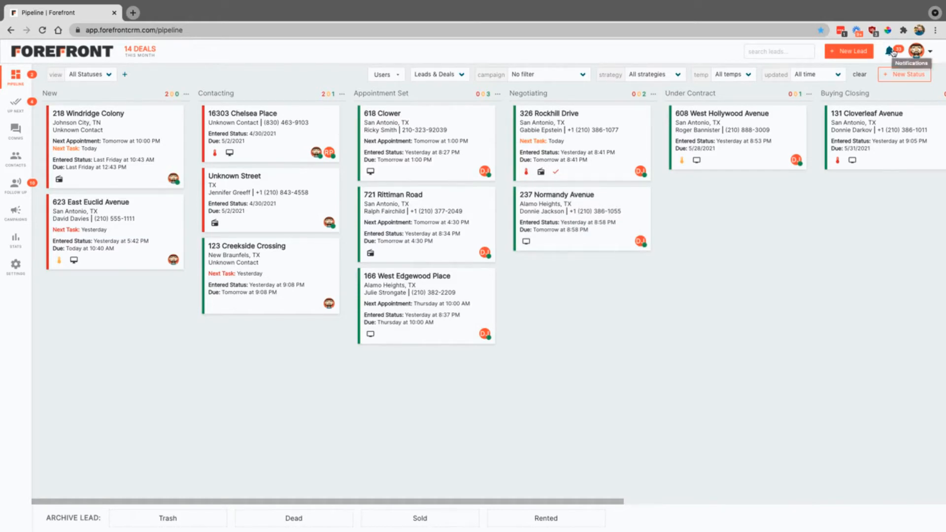
{"action": "mouse_move", "coordinate": [919, 50]}
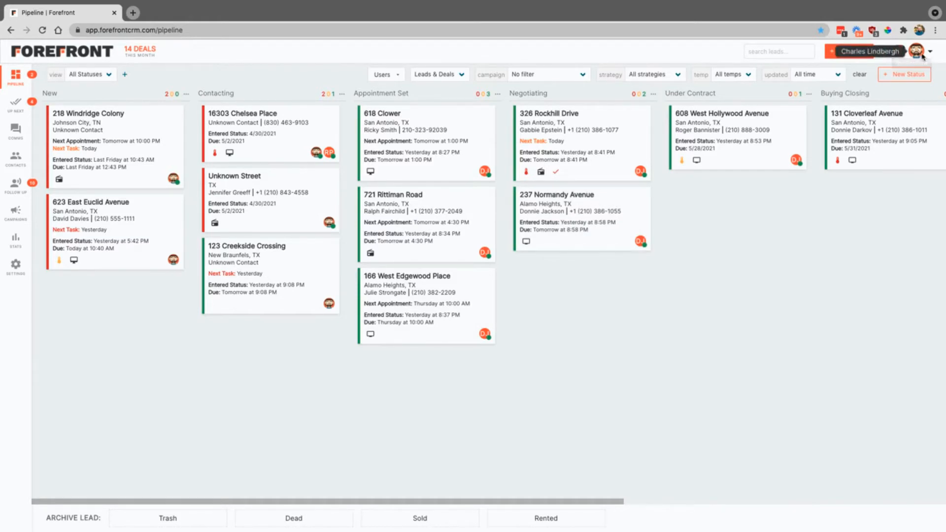
{"action": "left_click", "coordinate": [934, 51]}
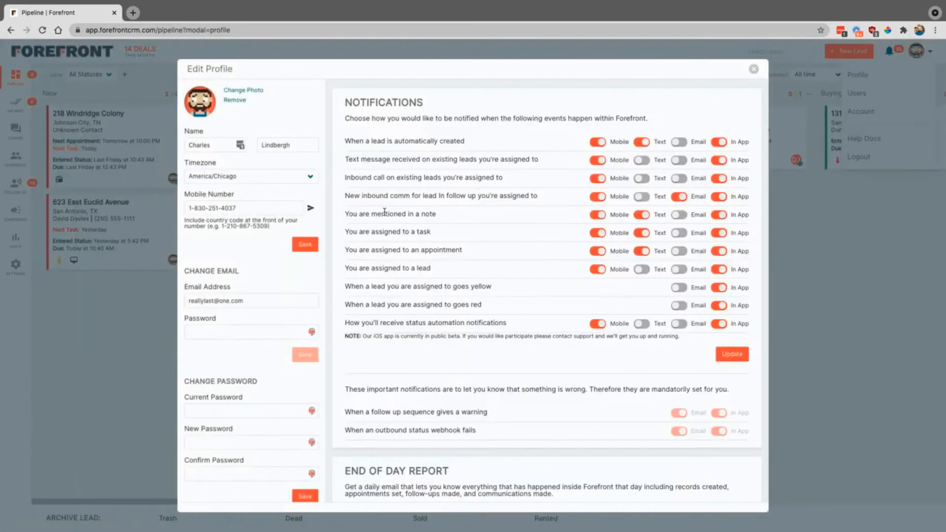
{"action": "mouse_move", "coordinate": [555, 115]}
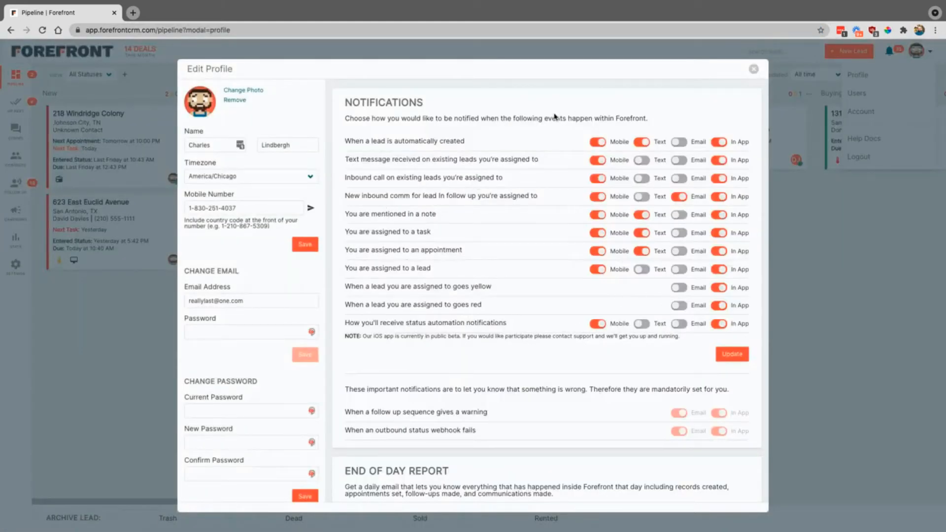
{"action": "mouse_move", "coordinate": [542, 295]}
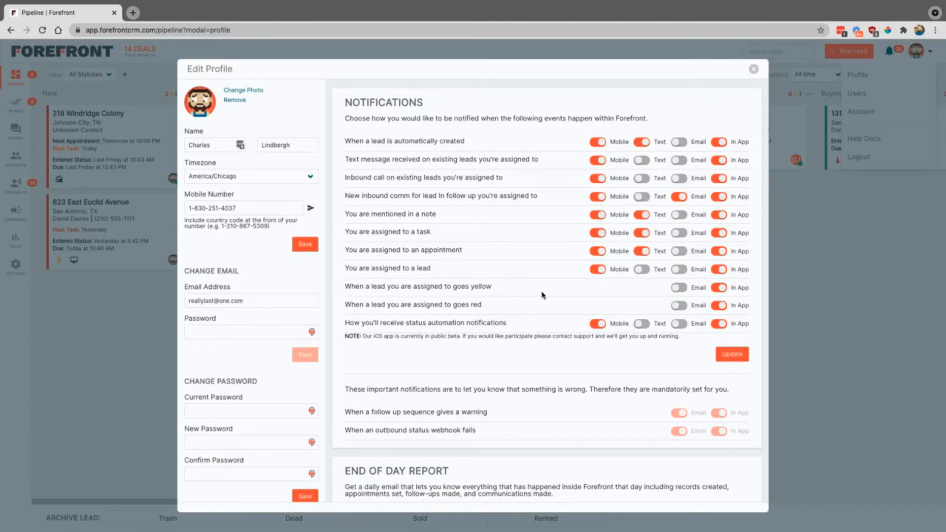
{"action": "mouse_move", "coordinate": [492, 283]}
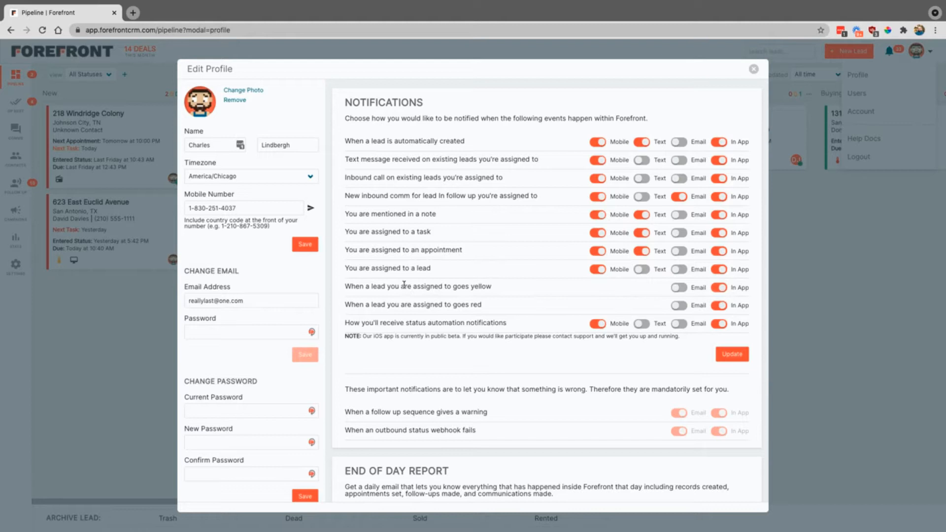
{"action": "mouse_move", "coordinate": [261, 277]}
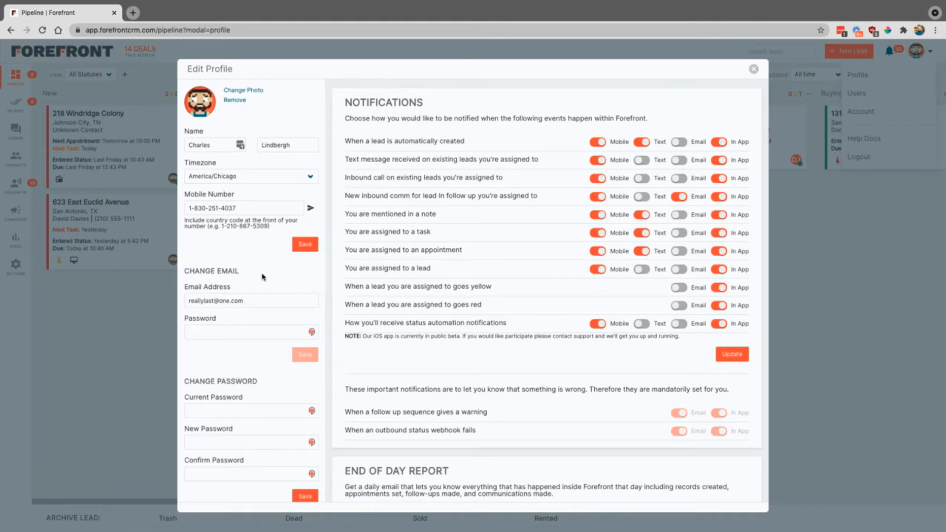
{"action": "mouse_move", "coordinate": [447, 377]}
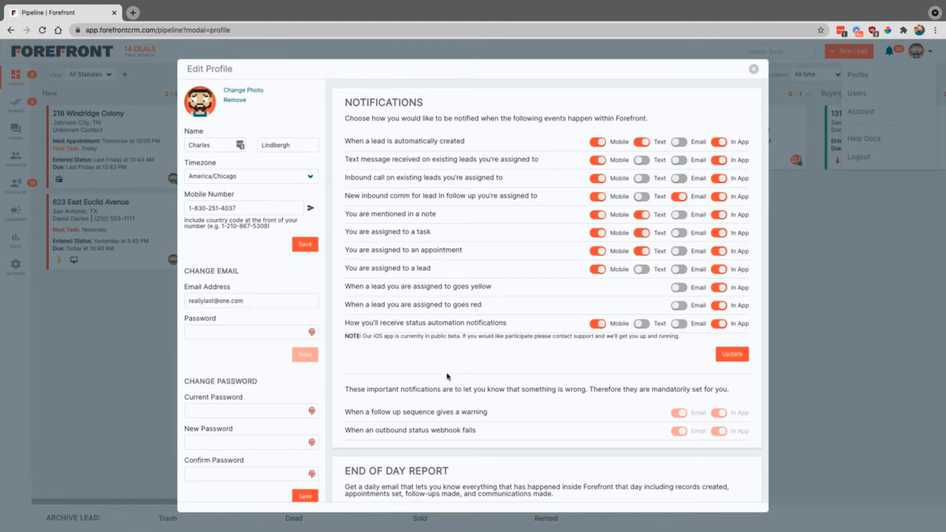
{"action": "scroll", "scroll_direction": "down", "scroll_amount": 3}
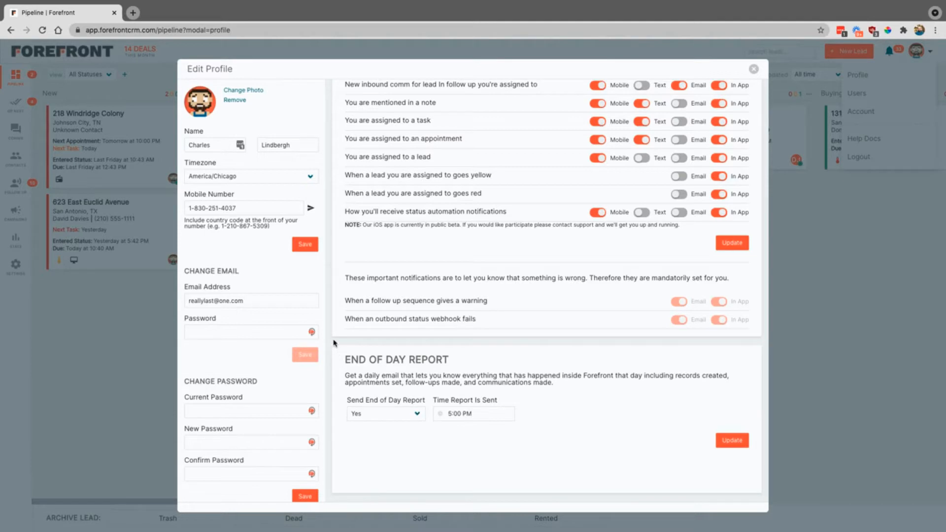
{"action": "mouse_move", "coordinate": [611, 135]}
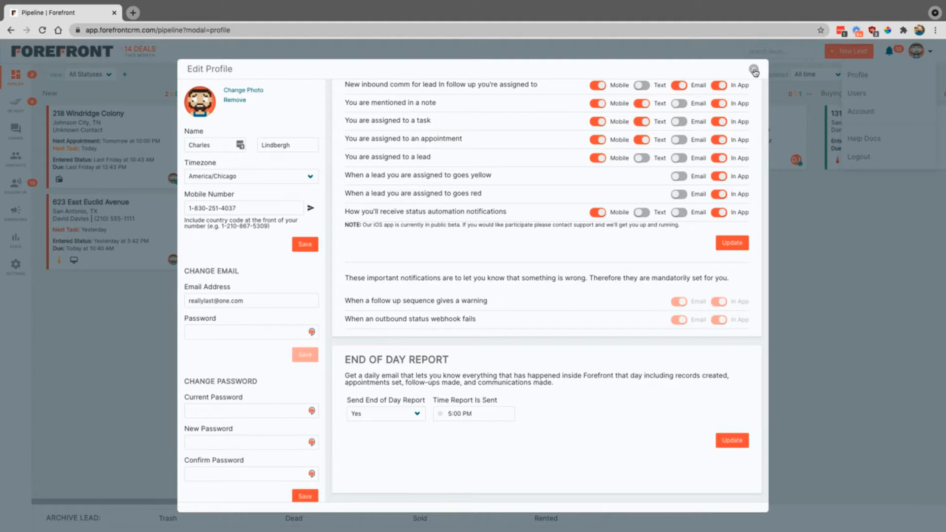
{"action": "left_click", "coordinate": [754, 70]}
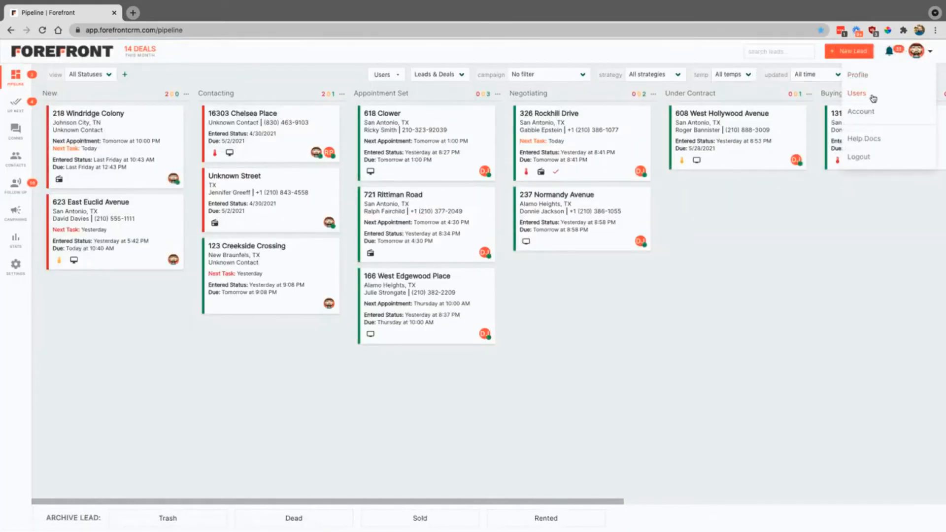
{"action": "mouse_move", "coordinate": [861, 112]}
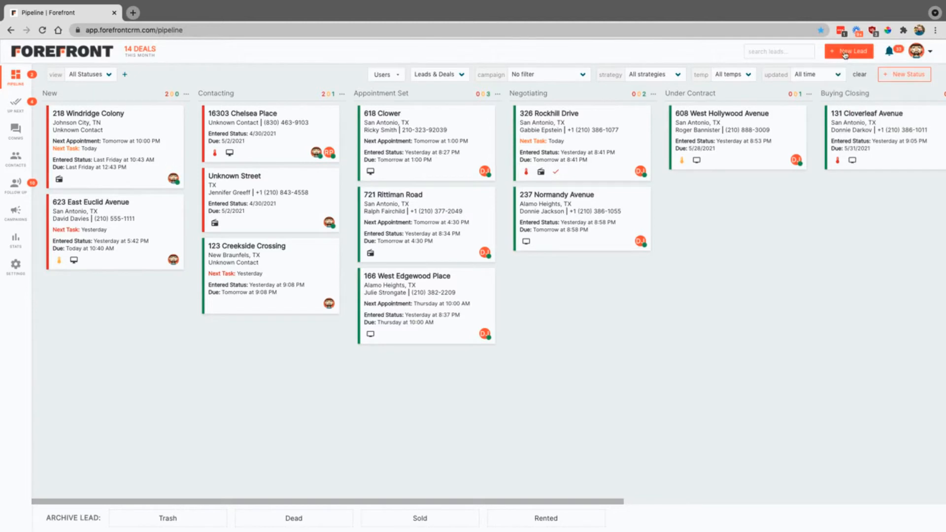
{"action": "mouse_move", "coordinate": [117, 66]}
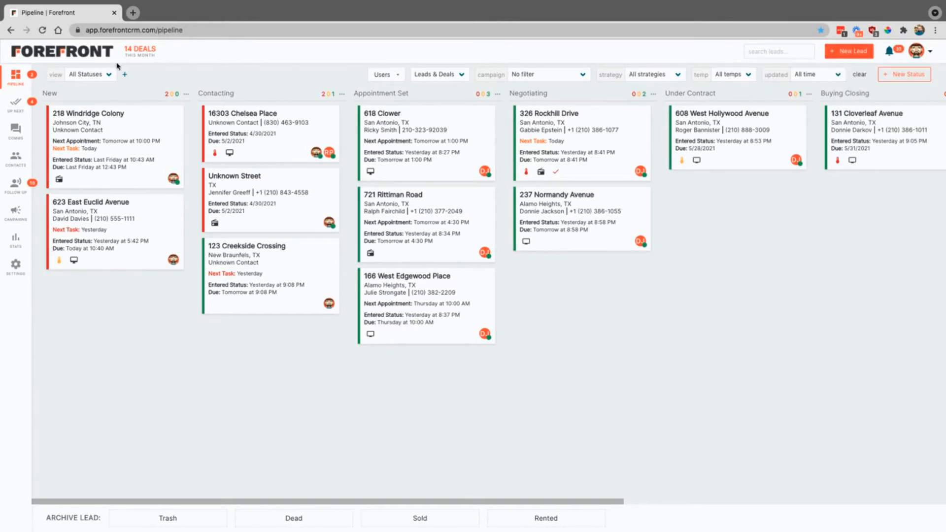
{"action": "mouse_move", "coordinate": [769, 74]}
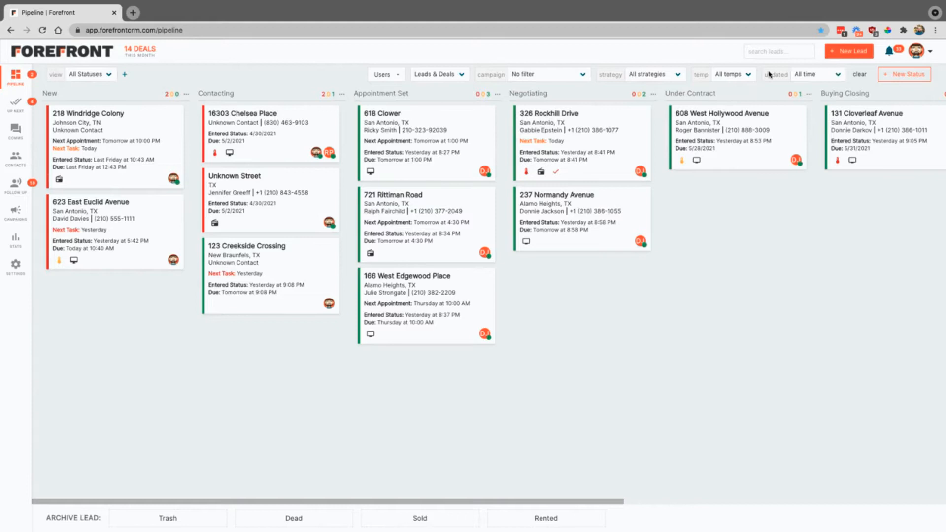
{"action": "mouse_move", "coordinate": [577, 87]}
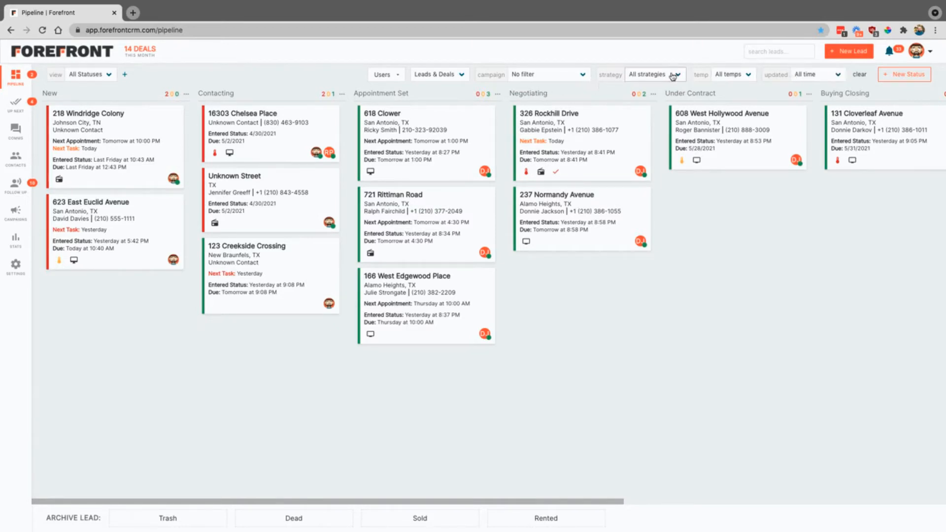
{"action": "mouse_move", "coordinate": [560, 74]}
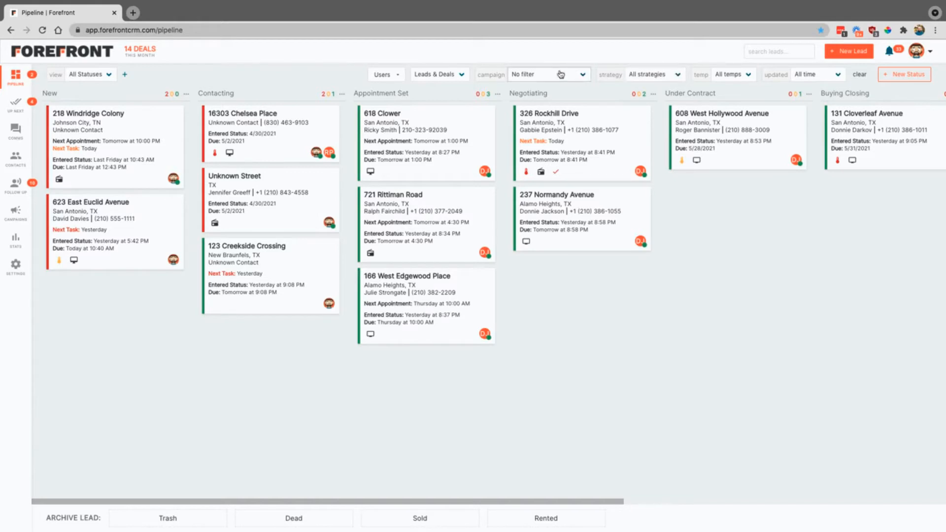
{"action": "mouse_move", "coordinate": [323, 78]}
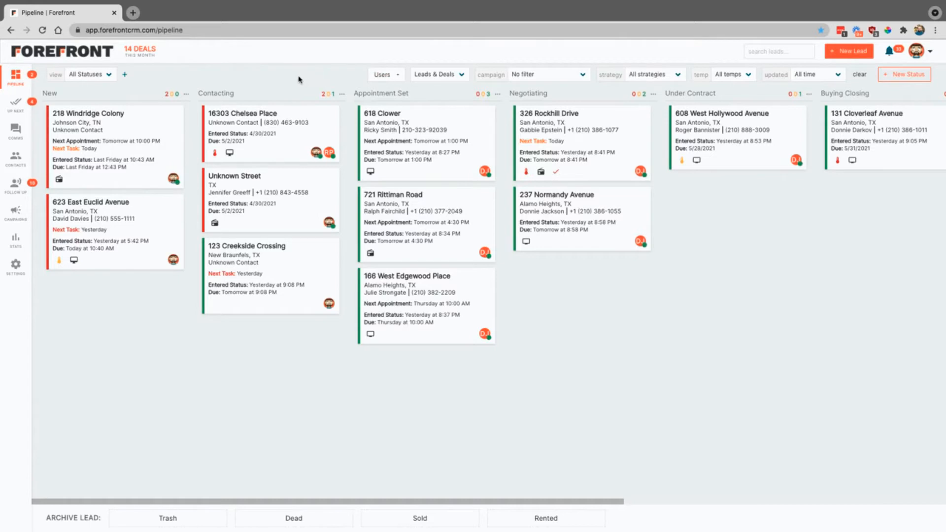
{"action": "mouse_move", "coordinate": [173, 53]}
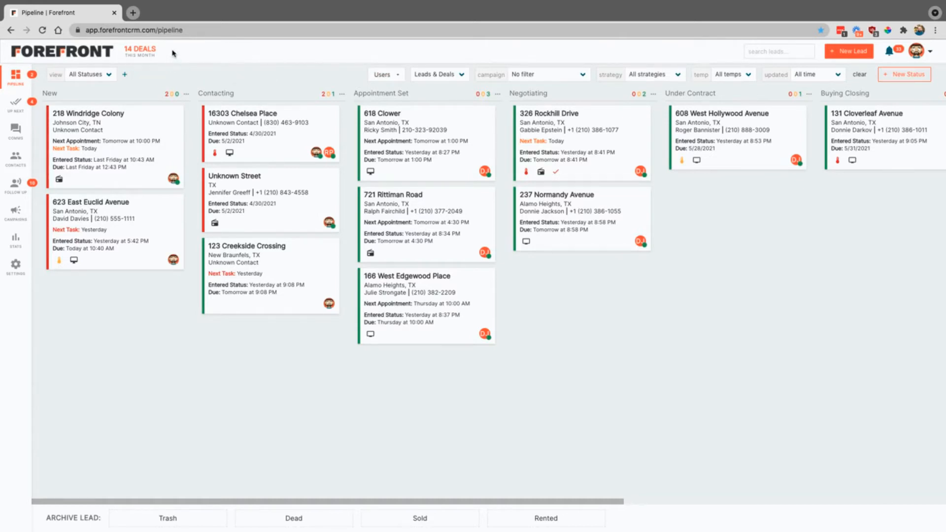
{"action": "mouse_move", "coordinate": [136, 68]}
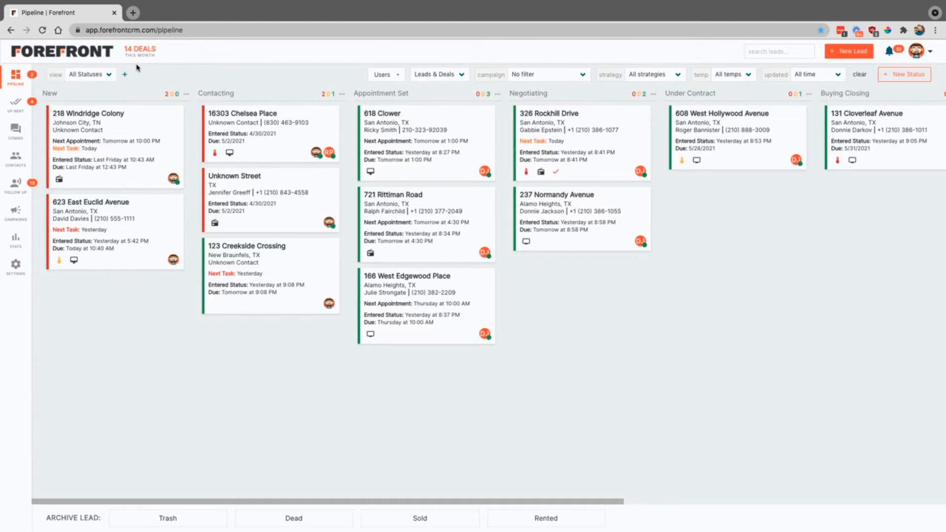
{"action": "mouse_move", "coordinate": [113, 132]}
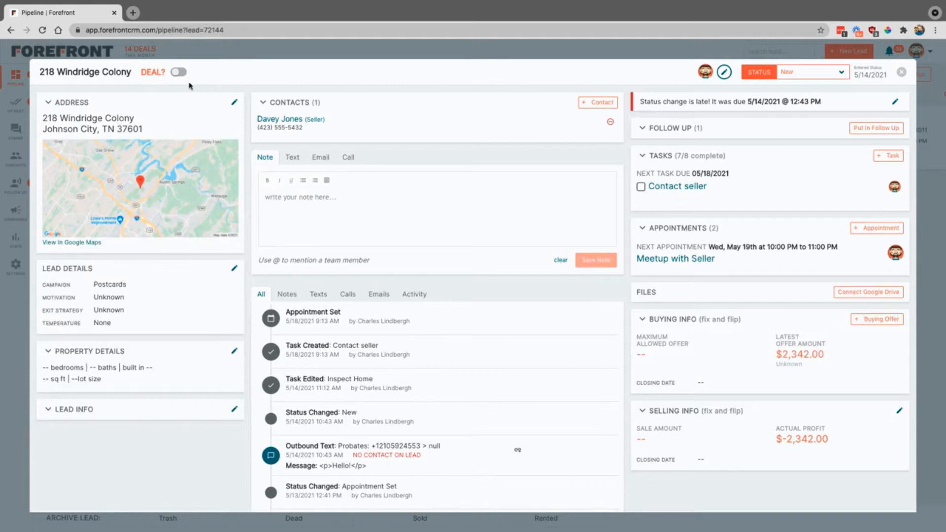
{"action": "mouse_move", "coordinate": [149, 128]}
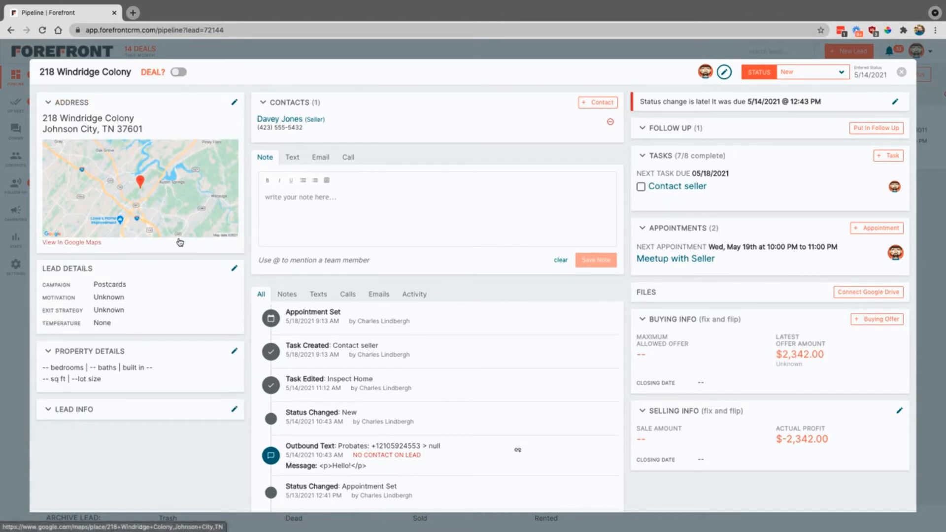
{"action": "mouse_move", "coordinate": [190, 377]}
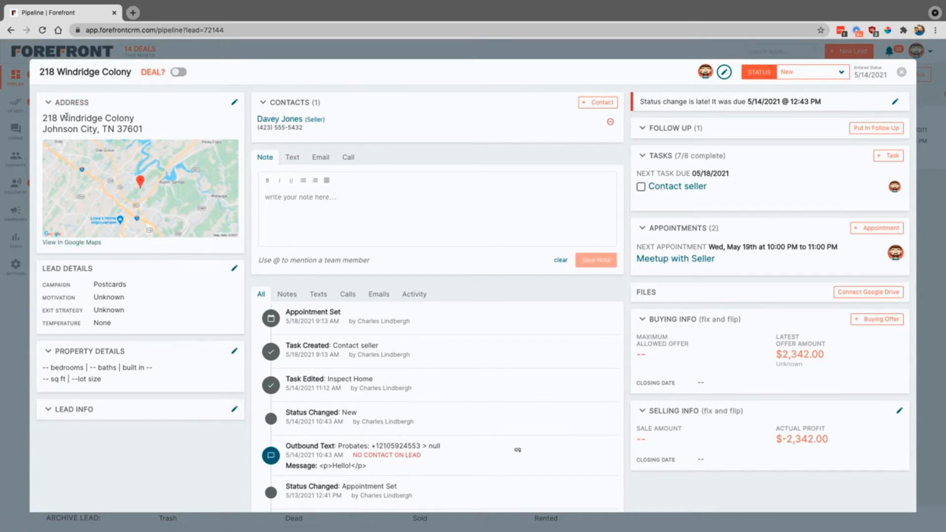
{"action": "mouse_move", "coordinate": [71, 242]}
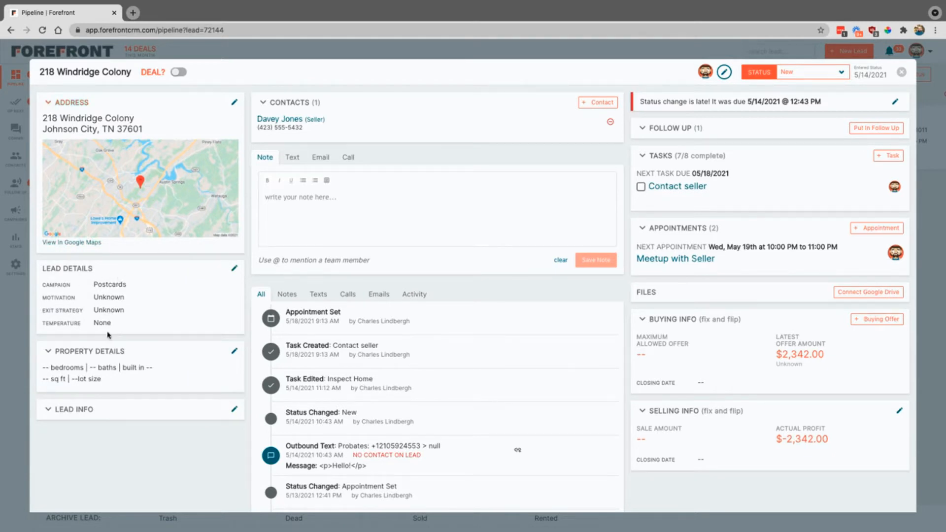
{"action": "mouse_move", "coordinate": [151, 330]}
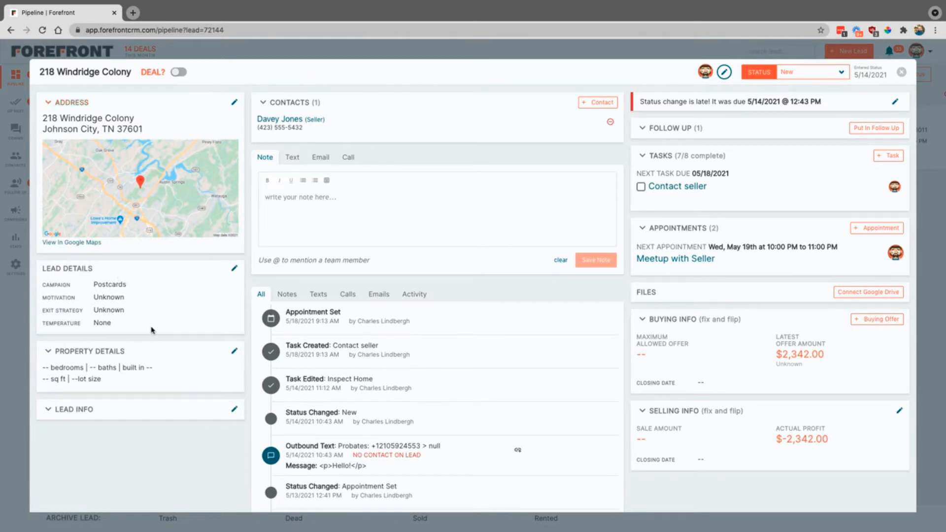
{"action": "mouse_move", "coordinate": [234, 272]}
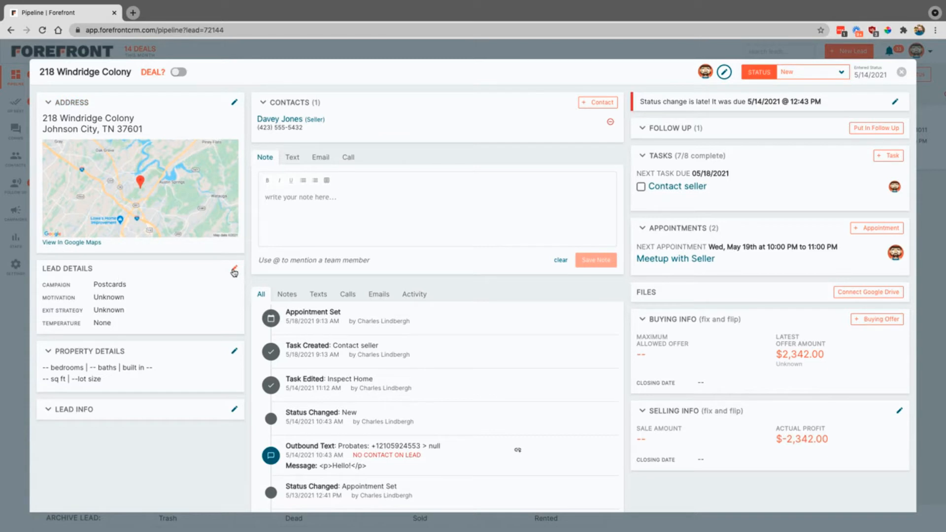
{"action": "left_click", "coordinate": [234, 269]}
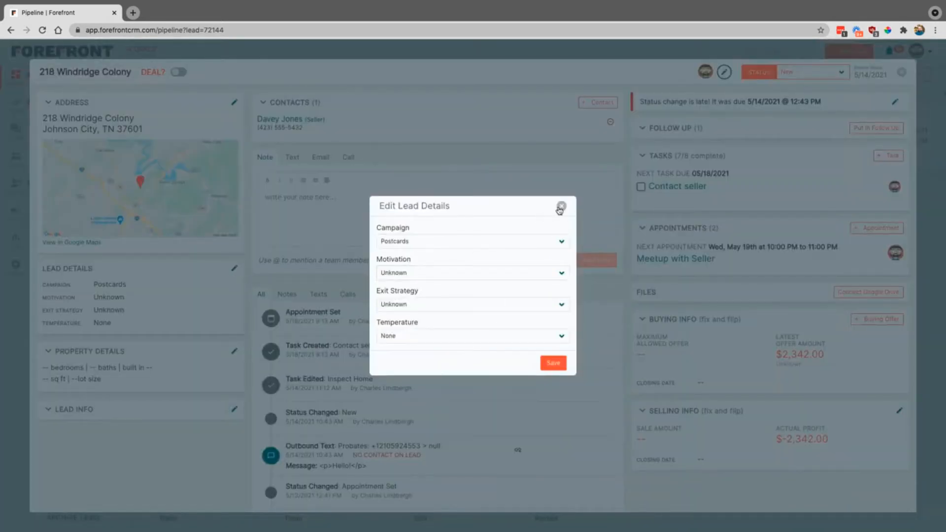
- Dismiss the Edit Lead Details dialog without saving any changes
{"action": "left_click", "coordinate": [559, 206]}
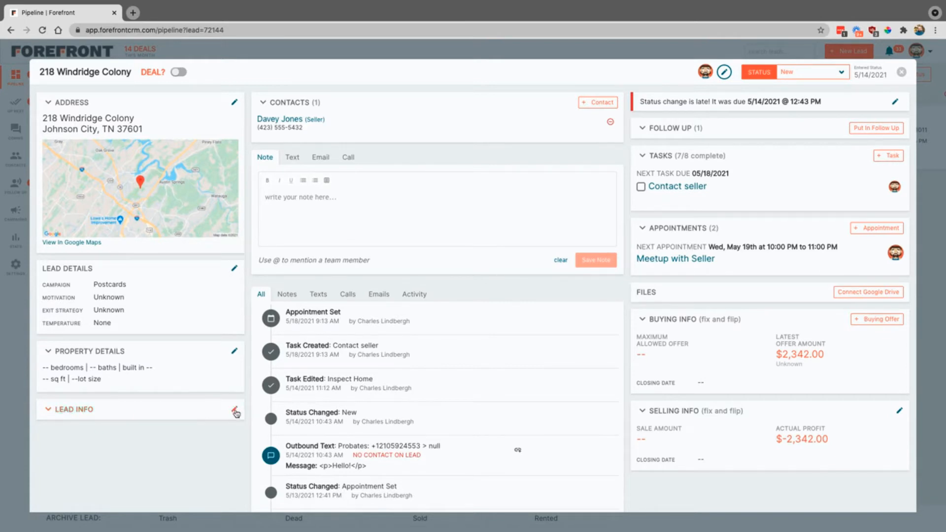
{"action": "left_click", "coordinate": [235, 410]}
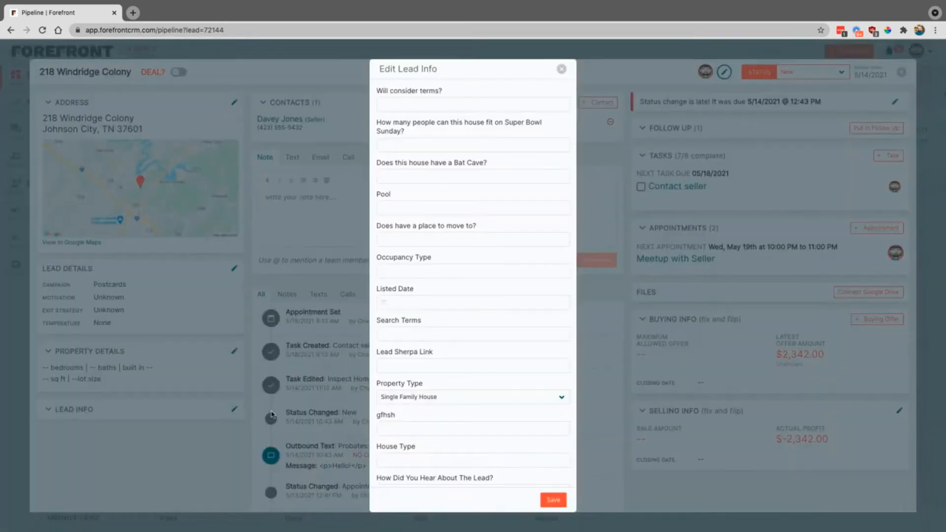
{"action": "left_click", "coordinate": [472, 365]}
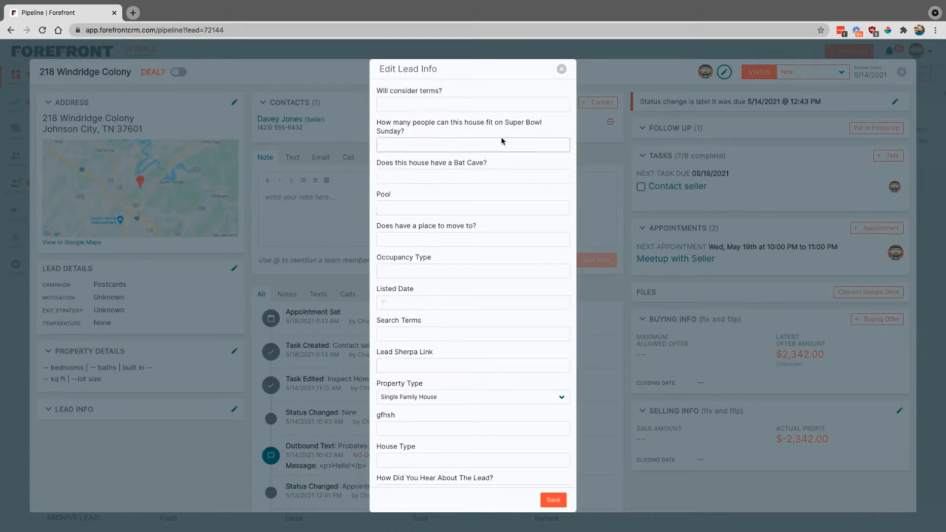
{"action": "left_click", "coordinate": [560, 69]}
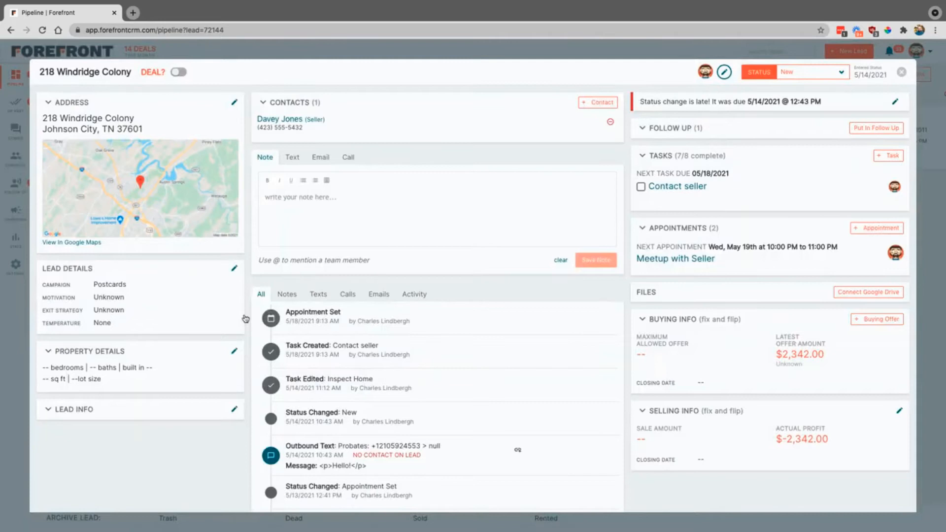
{"action": "mouse_move", "coordinate": [100, 421]}
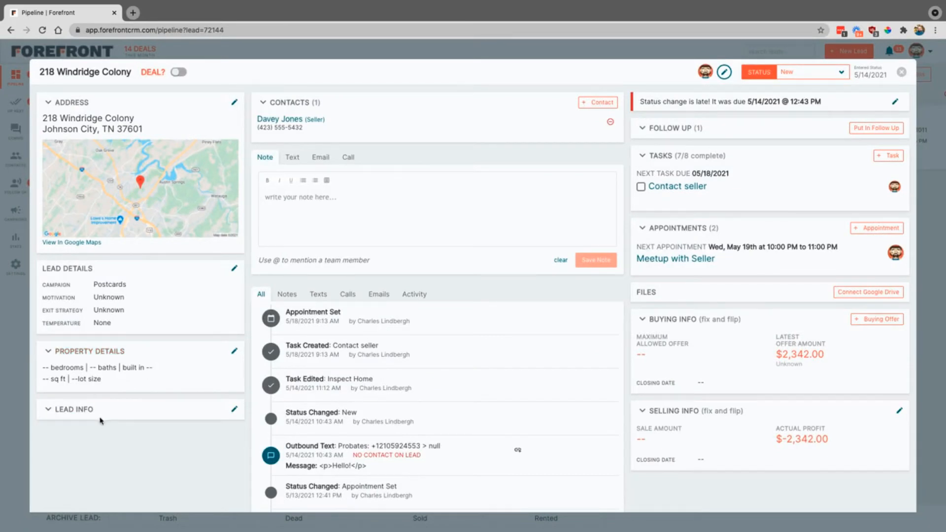
{"action": "mouse_move", "coordinate": [339, 169]}
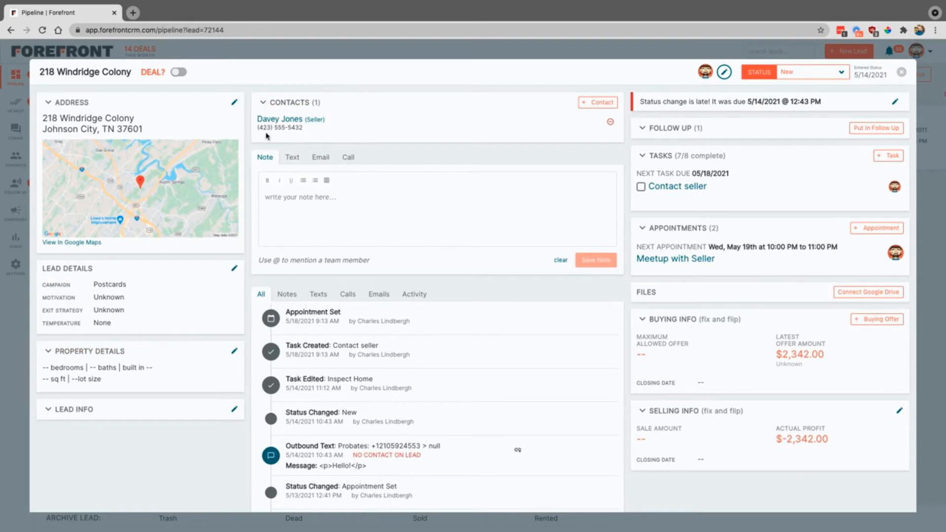
{"action": "mouse_move", "coordinate": [329, 140]}
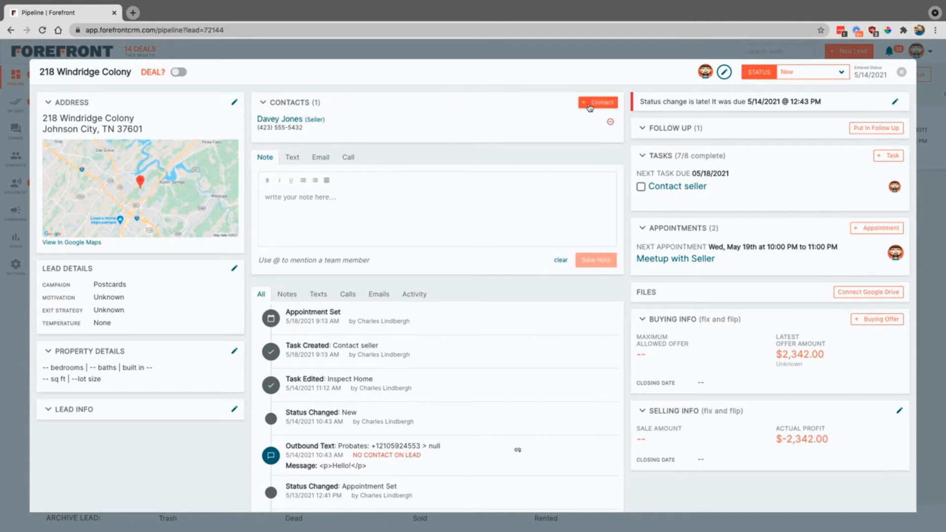
{"action": "mouse_move", "coordinate": [579, 109]}
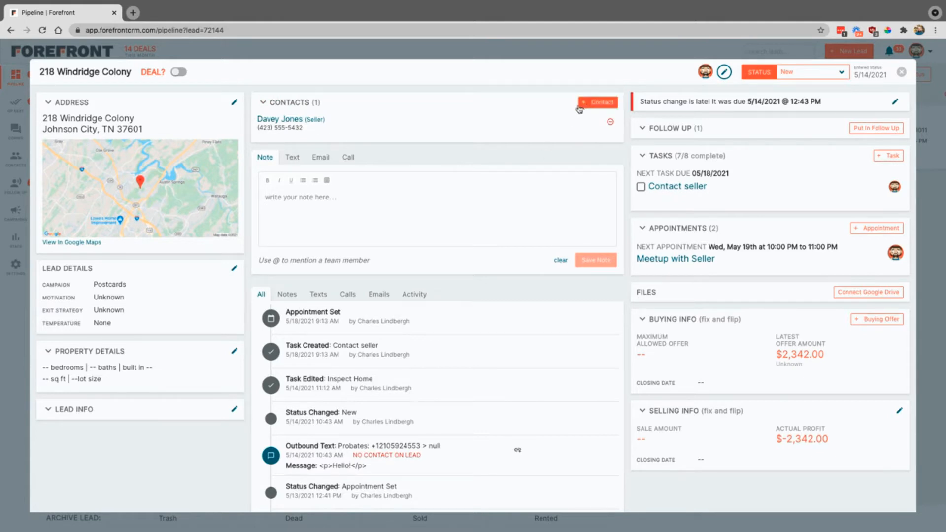
{"action": "mouse_move", "coordinate": [314, 174]}
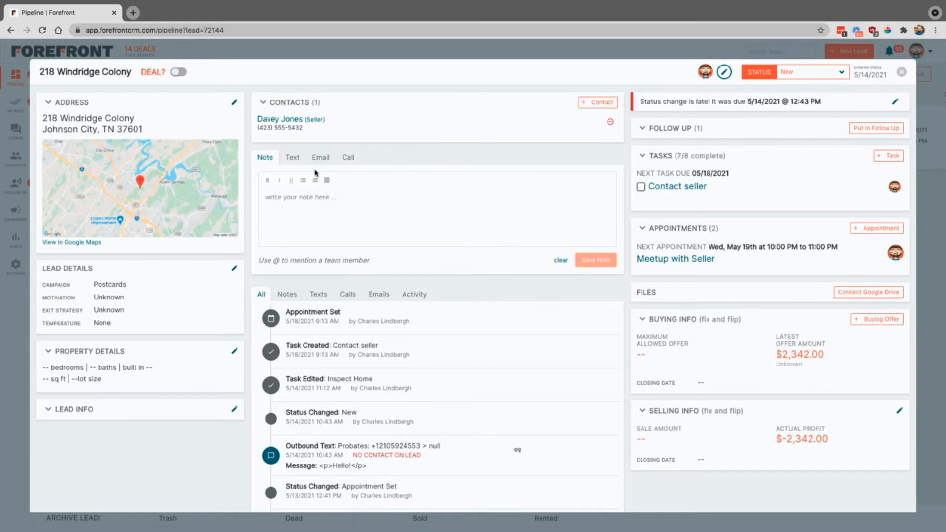
{"action": "mouse_move", "coordinate": [363, 173]}
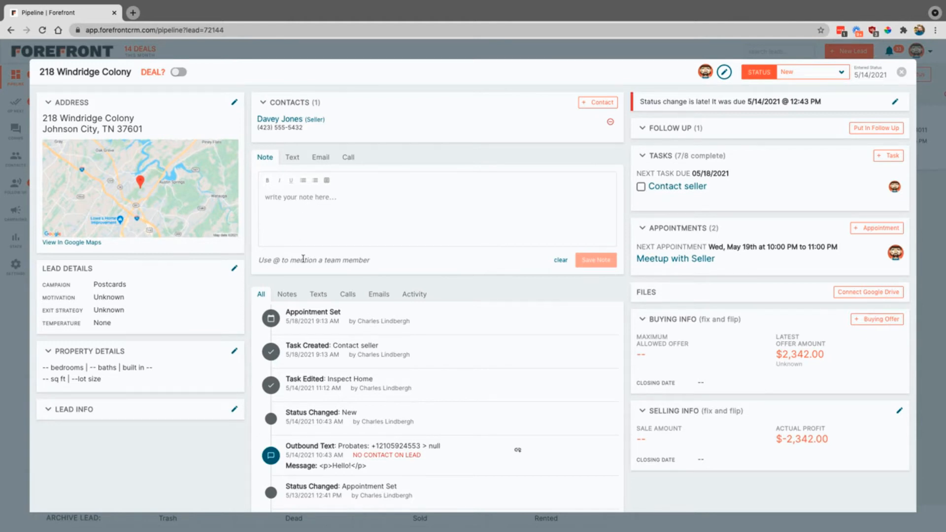
- Switch the seller composer from Text to Call and pick the calling-from number
{"action": "left_click", "coordinate": [292, 158]}
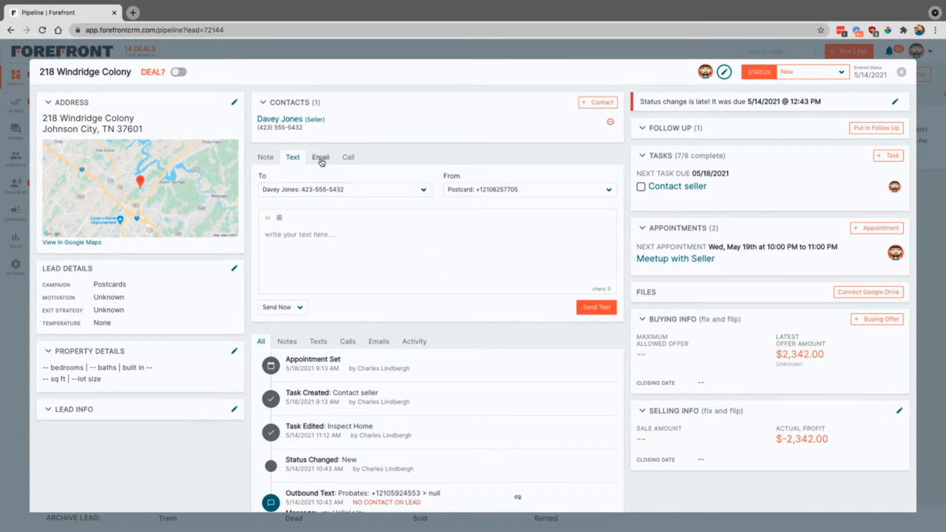
{"action": "left_click", "coordinate": [349, 157]}
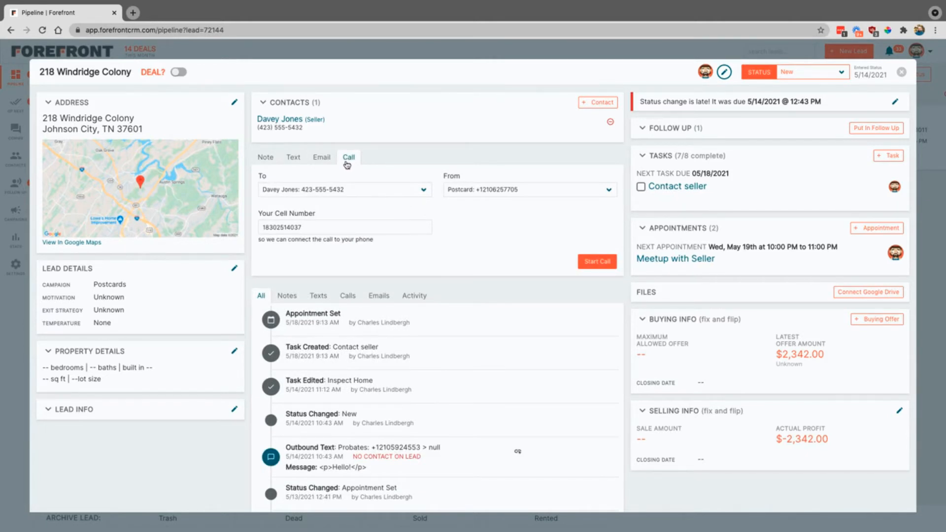
{"action": "mouse_move", "coordinate": [432, 150]}
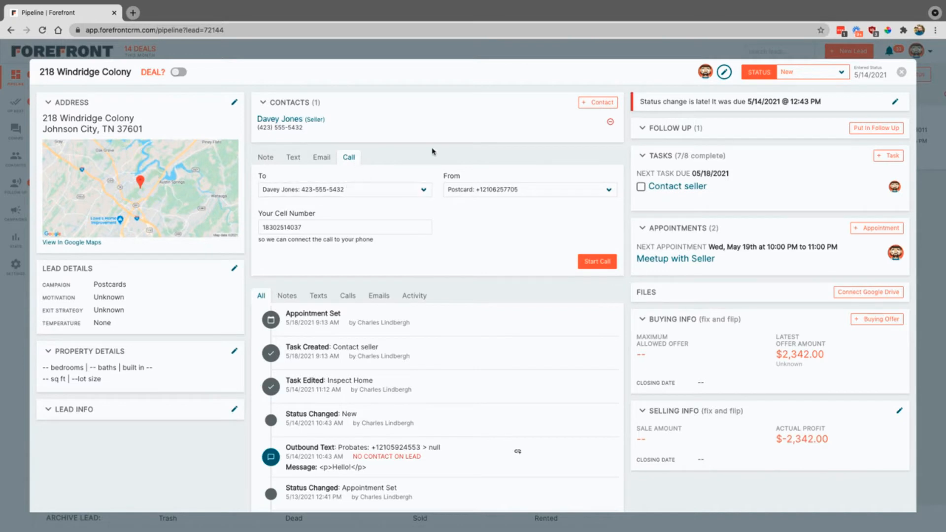
{"action": "mouse_move", "coordinate": [438, 212]}
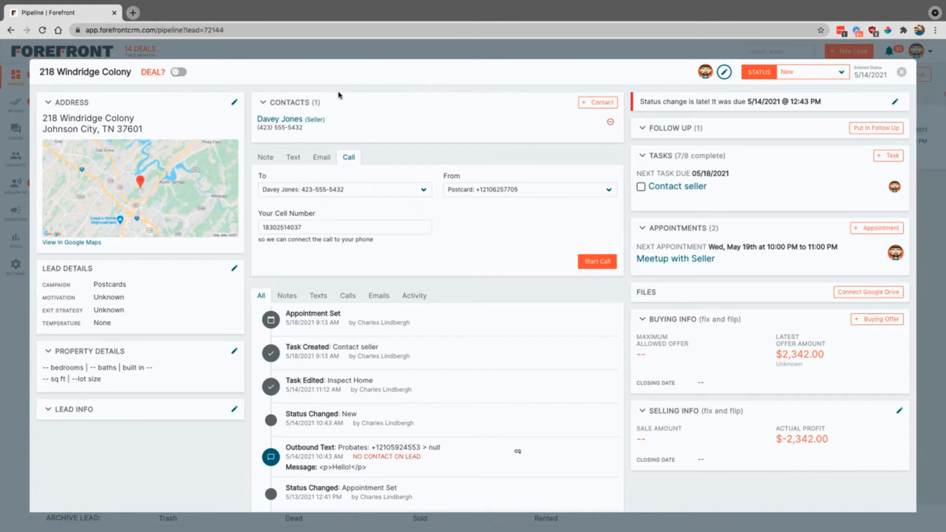
{"action": "mouse_move", "coordinate": [457, 238]}
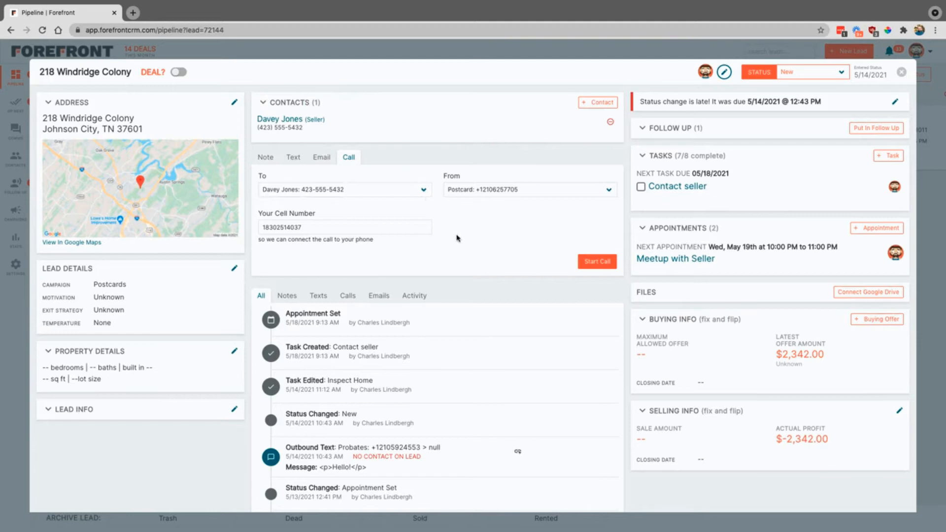
{"action": "mouse_move", "coordinate": [447, 210]}
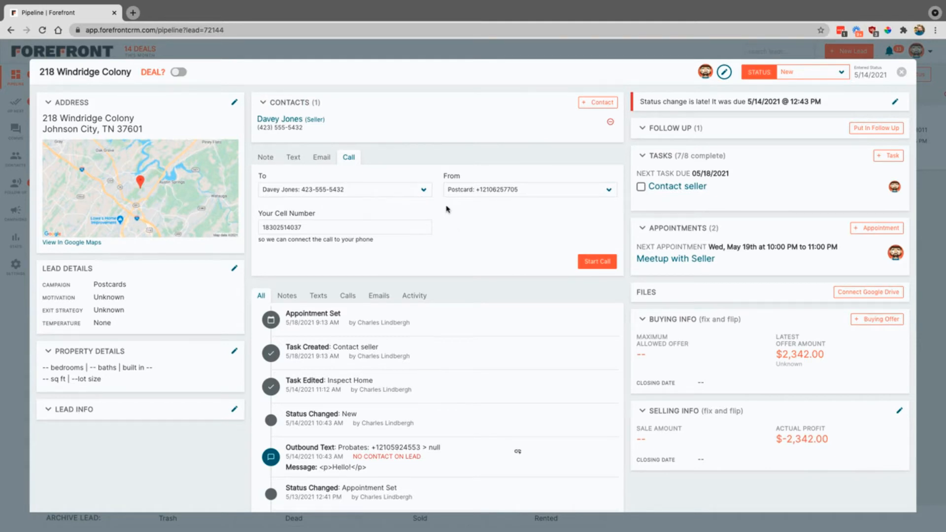
{"action": "left_click", "coordinate": [606, 189]}
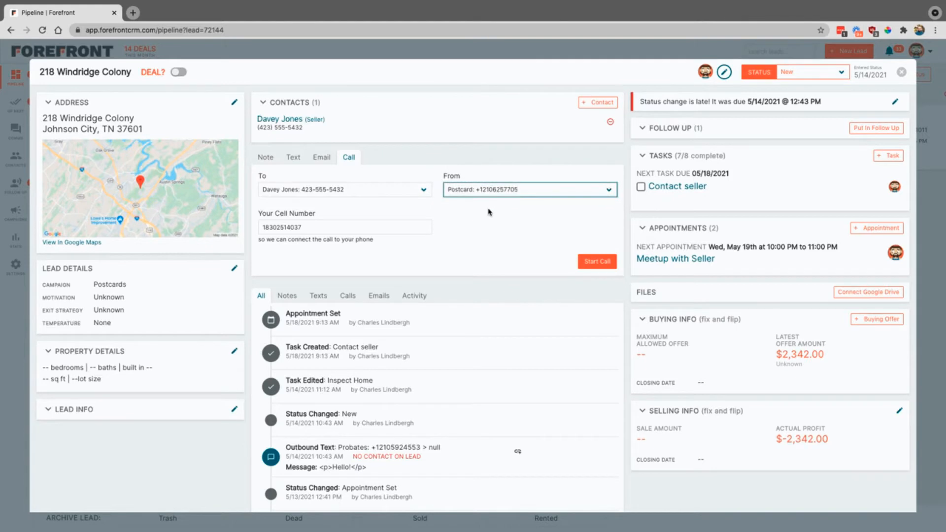
{"action": "mouse_move", "coordinate": [81, 288]}
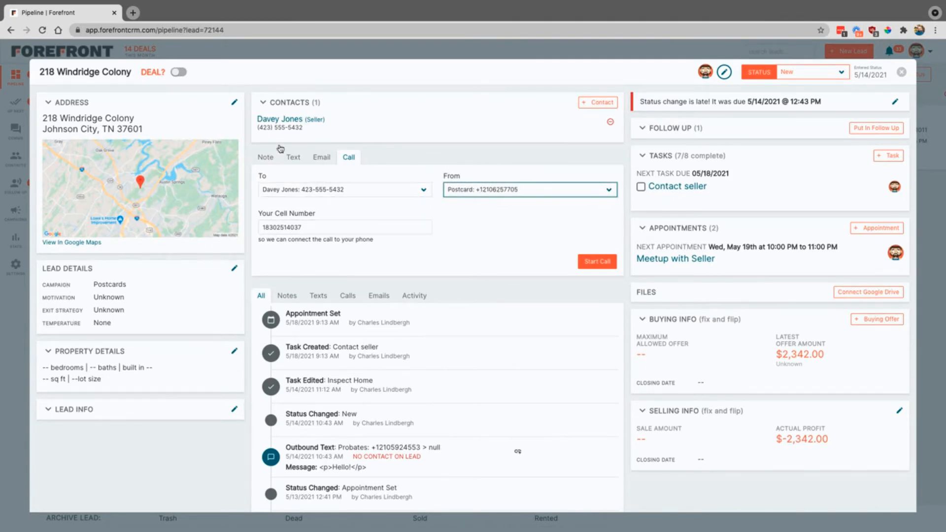
{"action": "left_click", "coordinate": [265, 158]}
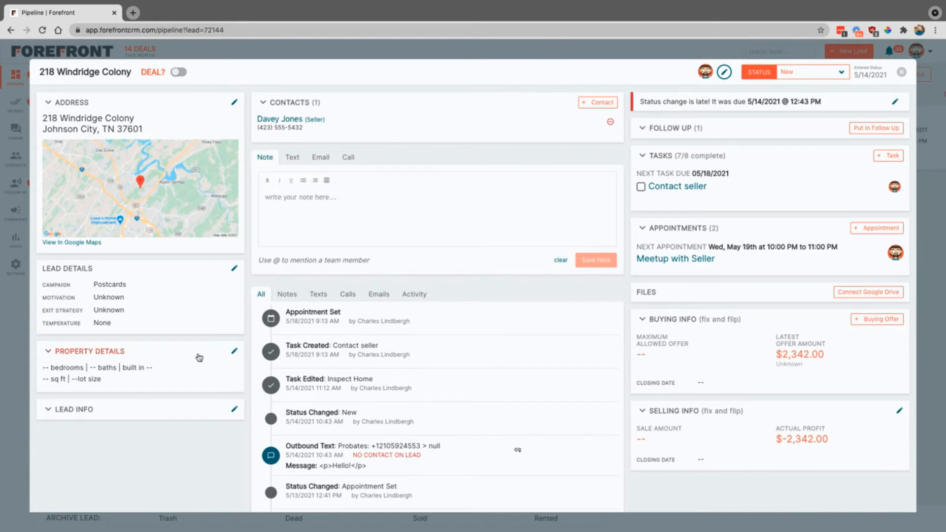
{"action": "mouse_move", "coordinate": [451, 377]}
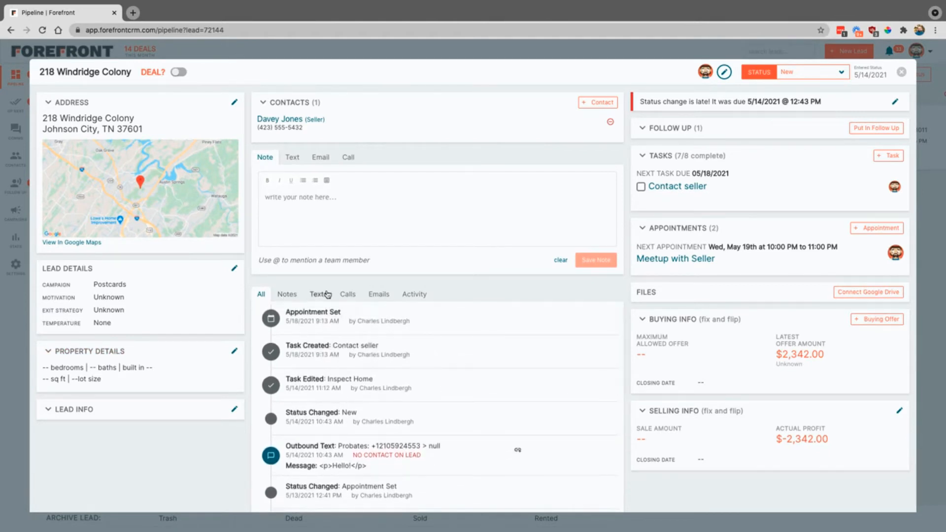
{"action": "mouse_move", "coordinate": [452, 341]}
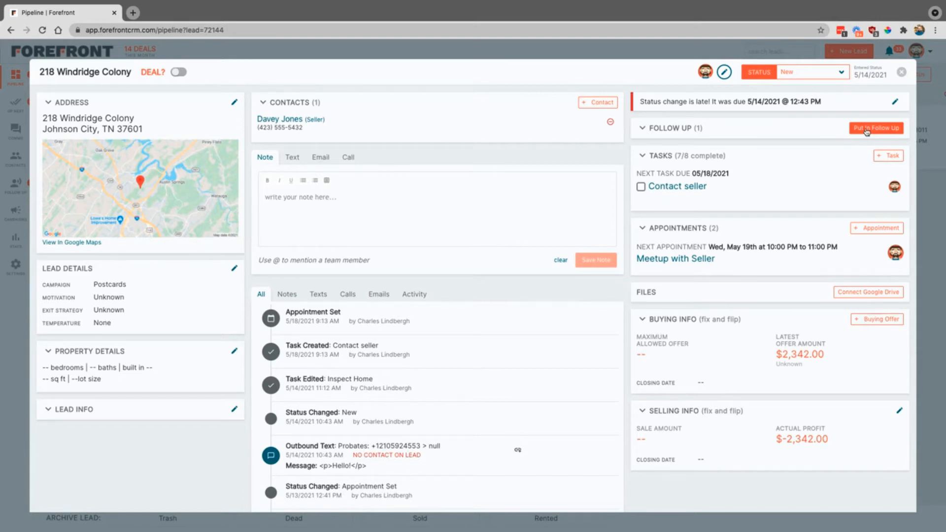
{"action": "mouse_move", "coordinate": [840, 137]}
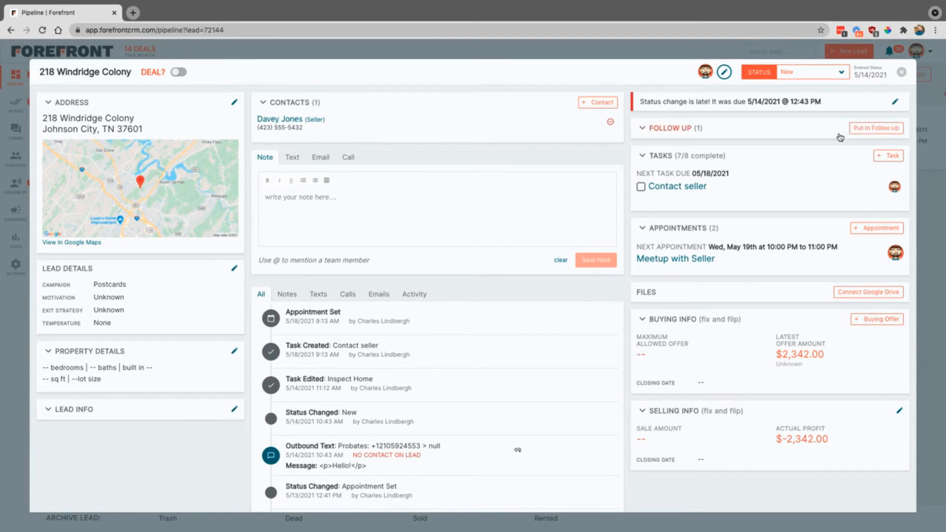
{"action": "mouse_move", "coordinate": [835, 145]}
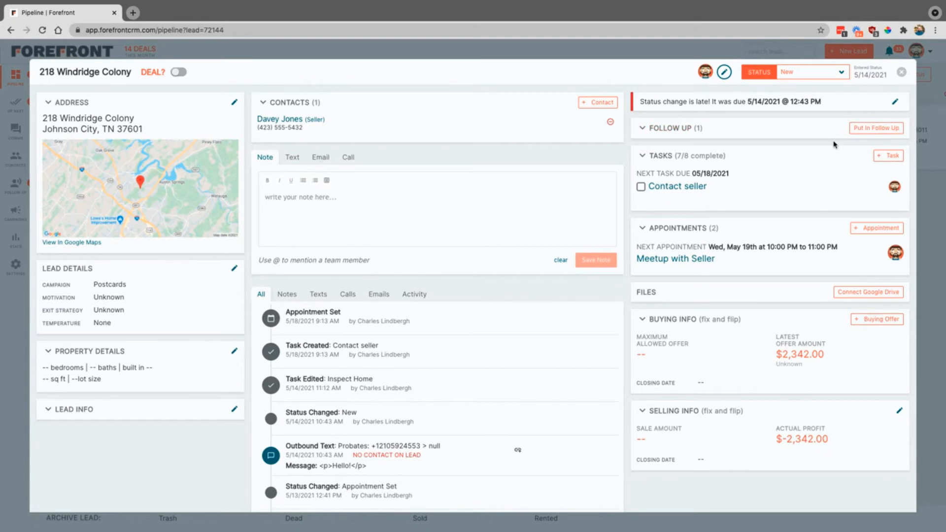
{"action": "mouse_move", "coordinate": [823, 145]}
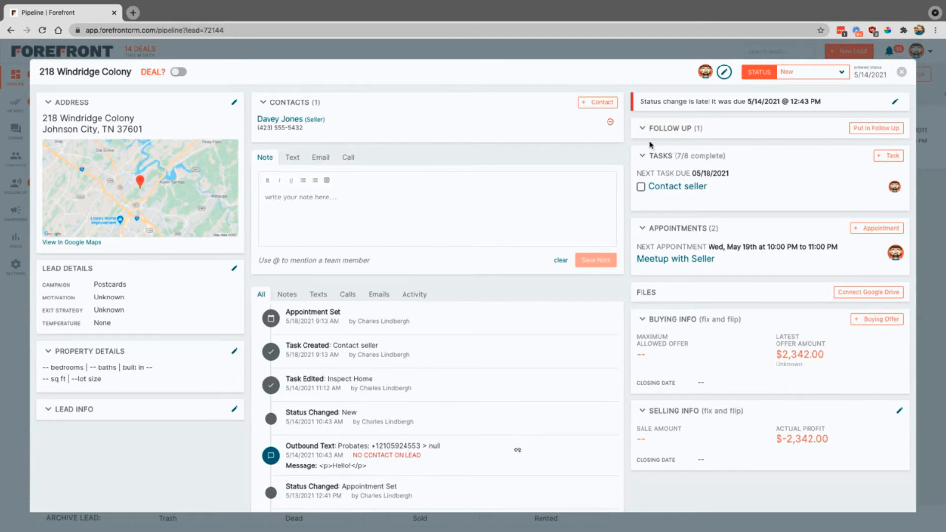
{"action": "mouse_move", "coordinate": [672, 213]}
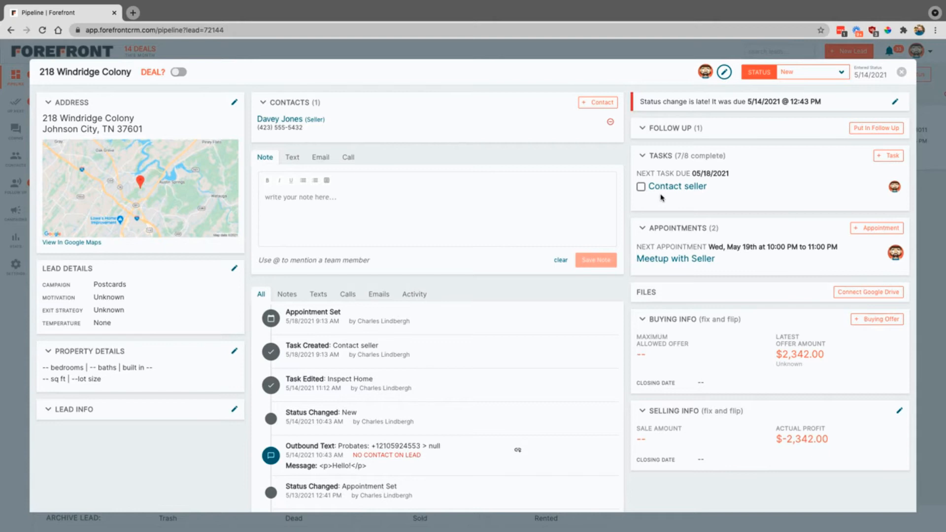
{"action": "mouse_move", "coordinate": [701, 200]}
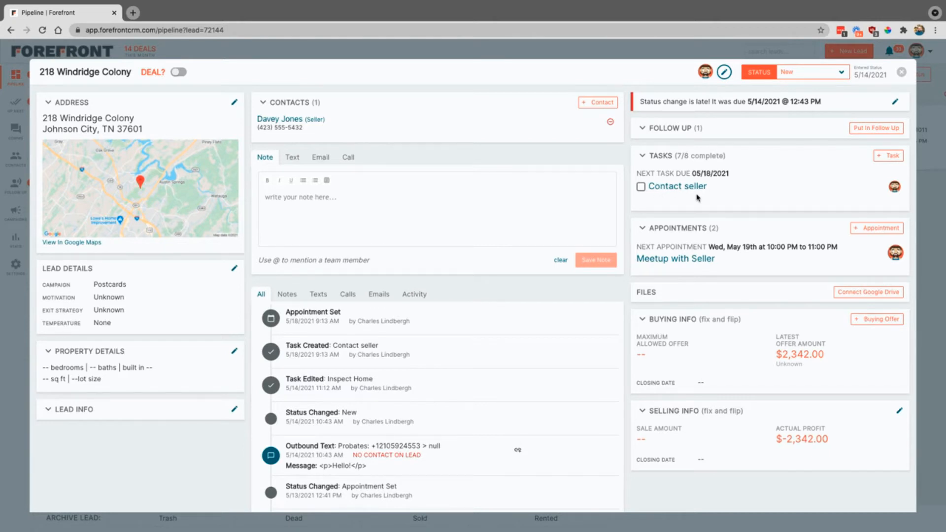
{"action": "mouse_move", "coordinate": [723, 200]}
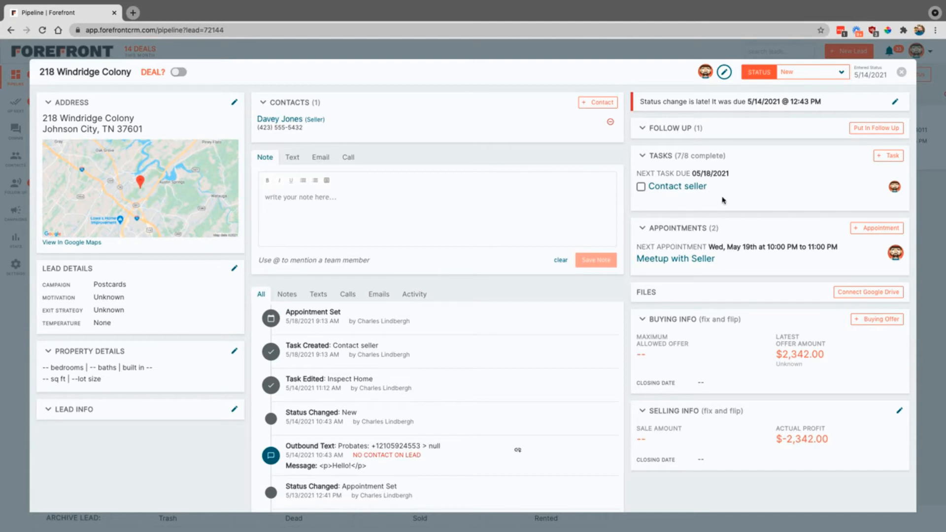
{"action": "mouse_move", "coordinate": [682, 261]}
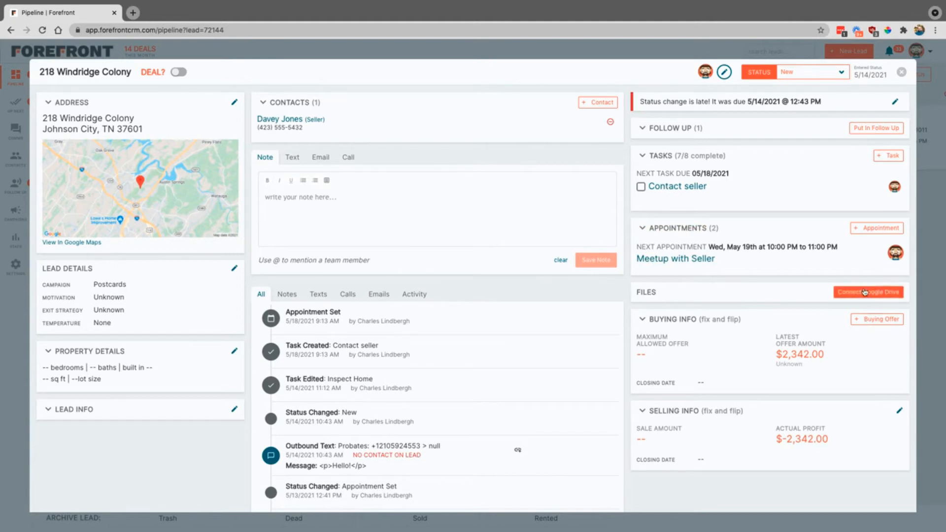
{"action": "mouse_move", "coordinate": [812, 296]}
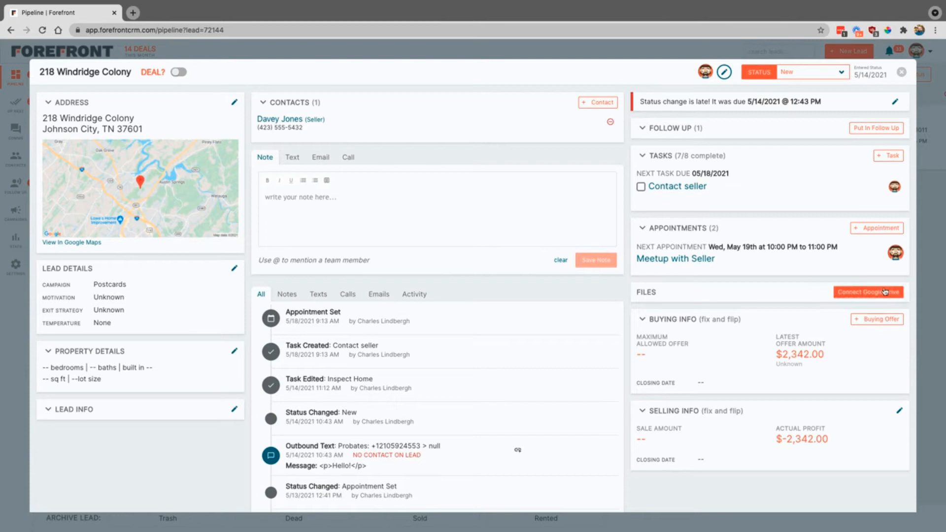
{"action": "mouse_move", "coordinate": [847, 323]}
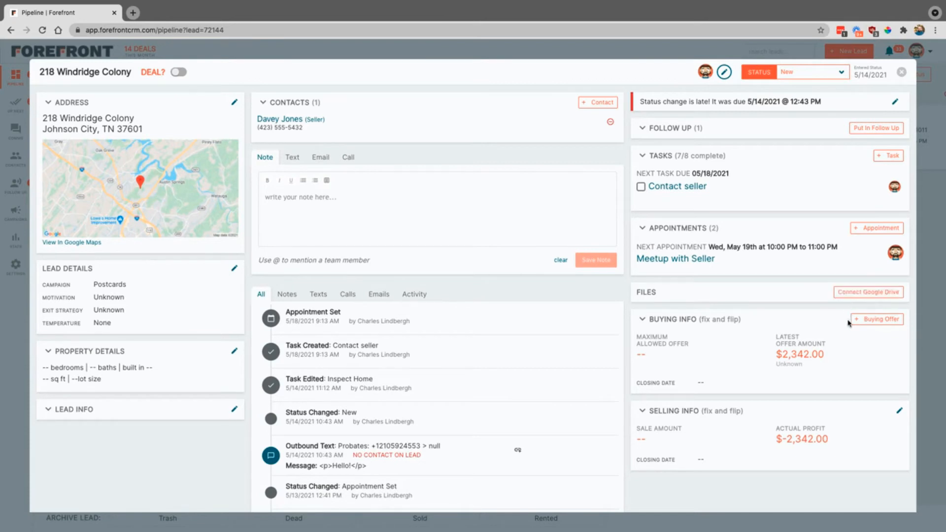
{"action": "mouse_move", "coordinate": [682, 440]}
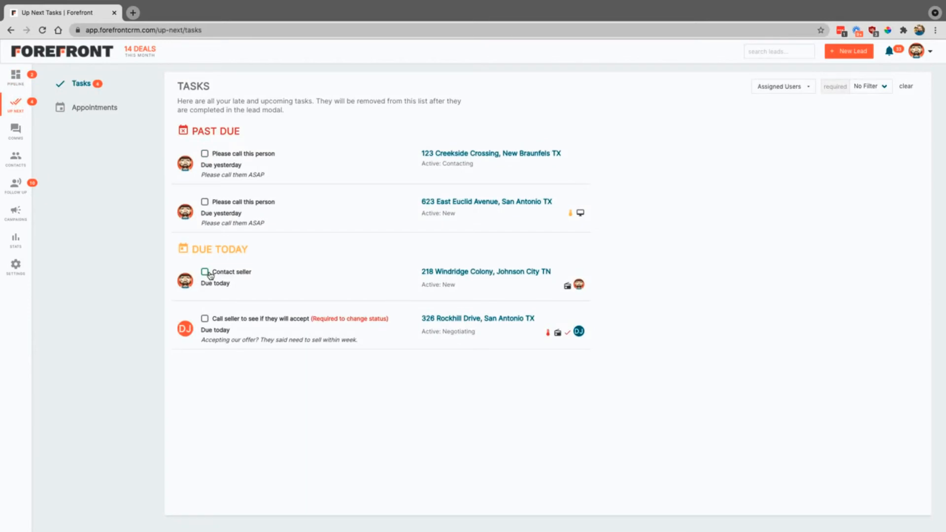
{"action": "mouse_move", "coordinate": [183, 338]}
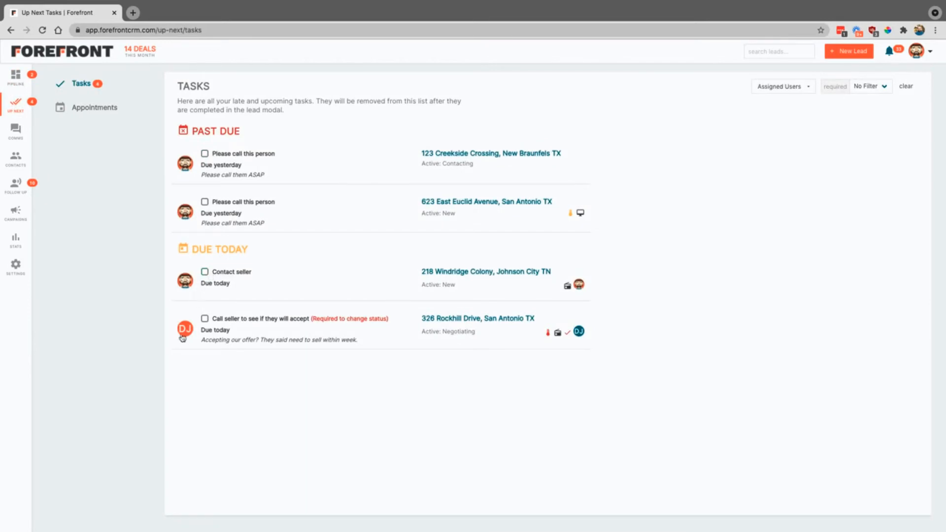
{"action": "mouse_move", "coordinate": [205, 380]}
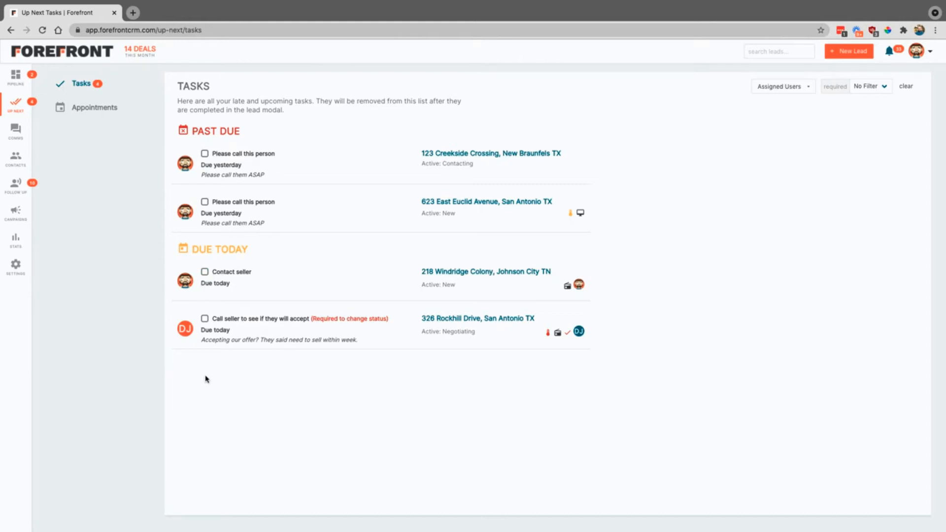
{"action": "mouse_move", "coordinate": [180, 350]}
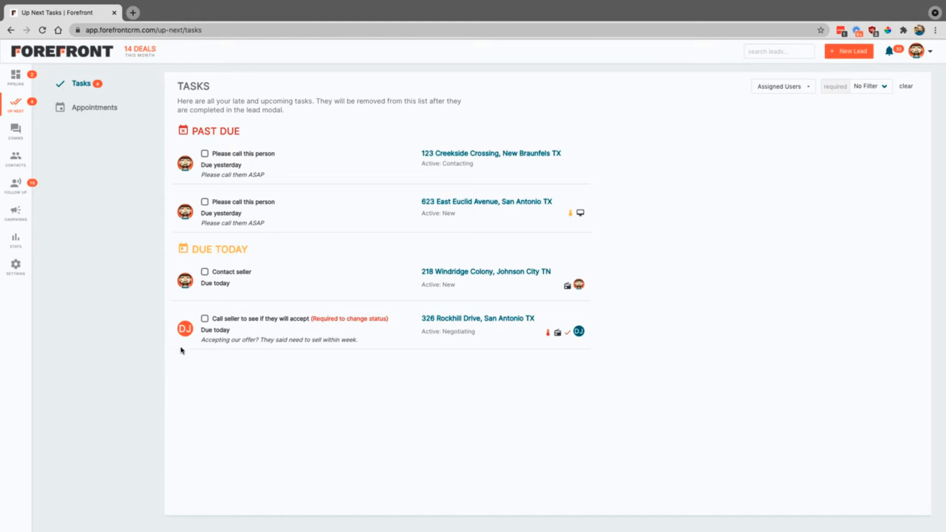
- Show upcoming appointments in Up Next, then go to the Contacts directory
{"action": "left_click", "coordinate": [95, 108]}
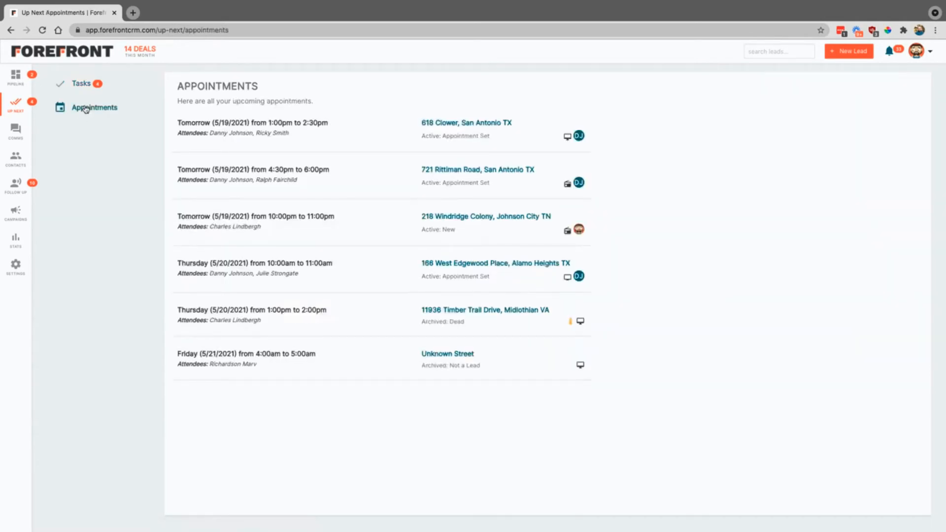
{"action": "left_click", "coordinate": [16, 159]}
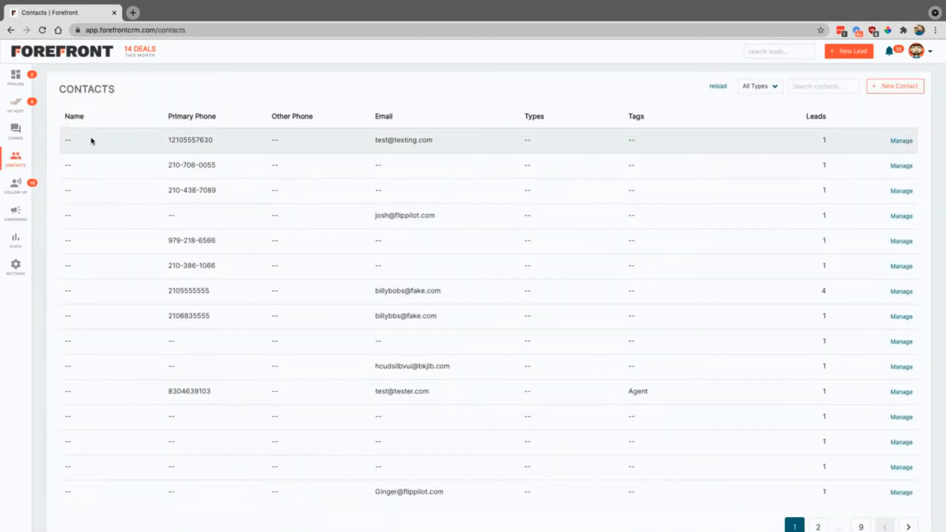
{"action": "mouse_move", "coordinate": [104, 138]}
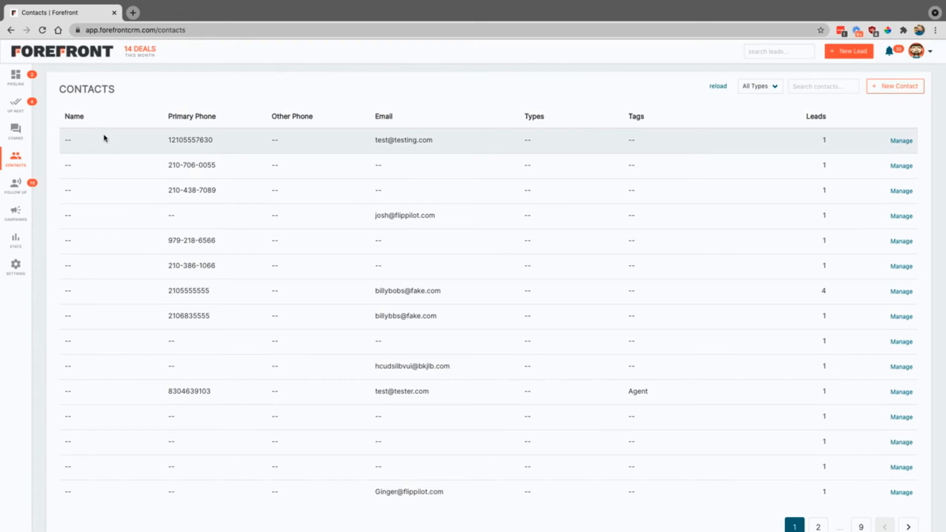
{"action": "mouse_move", "coordinate": [765, 94]}
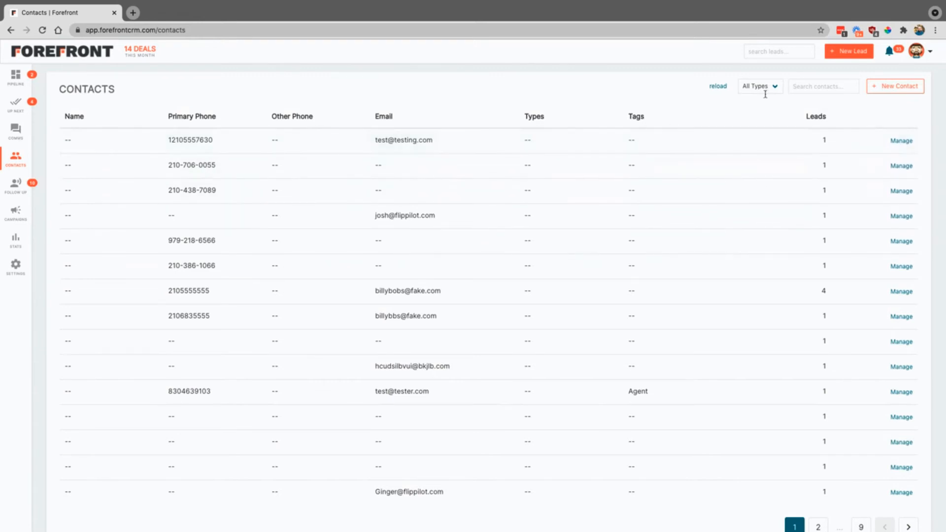
{"action": "type", "text": "alan"}
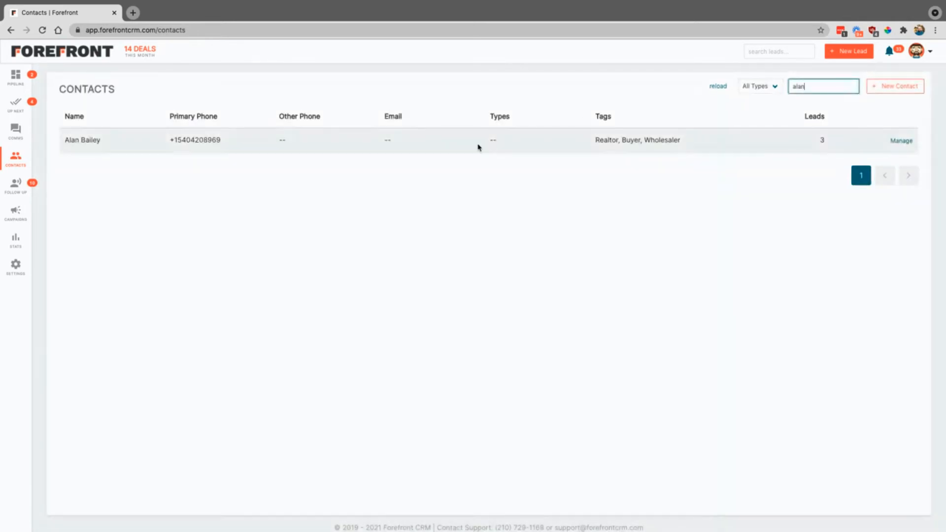
{"action": "mouse_move", "coordinate": [128, 145]}
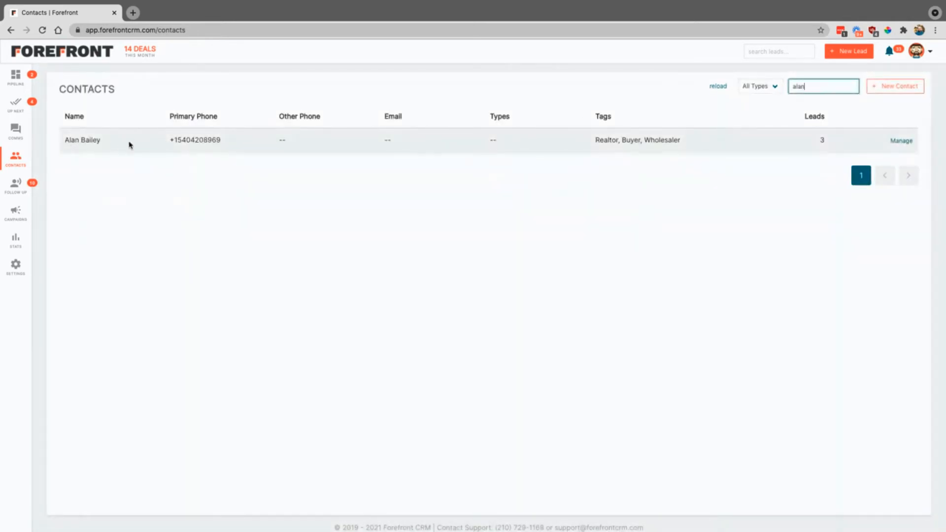
{"action": "left_click", "coordinate": [83, 140]}
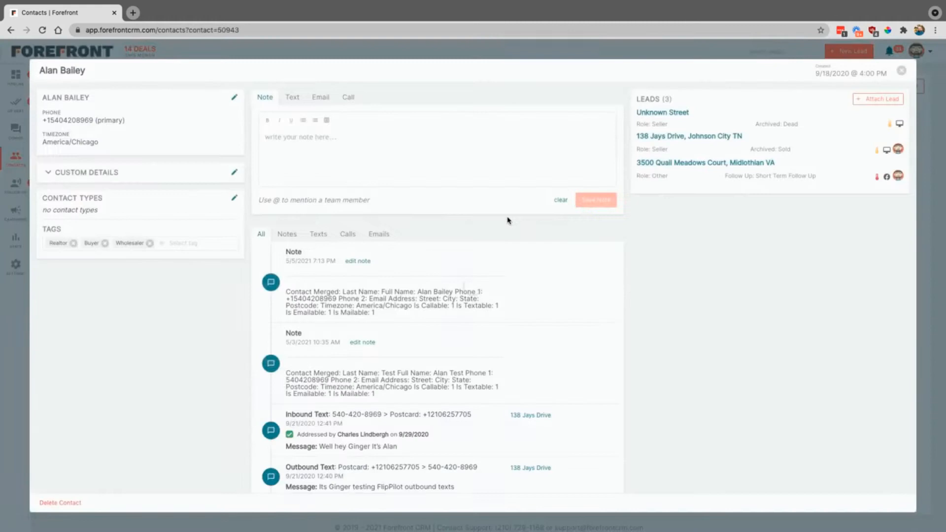
{"action": "mouse_move", "coordinate": [152, 206]}
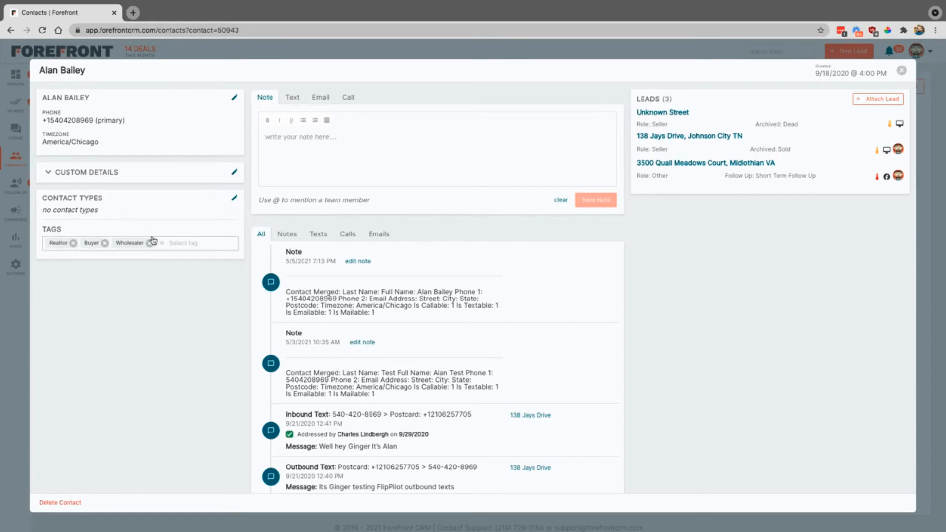
{"action": "mouse_move", "coordinate": [93, 284]}
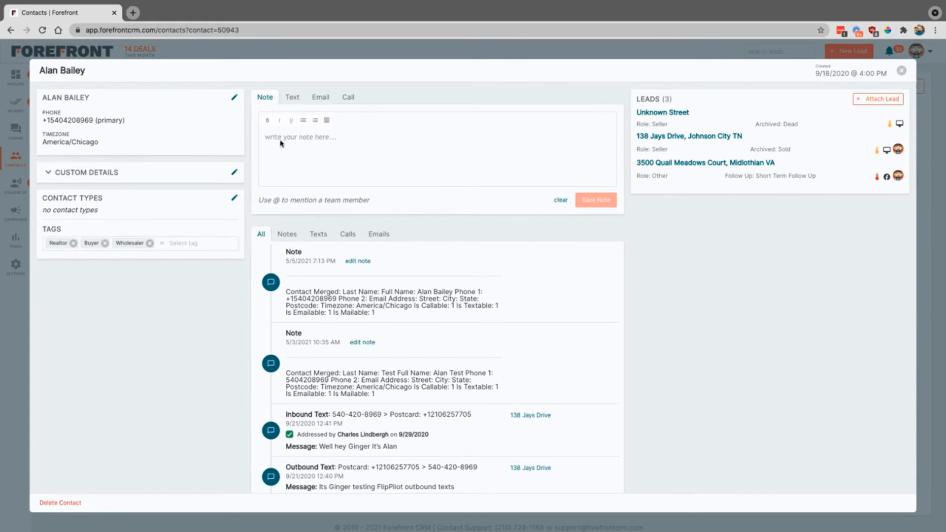
{"action": "mouse_move", "coordinate": [459, 360]}
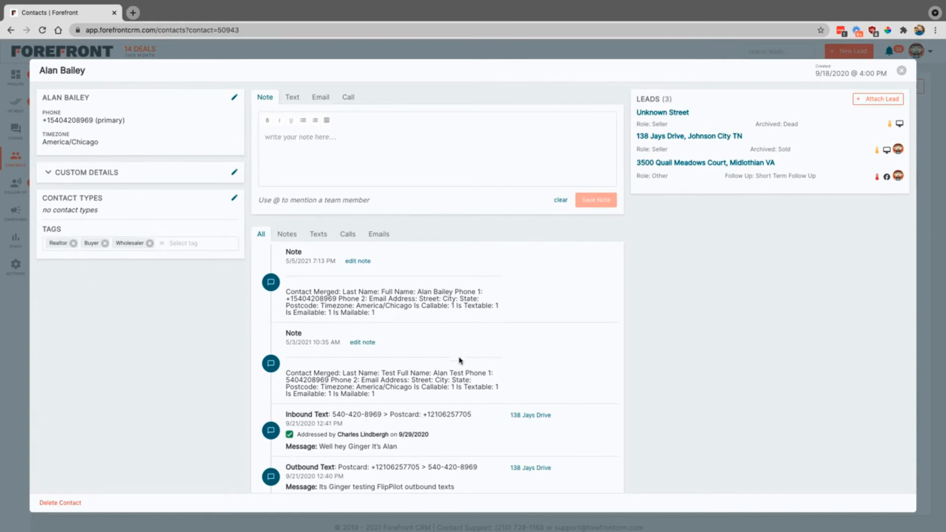
{"action": "mouse_move", "coordinate": [635, 210]}
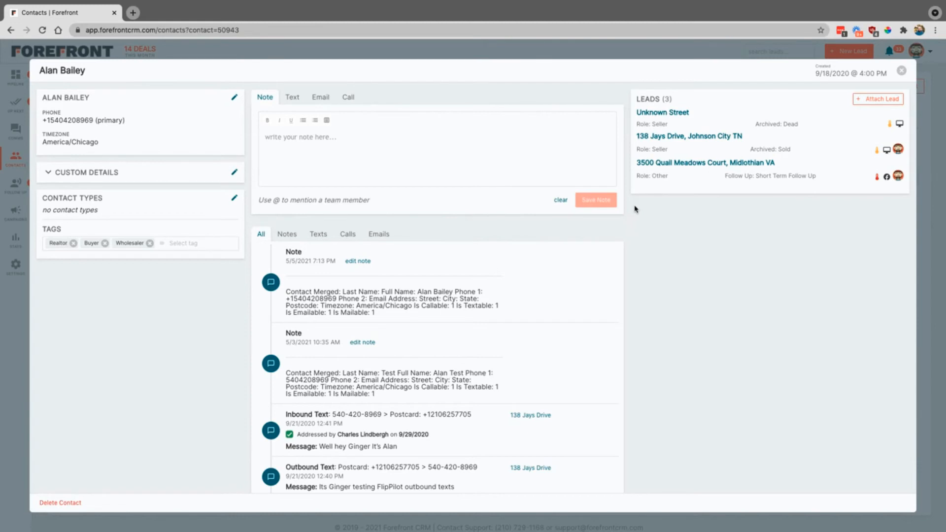
{"action": "mouse_move", "coordinate": [658, 193]}
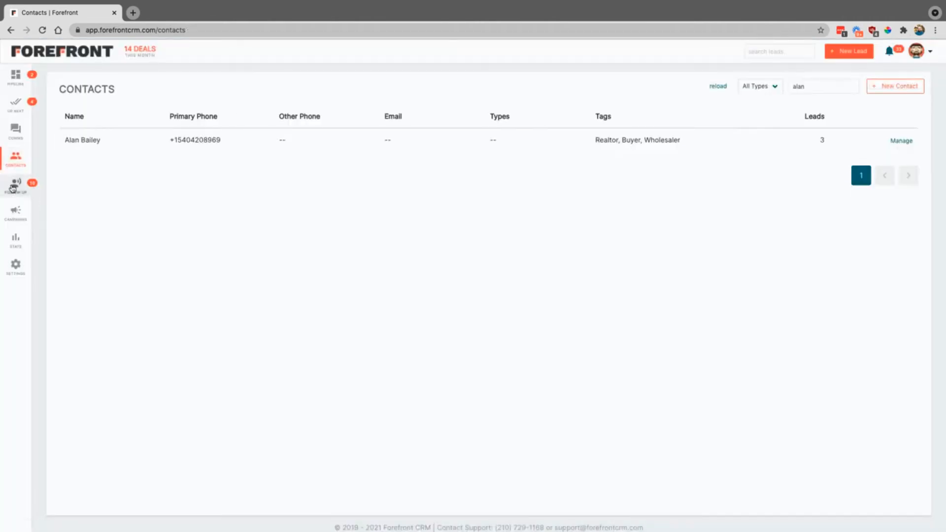
- Go to the Follow Up page listing five sequences with days, steps and leads
{"action": "left_click", "coordinate": [15, 186]}
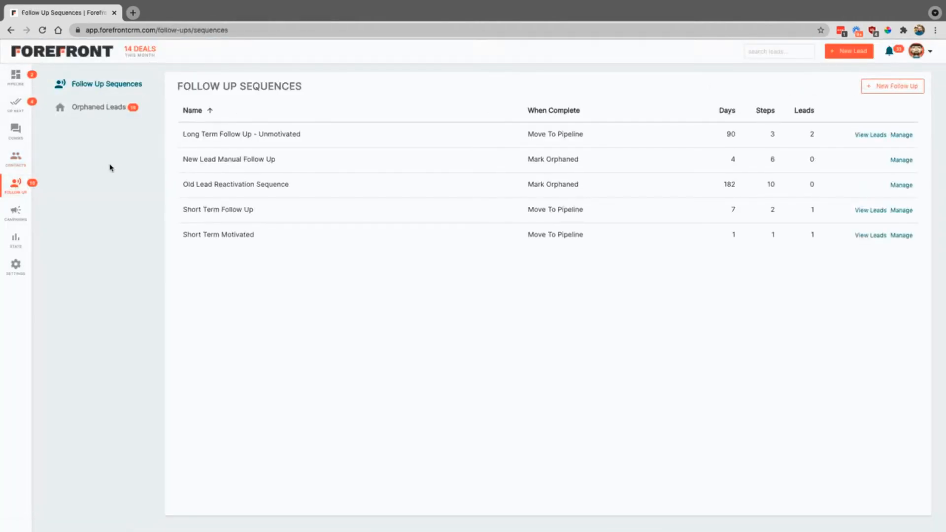
{"action": "mouse_move", "coordinate": [280, 252]}
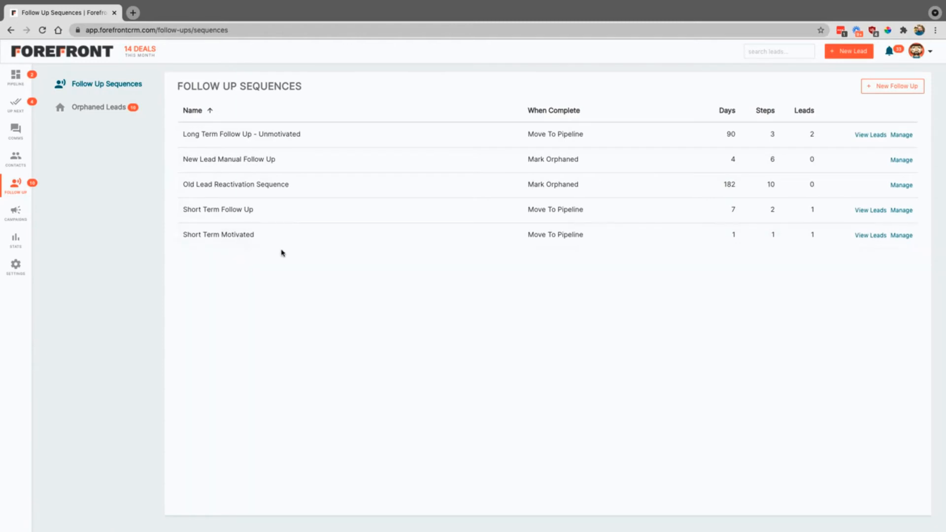
{"action": "mouse_move", "coordinate": [723, 184]}
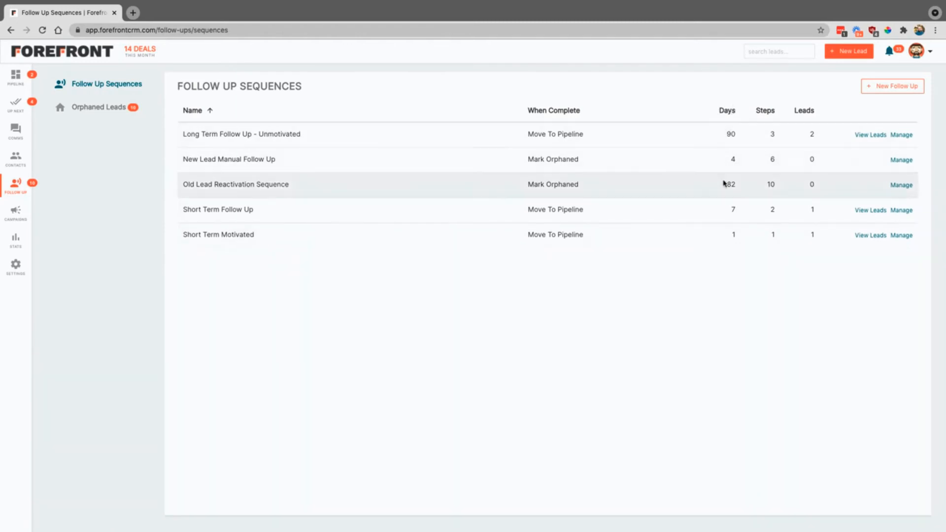
{"action": "mouse_move", "coordinate": [725, 263]}
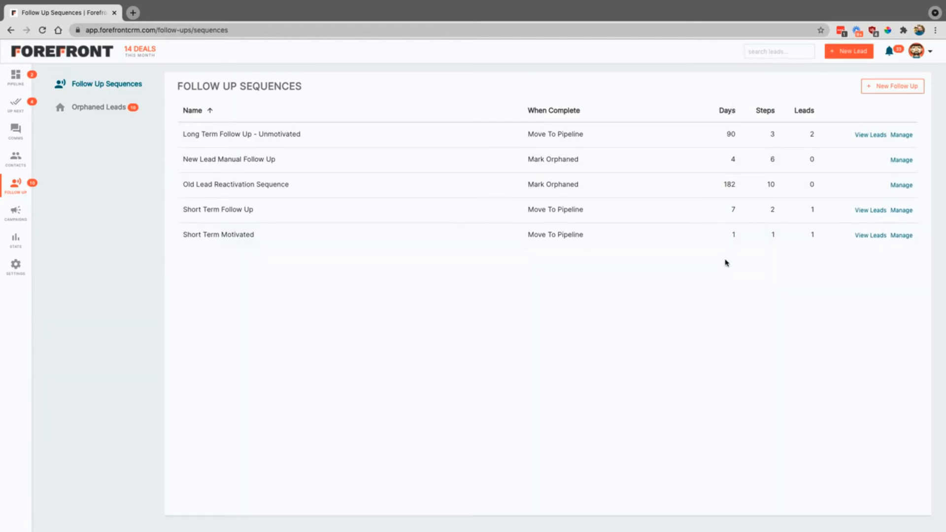
{"action": "mouse_move", "coordinate": [717, 264]}
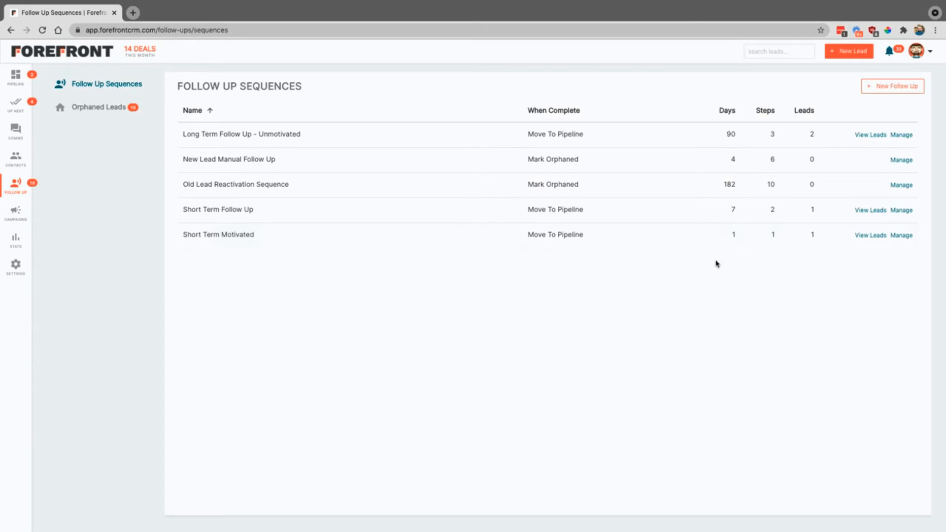
{"action": "mouse_move", "coordinate": [759, 255]}
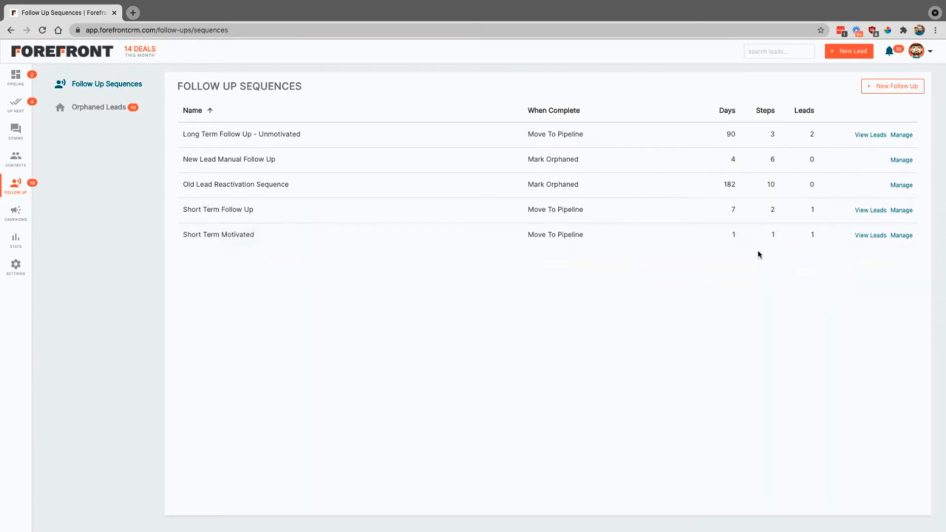
{"action": "mouse_move", "coordinate": [804, 122]}
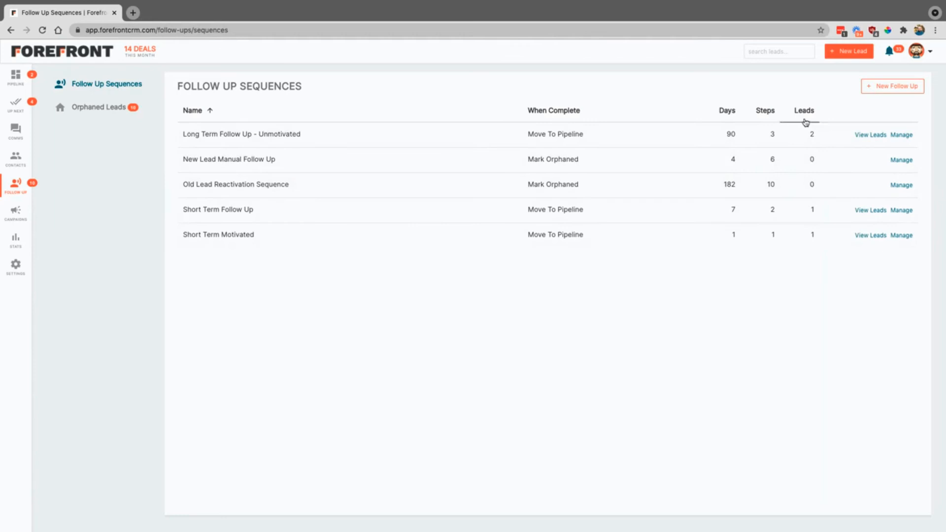
{"action": "mouse_move", "coordinate": [873, 237]}
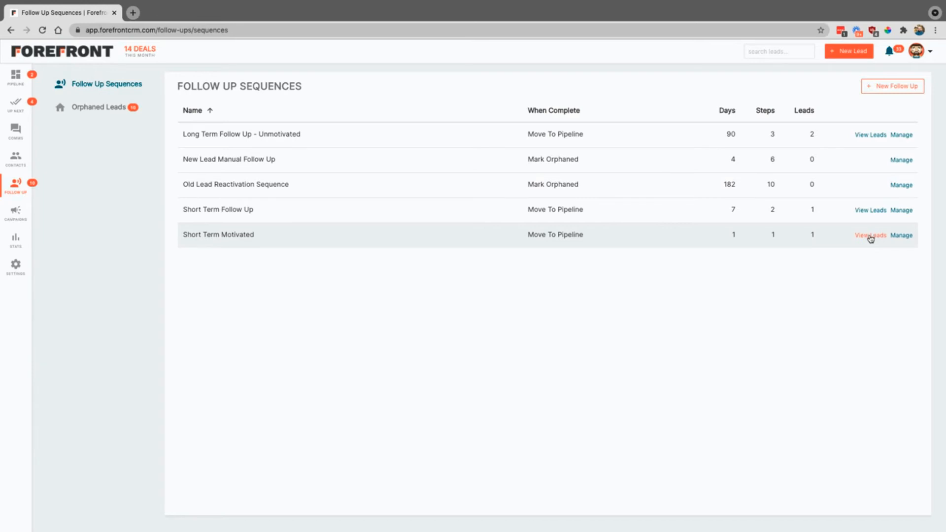
{"action": "mouse_move", "coordinate": [905, 134]}
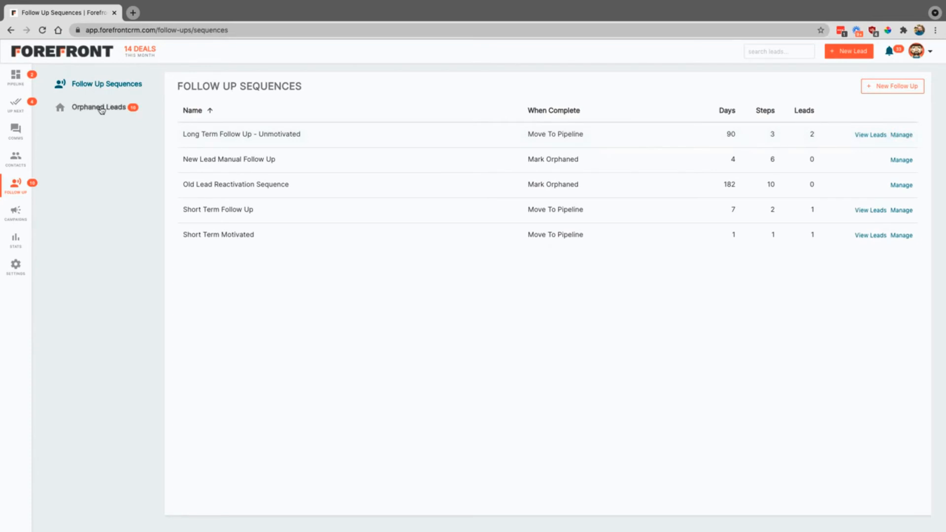
{"action": "left_click", "coordinate": [99, 107]}
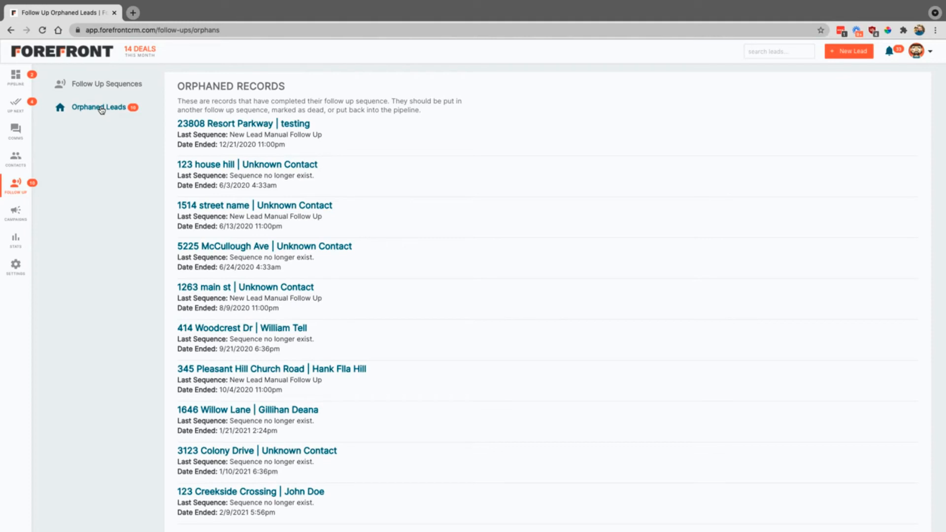
{"action": "mouse_move", "coordinate": [107, 116]}
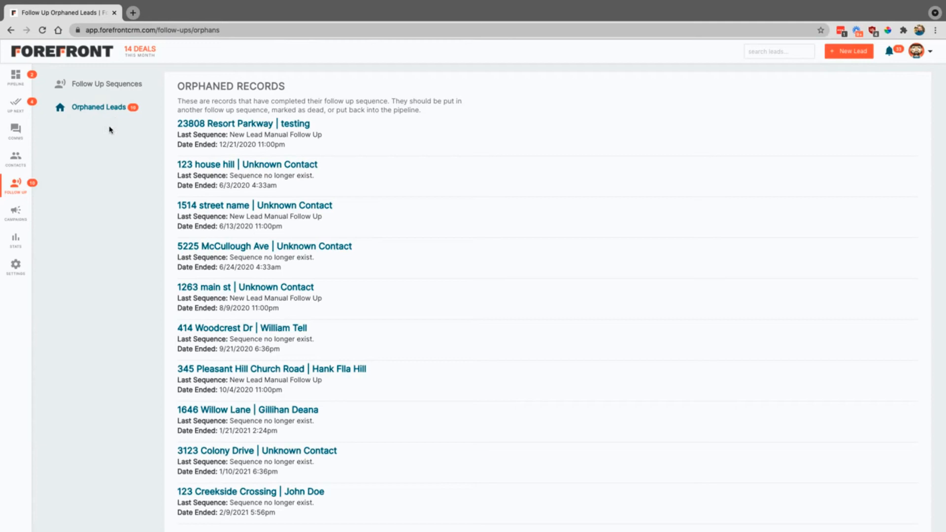
{"action": "mouse_move", "coordinate": [99, 134]}
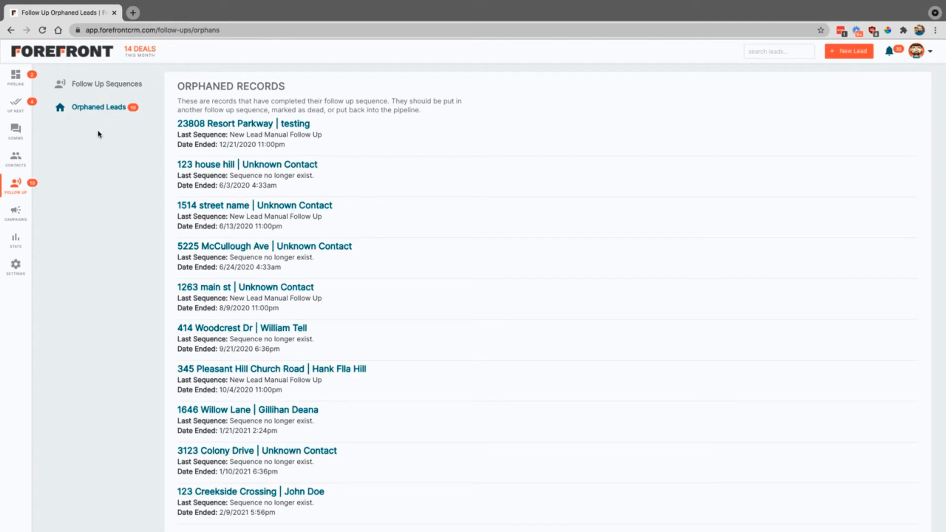
{"action": "mouse_move", "coordinate": [68, 158]}
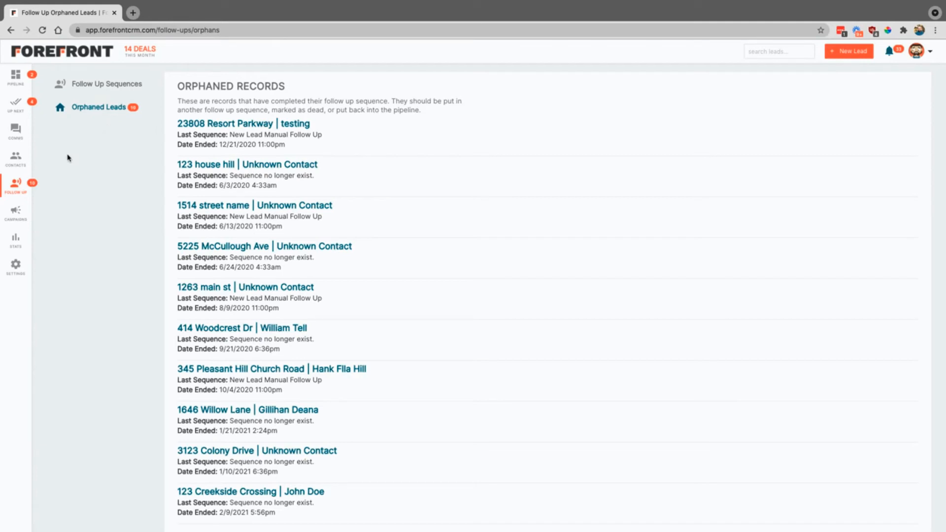
{"action": "mouse_move", "coordinate": [239, 164]}
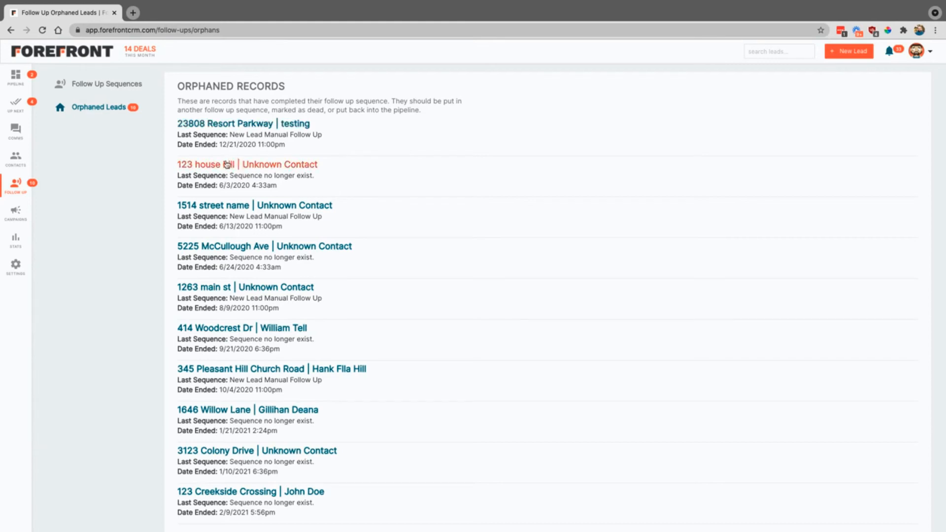
{"action": "mouse_move", "coordinate": [120, 181]}
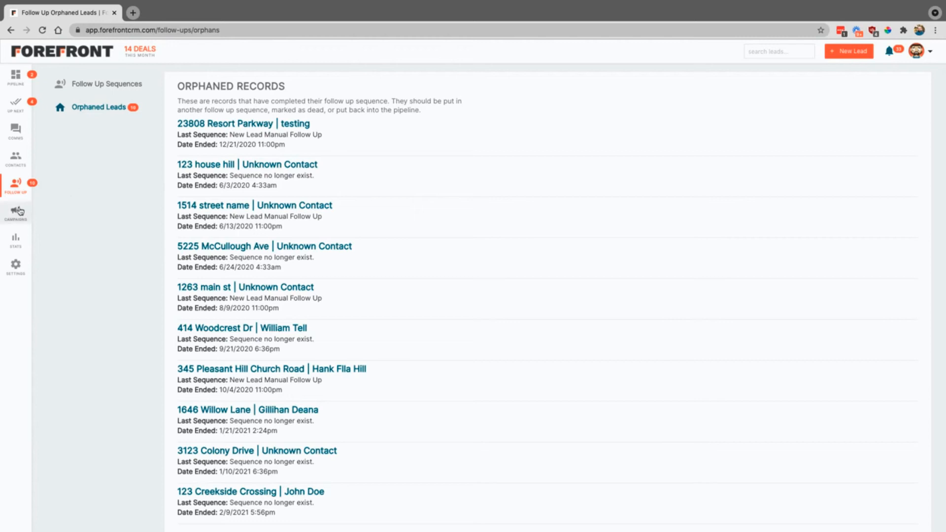
- Go to the Campaigns page showing eight campaigns with channels, costs and lead counts
{"action": "left_click", "coordinate": [15, 208]}
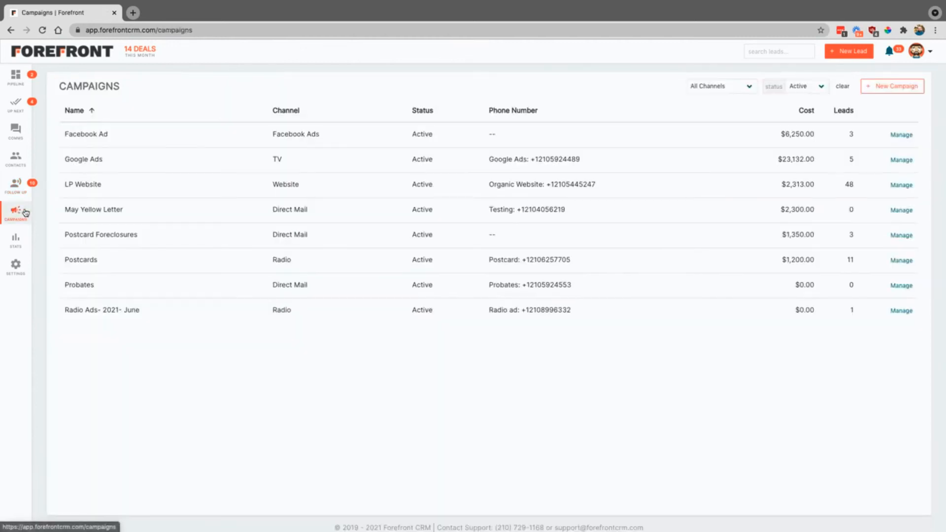
{"action": "mouse_move", "coordinate": [154, 314]}
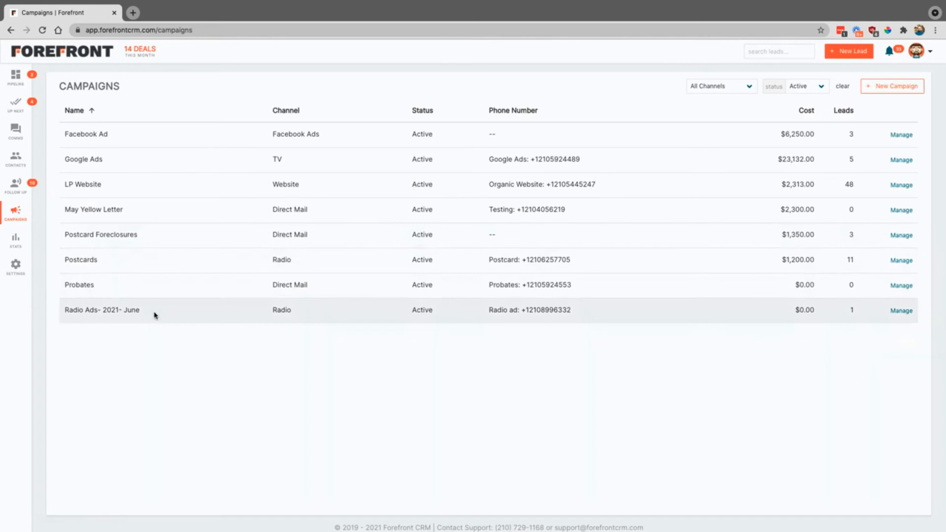
{"action": "mouse_move", "coordinate": [175, 328]}
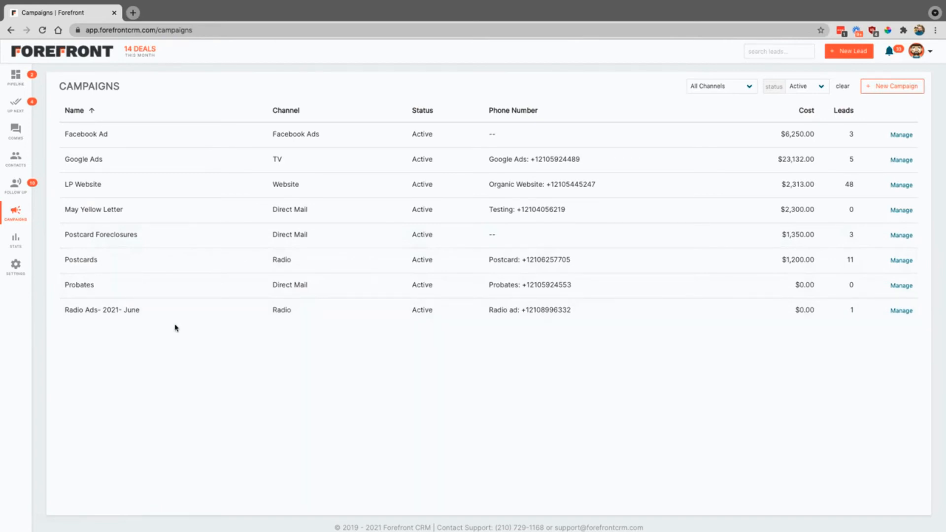
{"action": "mouse_move", "coordinate": [15, 238]}
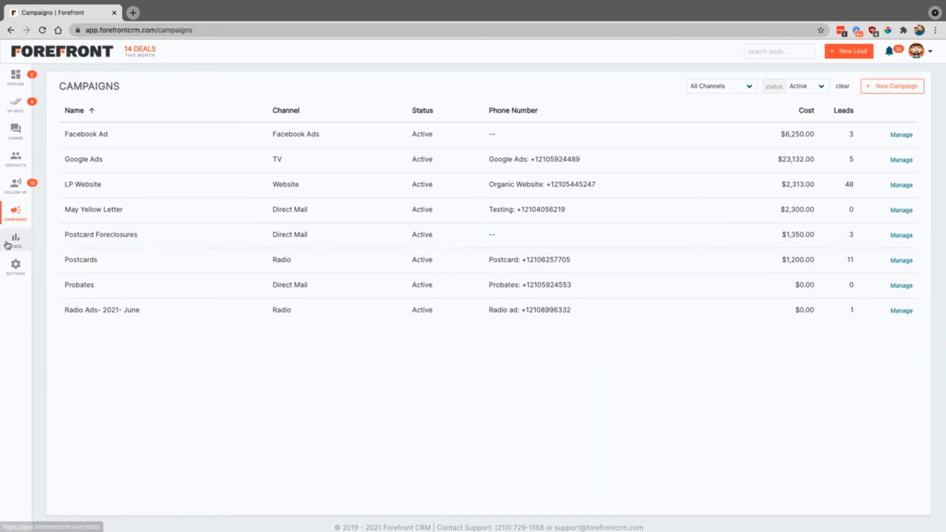
{"action": "mouse_move", "coordinate": [128, 336]}
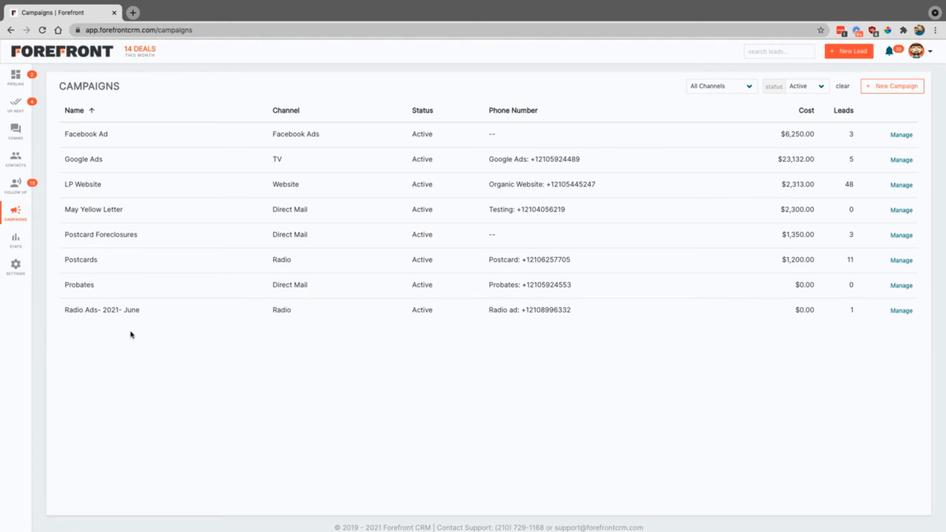
{"action": "mouse_move", "coordinate": [846, 250]}
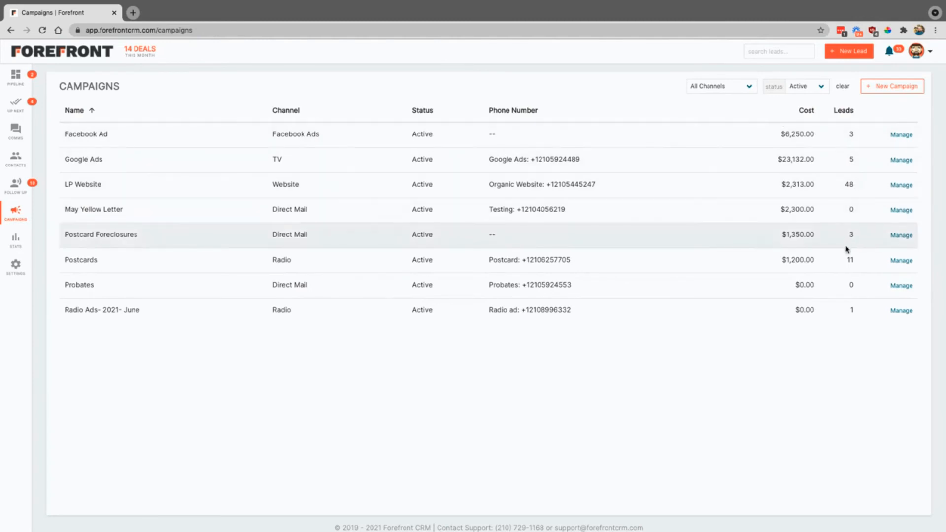
{"action": "mouse_move", "coordinate": [218, 318]}
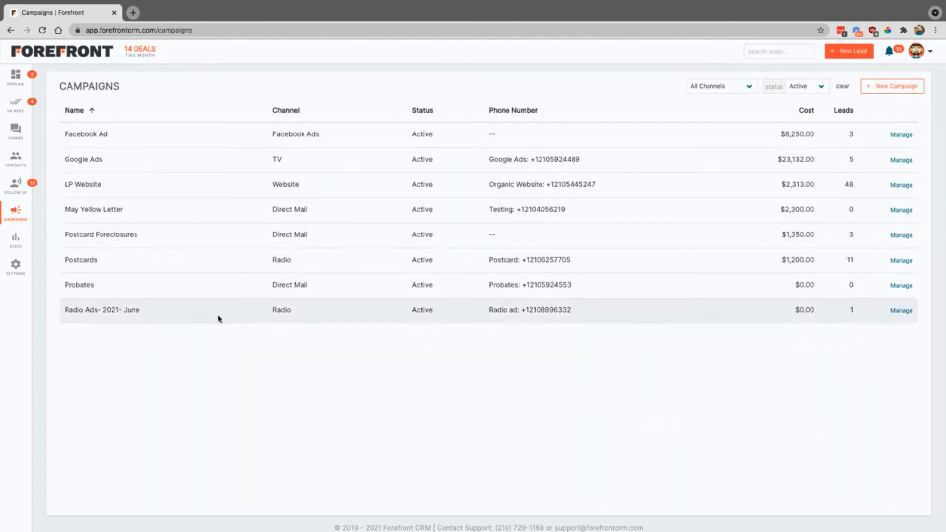
{"action": "mouse_move", "coordinate": [212, 346]}
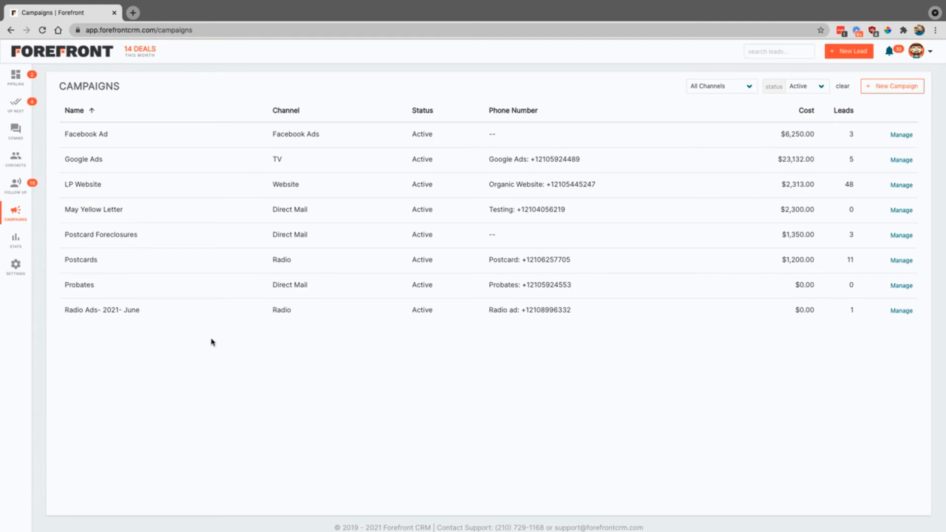
{"action": "mouse_move", "coordinate": [38, 229]}
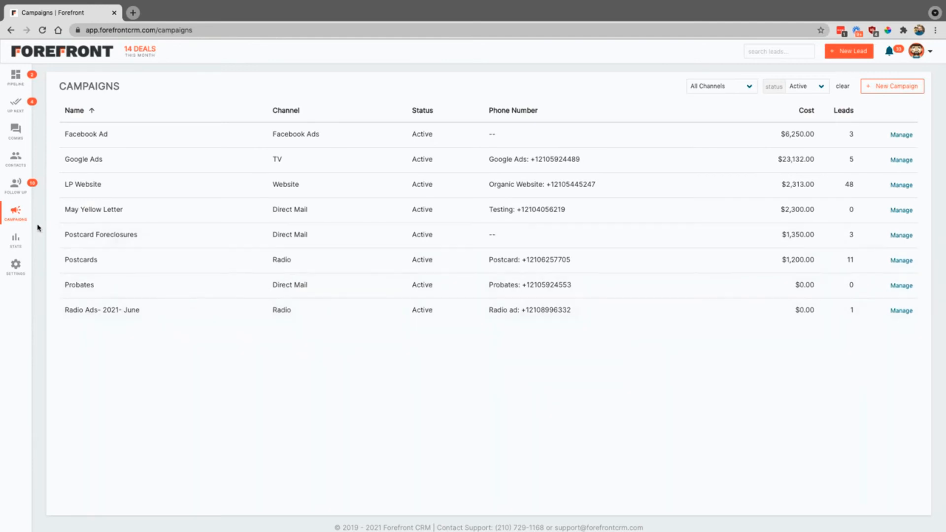
- Open Stats, then switch to the weekly KPIs table of goals, averages and counts
{"action": "left_click", "coordinate": [15, 238]}
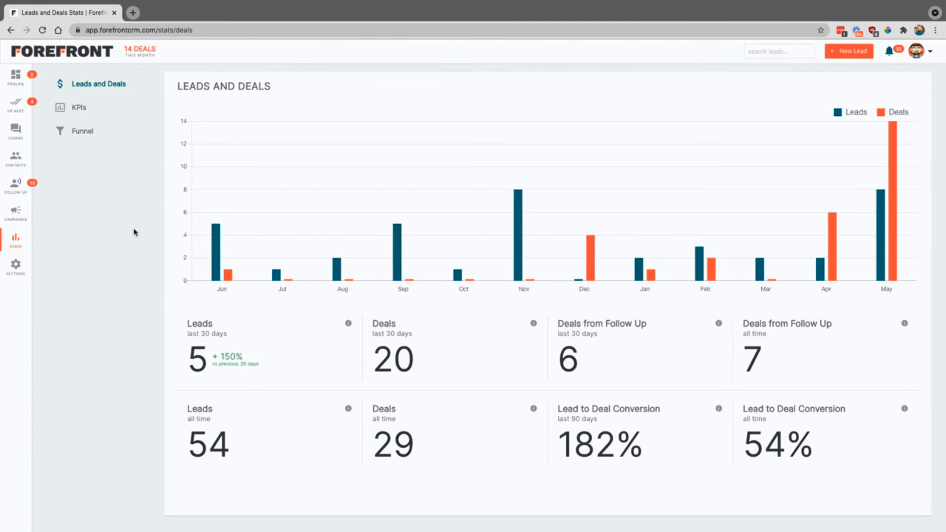
{"action": "mouse_move", "coordinate": [79, 107]}
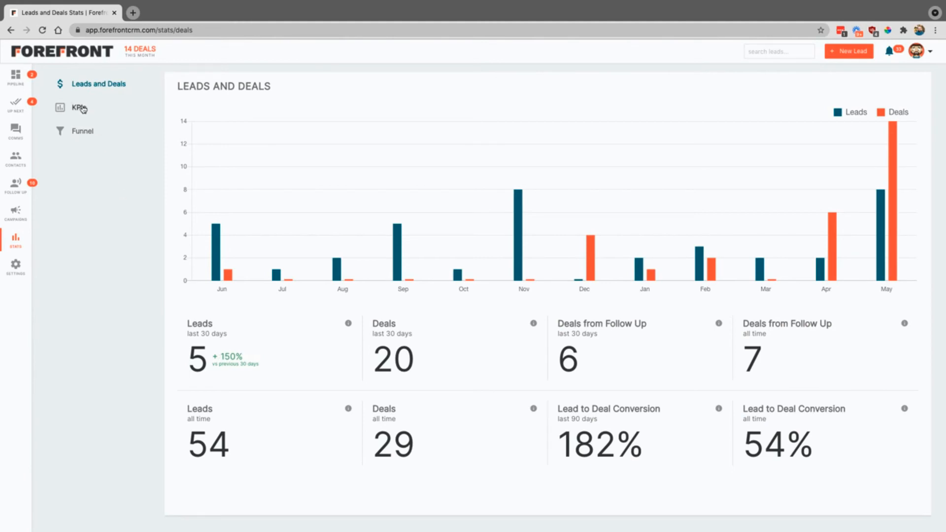
{"action": "left_click", "coordinate": [78, 108]}
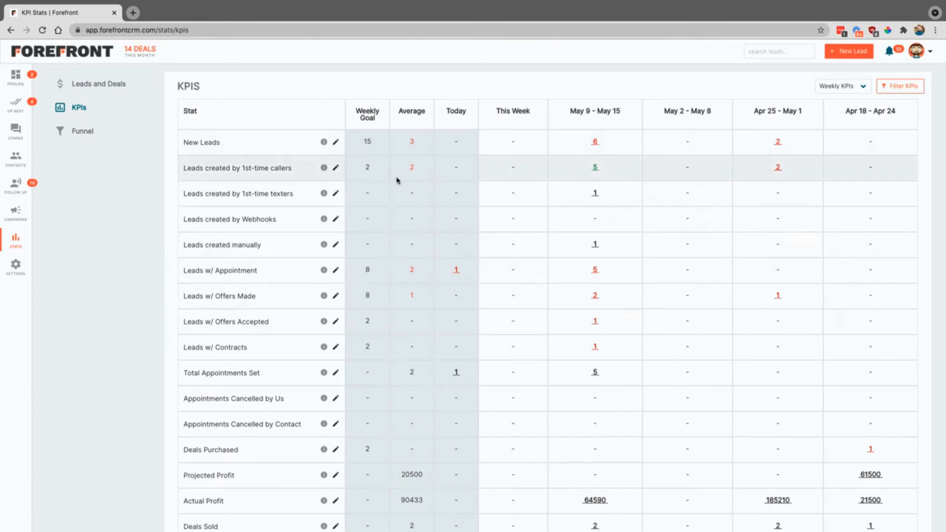
{"action": "mouse_move", "coordinate": [572, 156]}
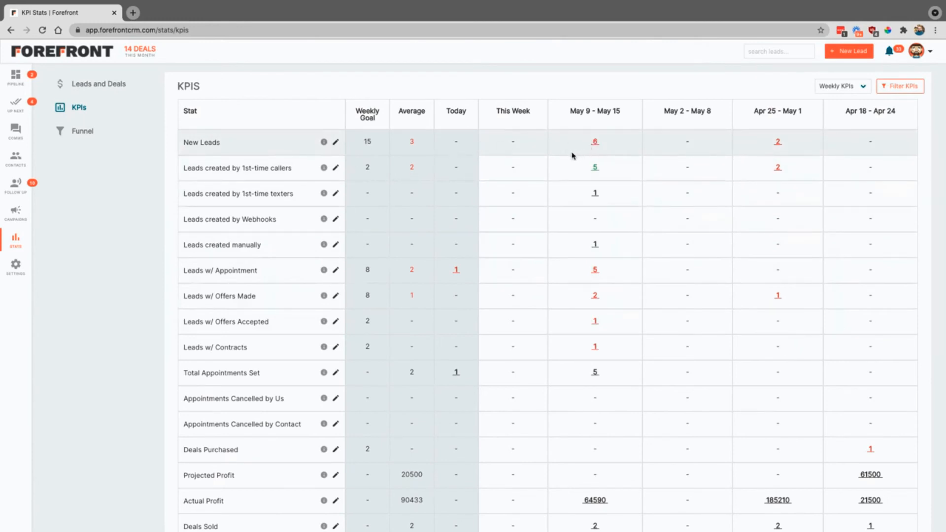
{"action": "mouse_move", "coordinate": [584, 151]}
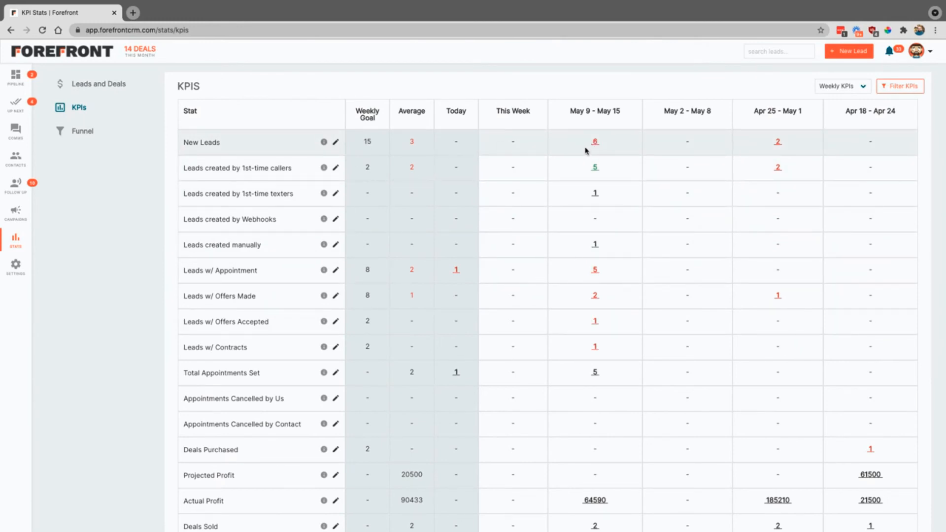
{"action": "mouse_move", "coordinate": [353, 170]}
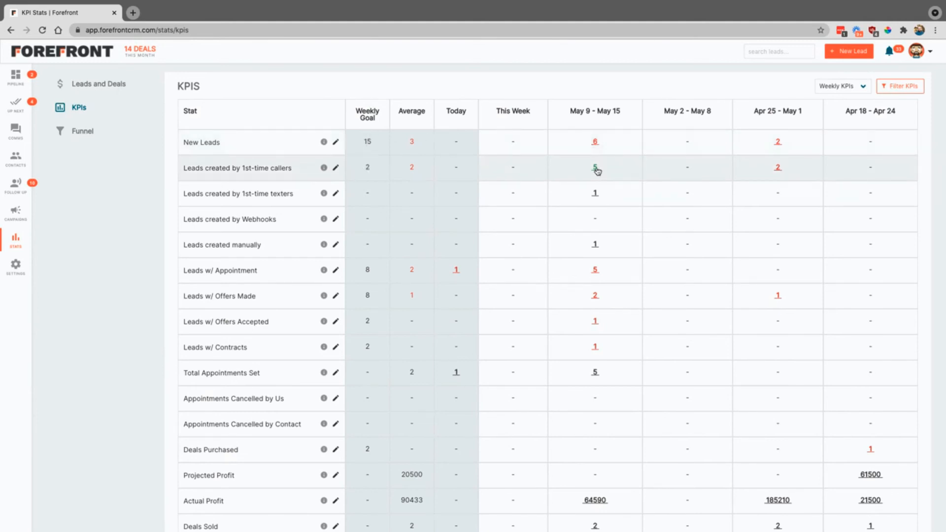
{"action": "mouse_move", "coordinate": [596, 169]}
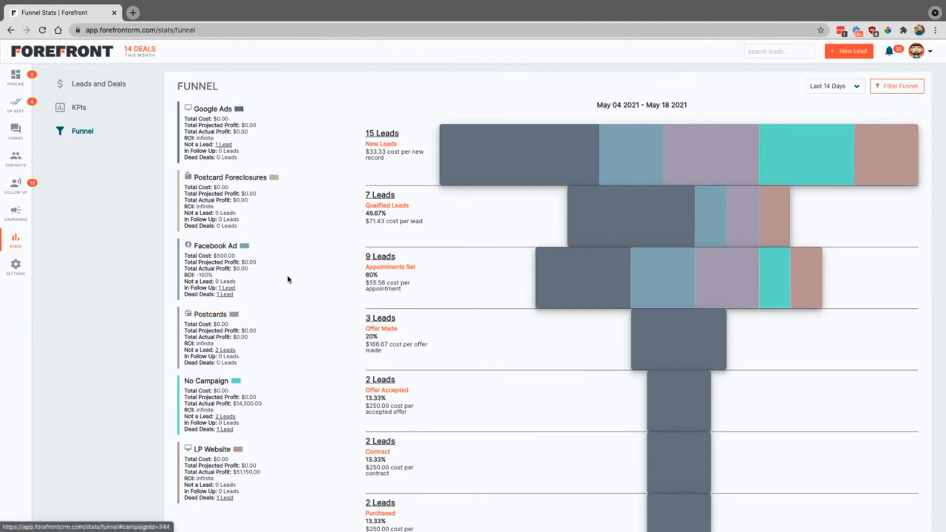
{"action": "mouse_move", "coordinate": [633, 151]}
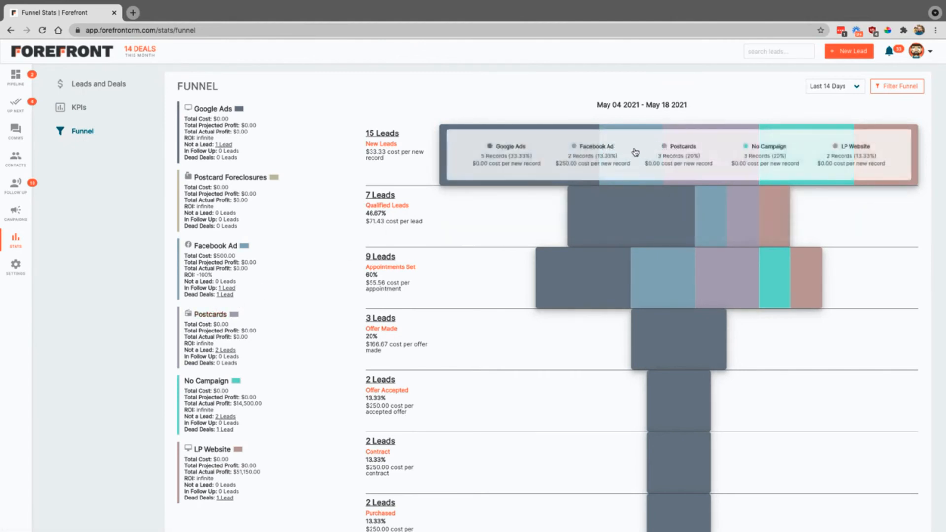
{"action": "mouse_move", "coordinate": [626, 153]}
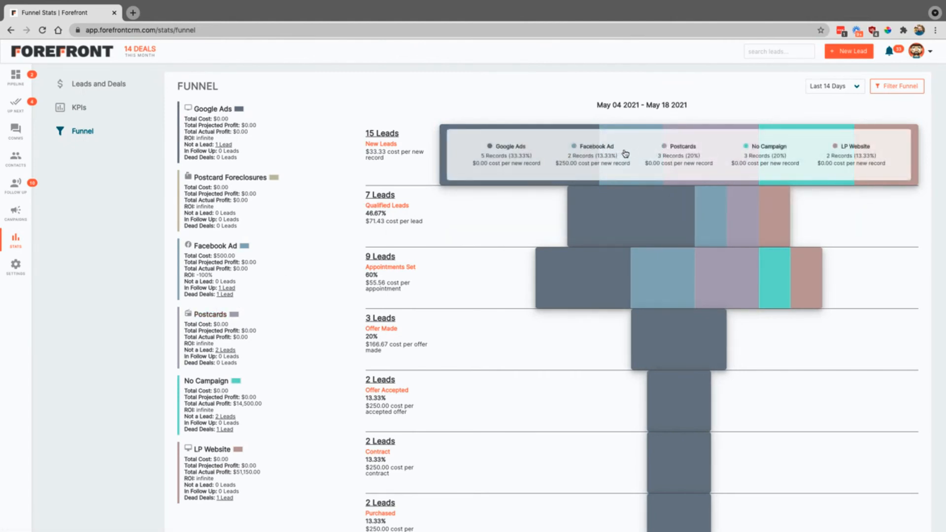
{"action": "mouse_move", "coordinate": [537, 279]}
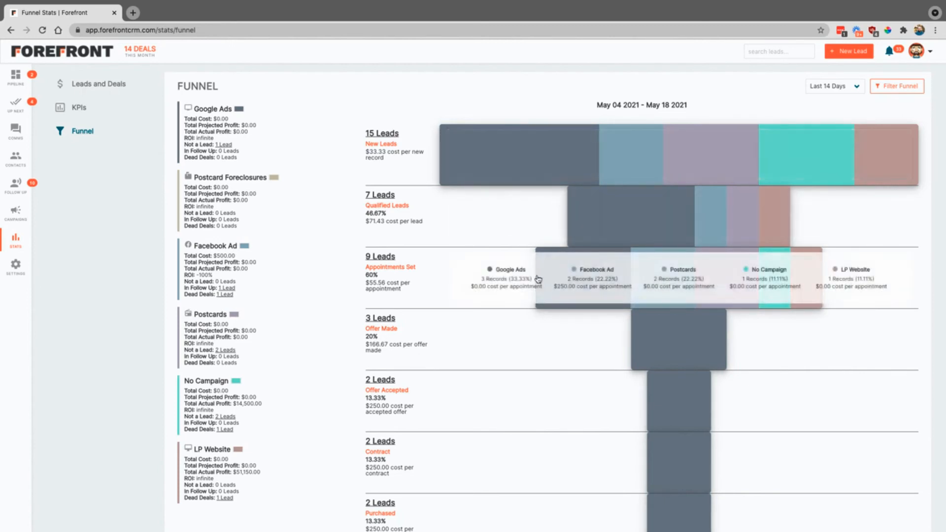
{"action": "mouse_move", "coordinate": [281, 340]}
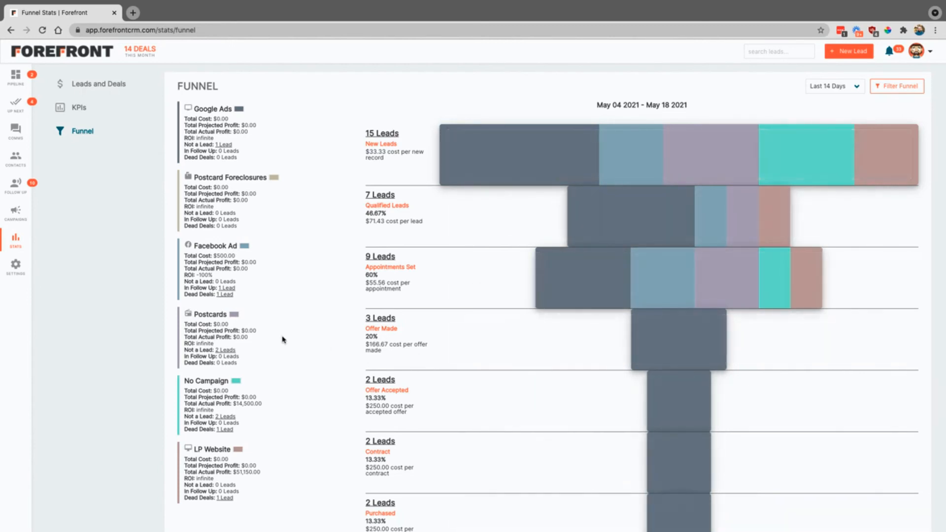
{"action": "mouse_move", "coordinate": [15, 266]}
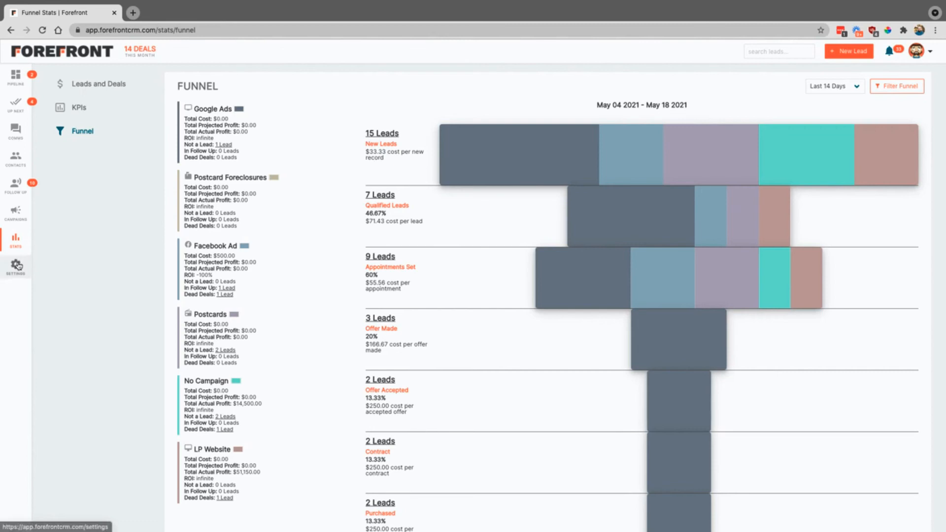
- Open Lead Settings showing custom fields Pool, terms, moving plans and Zillow link
{"action": "left_click", "coordinate": [16, 266]}
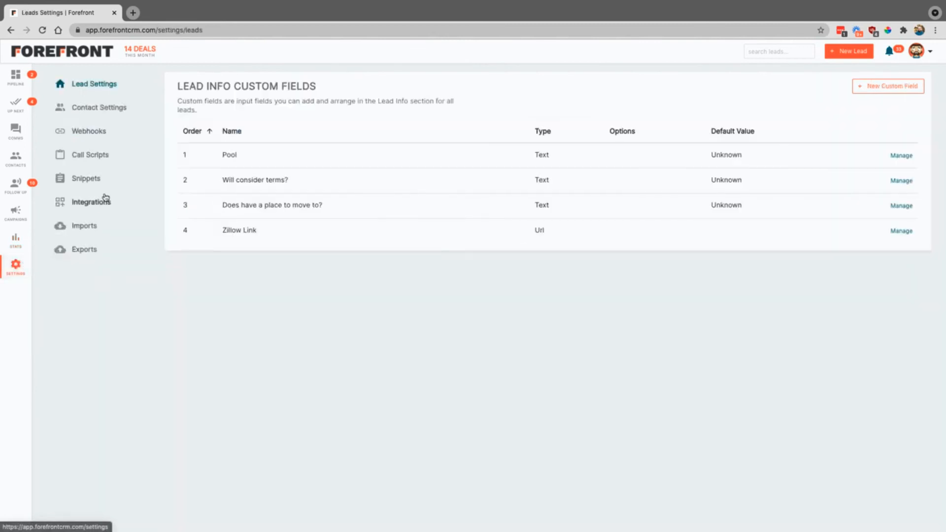
{"action": "mouse_move", "coordinate": [99, 107]}
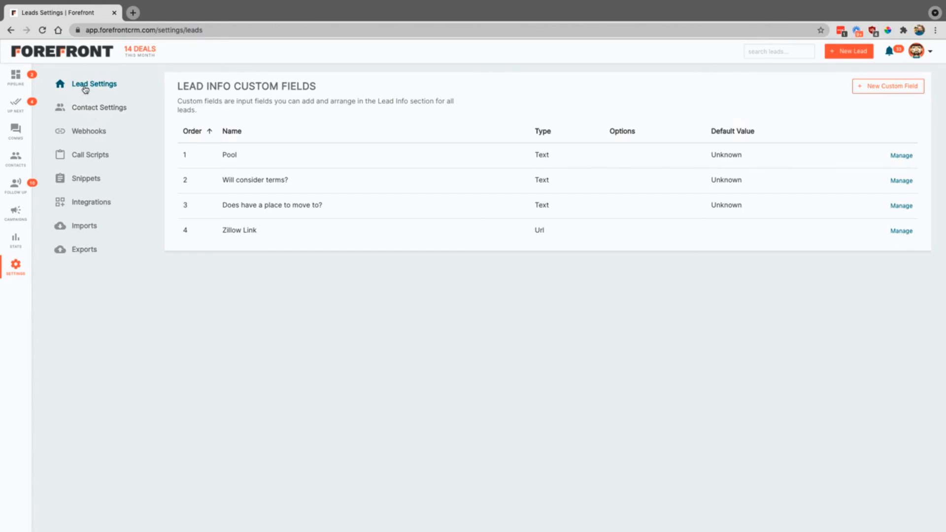
- Scroll Contact Settings past Custom Fields to the Contact Tags and Contact Types sections
{"action": "left_click", "coordinate": [99, 107]}
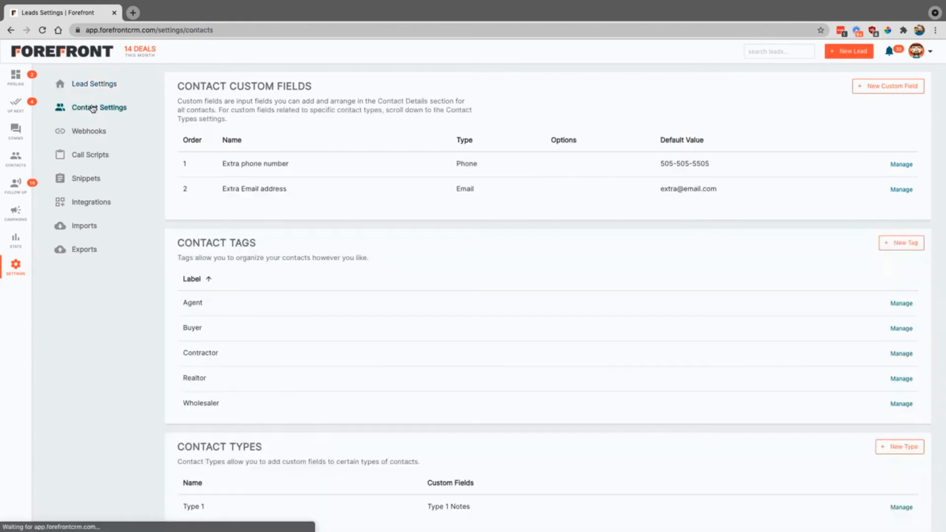
{"action": "left_click", "coordinate": [99, 108]}
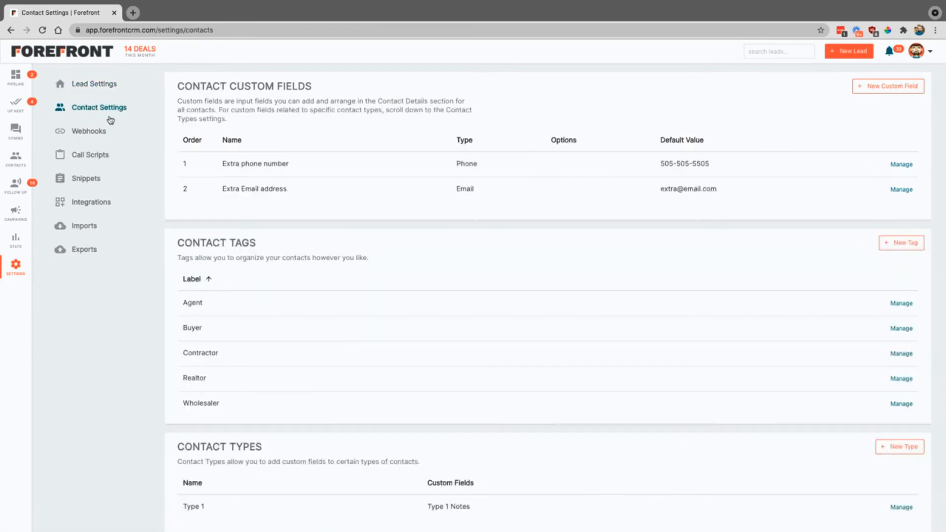
{"action": "mouse_move", "coordinate": [164, 219]}
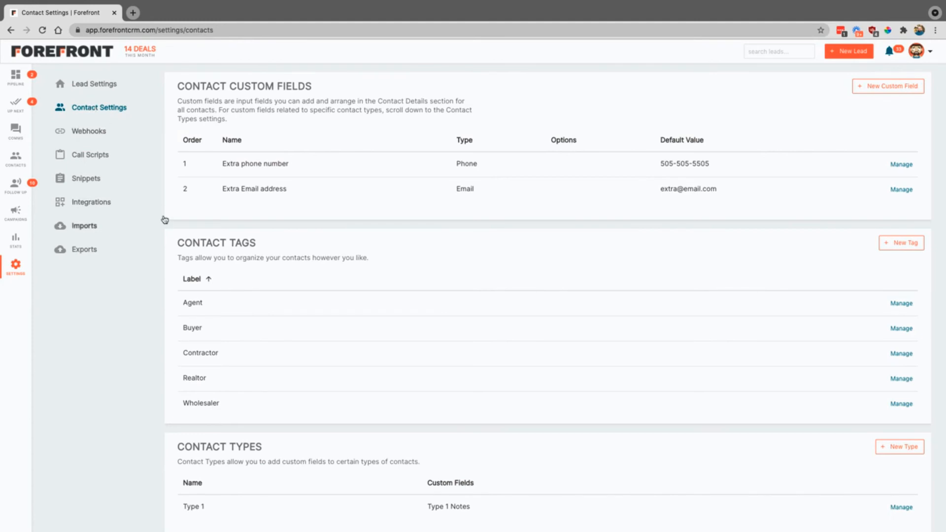
{"action": "scroll", "scroll_direction": "down", "scroll_amount": 3}
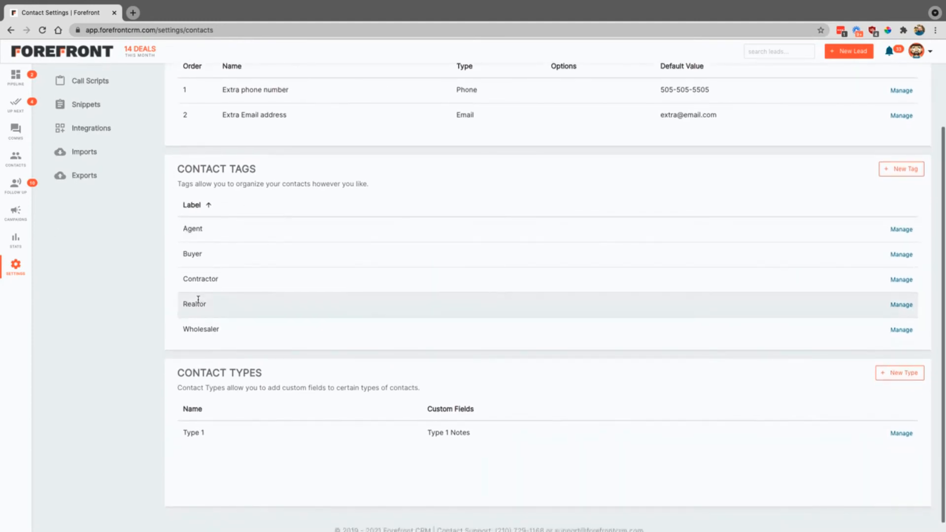
{"action": "scroll", "scroll_direction": "up", "scroll_amount": 3}
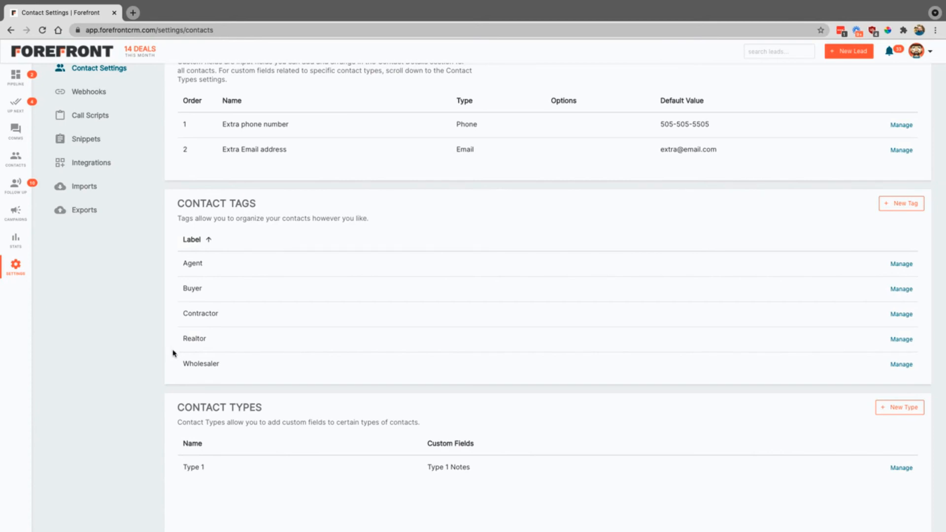
{"action": "left_click", "coordinate": [88, 91]}
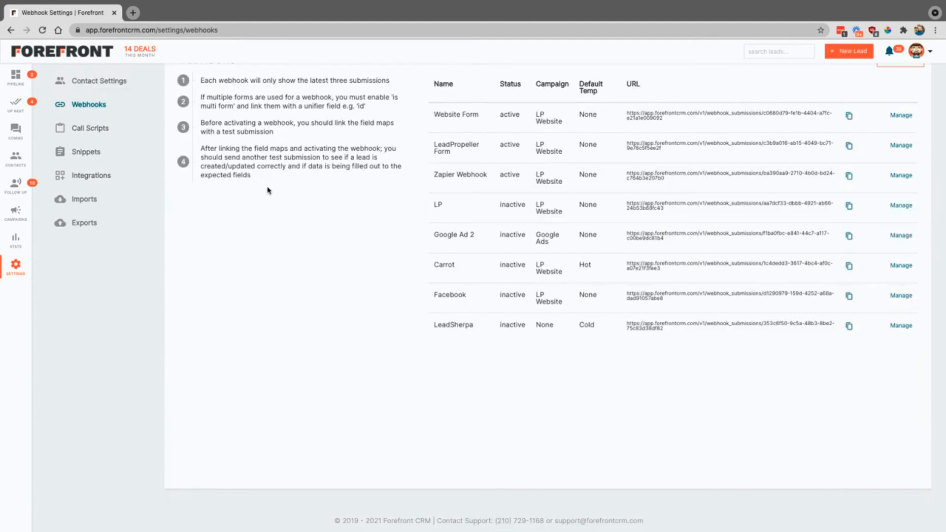
- Scroll to the top of the Webhooks page listing eight webhooks with status, campaign and URL
{"action": "scroll", "scroll_direction": "up", "scroll_amount": 3}
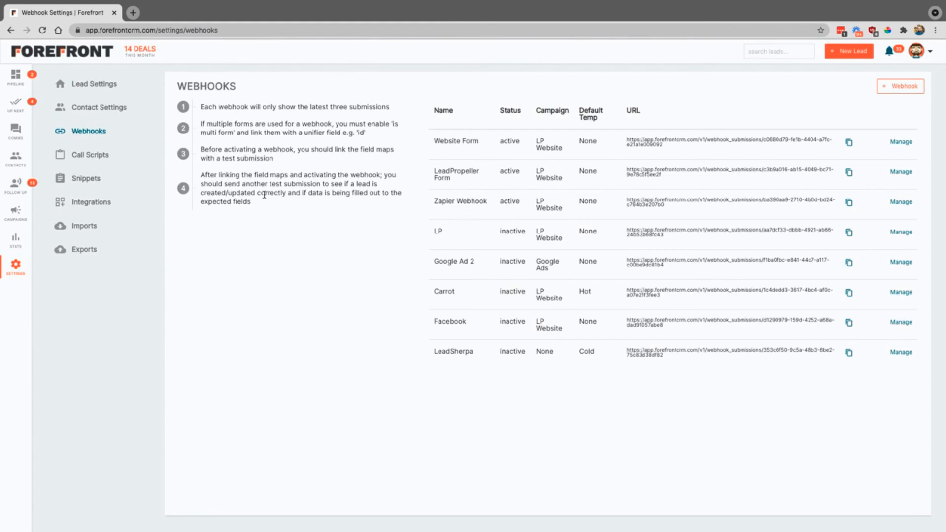
{"action": "mouse_move", "coordinate": [354, 320]}
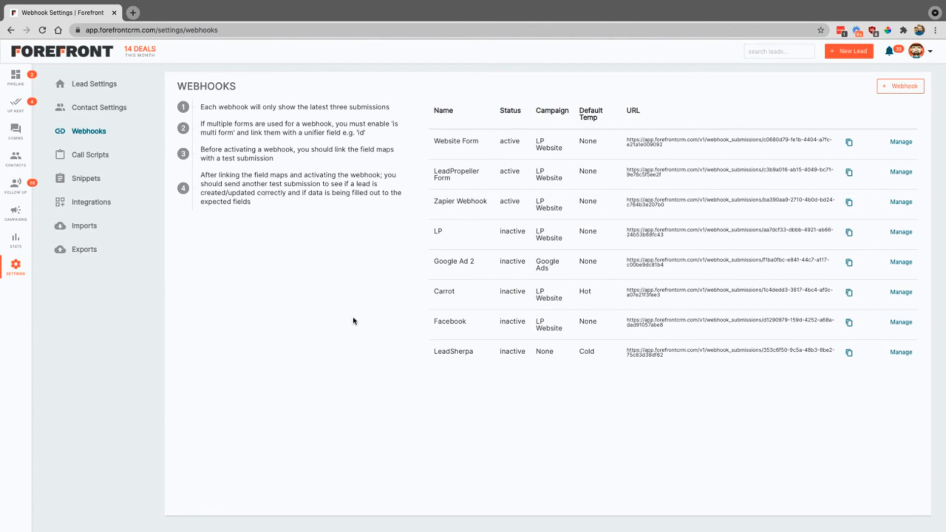
{"action": "mouse_move", "coordinate": [374, 333]}
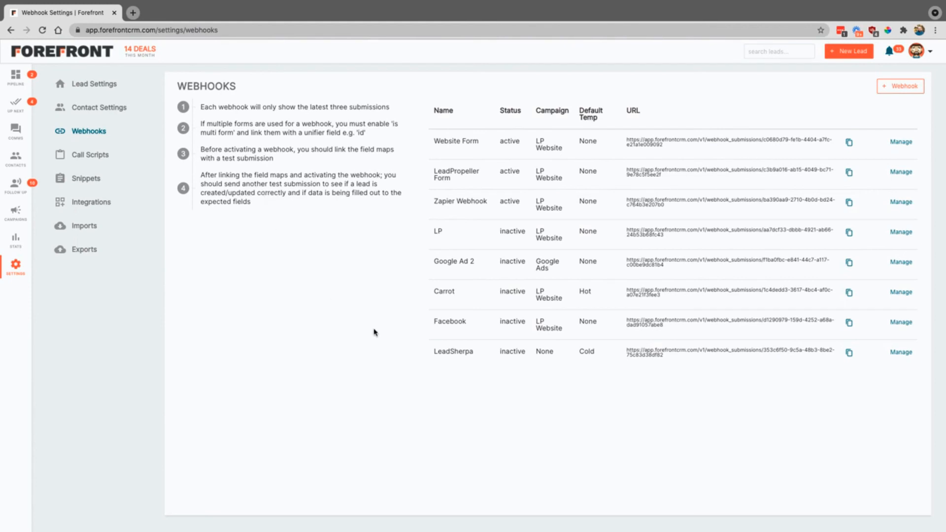
{"action": "mouse_move", "coordinate": [365, 324]}
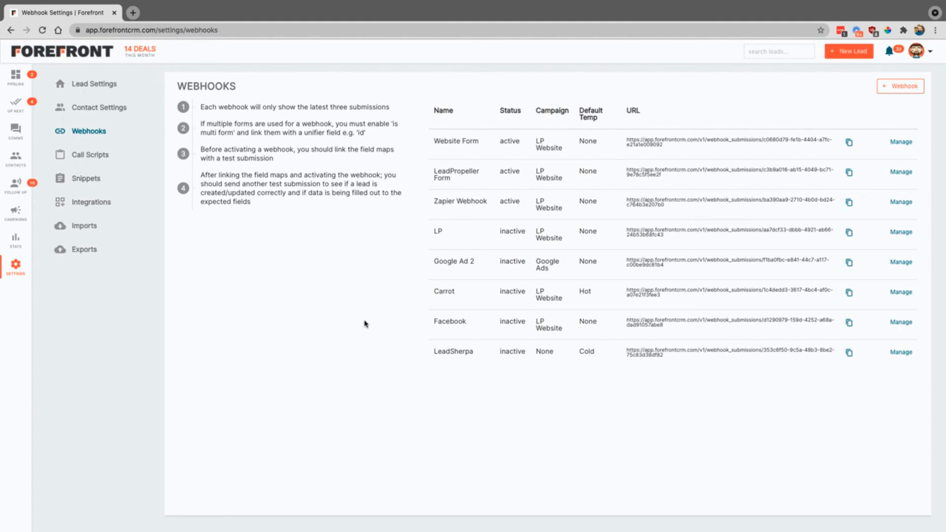
{"action": "mouse_move", "coordinate": [360, 314]}
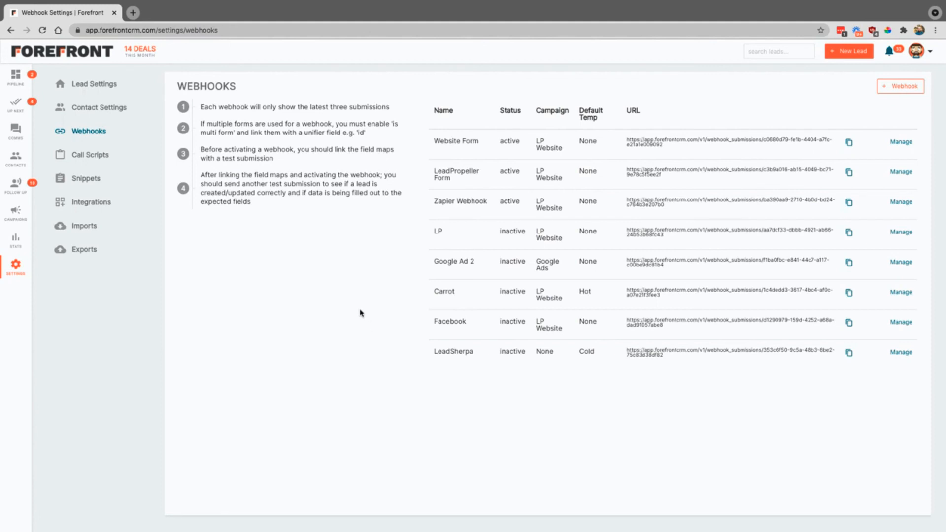
{"action": "left_click", "coordinate": [89, 154]}
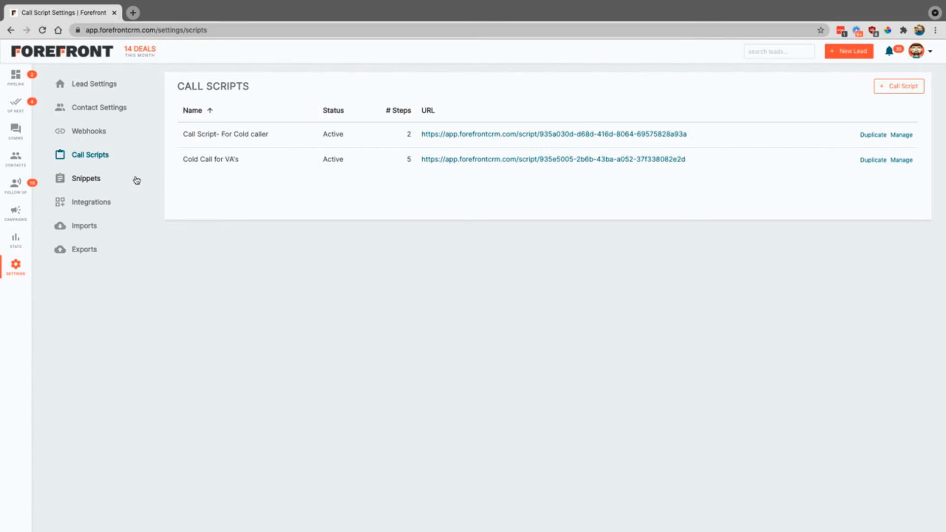
{"action": "mouse_move", "coordinate": [152, 170]}
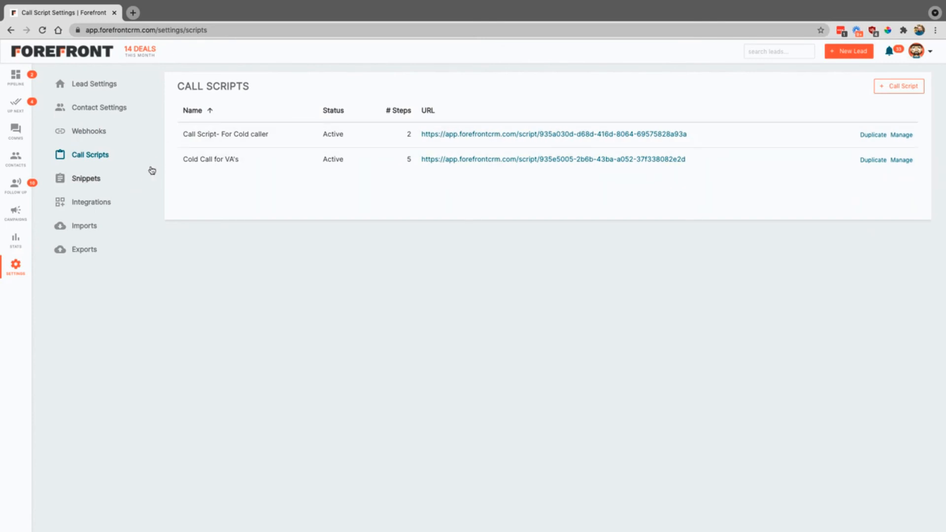
{"action": "mouse_move", "coordinate": [545, 163]}
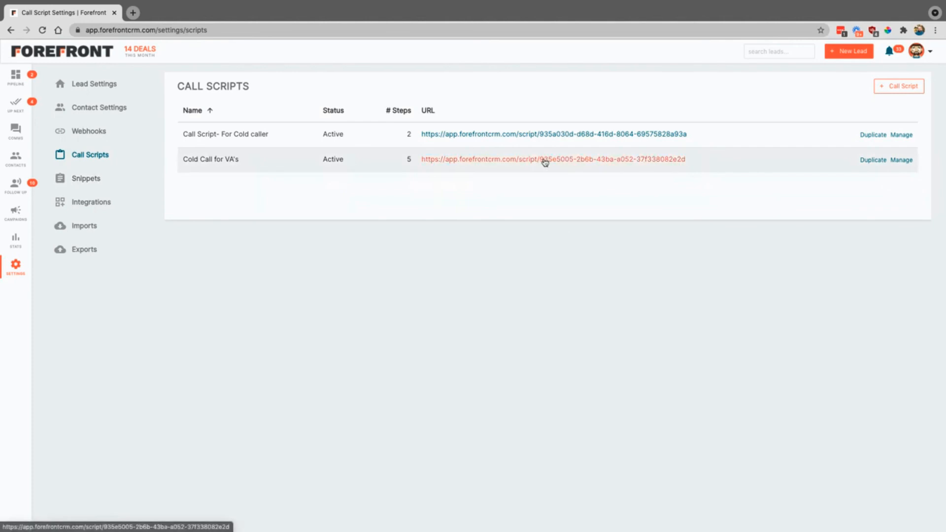
- Preview the Cold Call for VA's script form and scroll through its five questions
{"action": "left_click", "coordinate": [550, 159]}
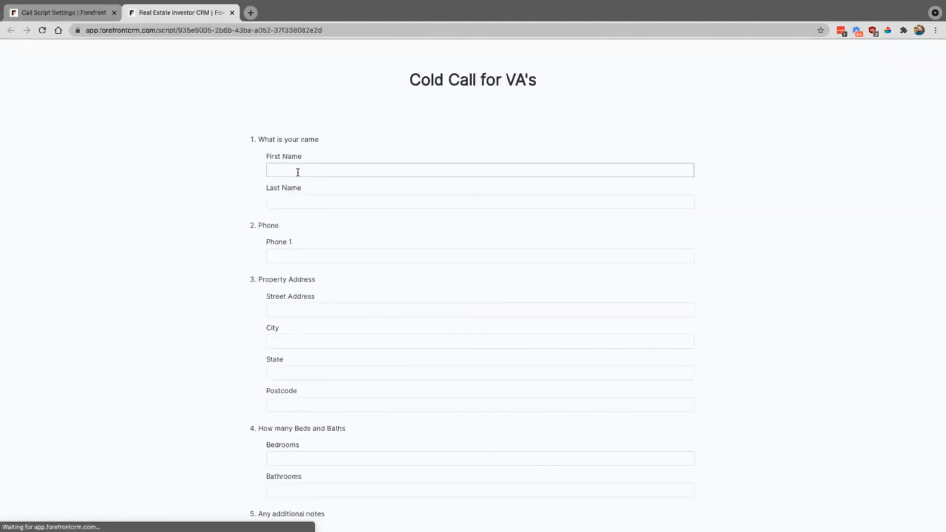
{"action": "scroll", "scroll_direction": "down", "scroll_amount": 3}
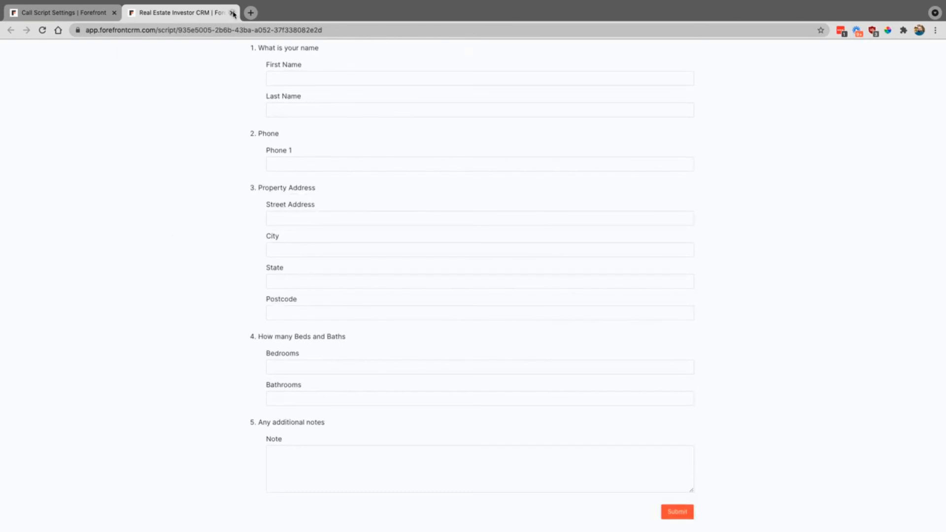
{"action": "scroll", "scroll_direction": "up", "scroll_amount": 3}
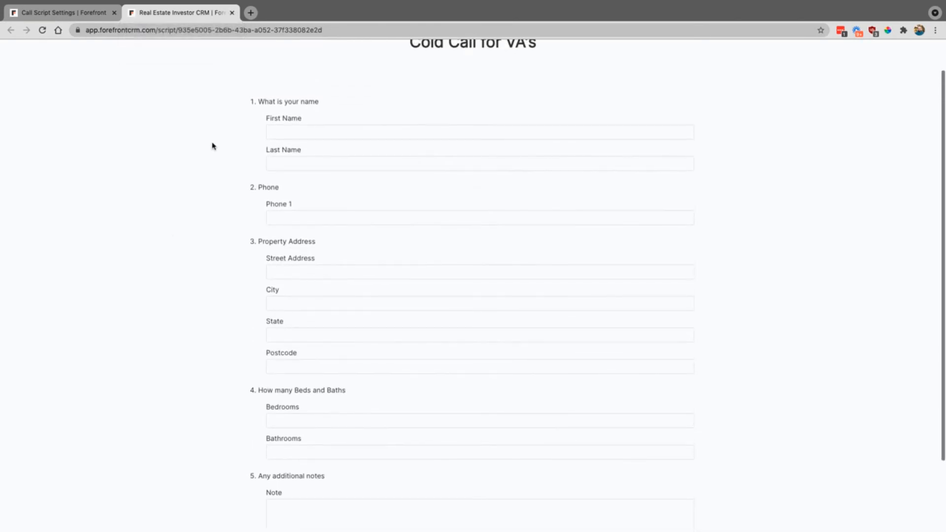
{"action": "mouse_move", "coordinate": [213, 102]}
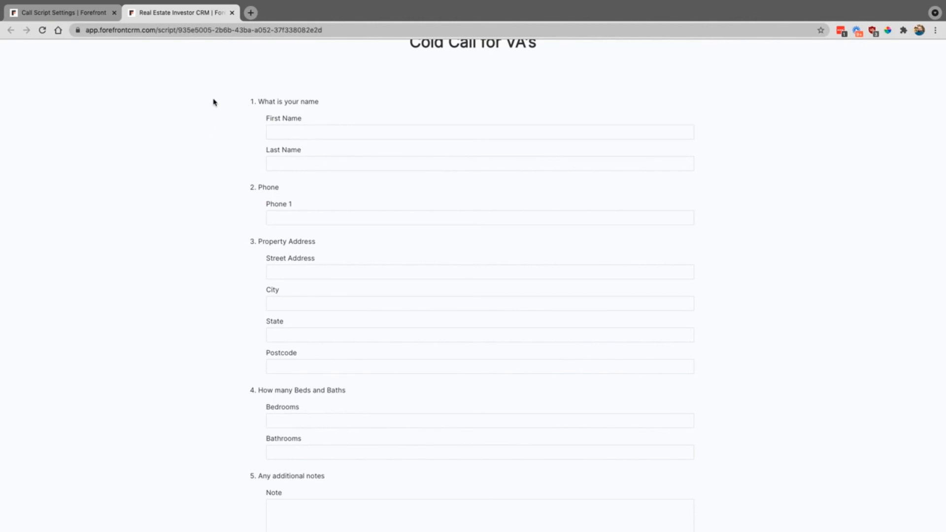
{"action": "scroll", "scroll_direction": "up", "scroll_amount": 3}
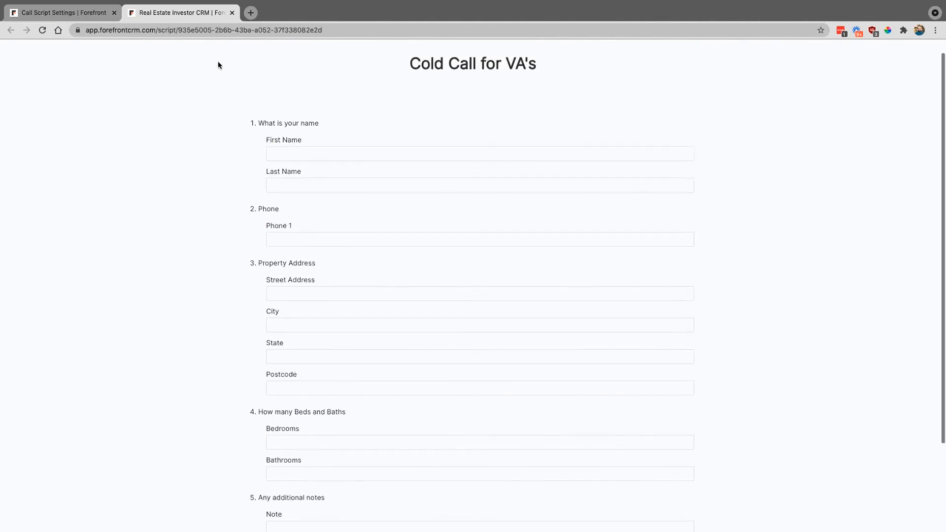
{"action": "mouse_move", "coordinate": [223, 51]}
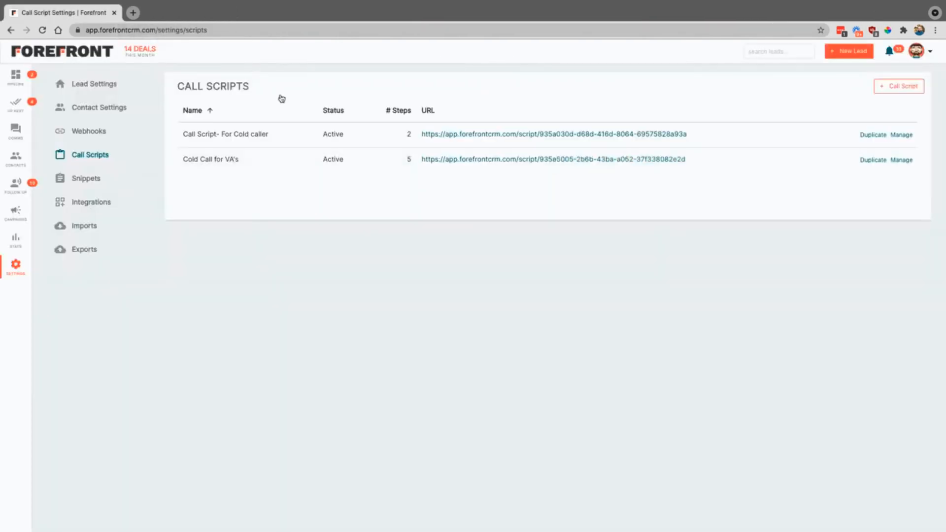
{"action": "mouse_move", "coordinate": [355, 176]}
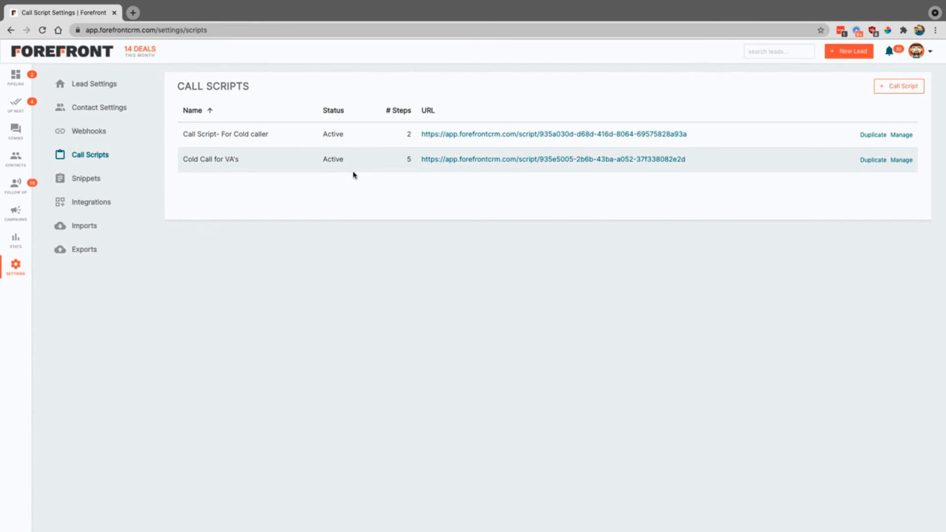
- Show the Snippets settings with reusable note, email and text snippets
{"action": "left_click", "coordinate": [86, 178]}
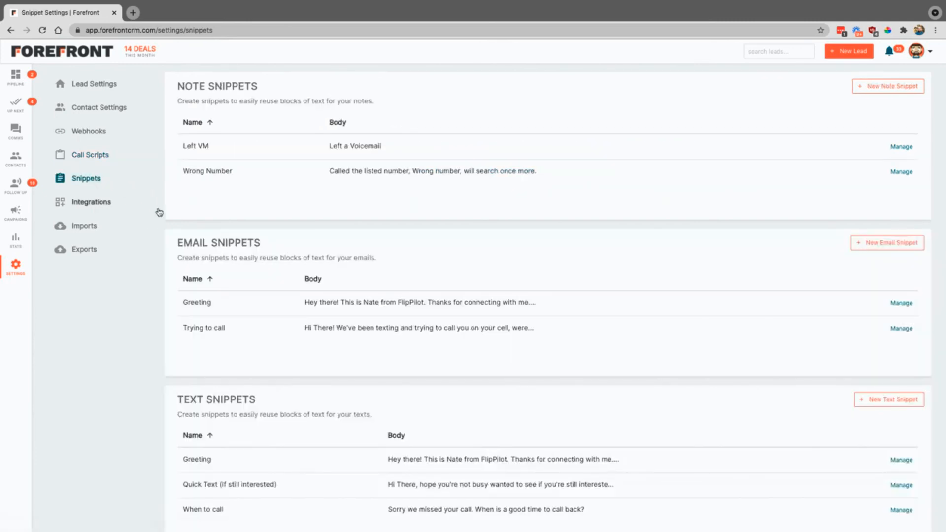
{"action": "mouse_move", "coordinate": [163, 210]}
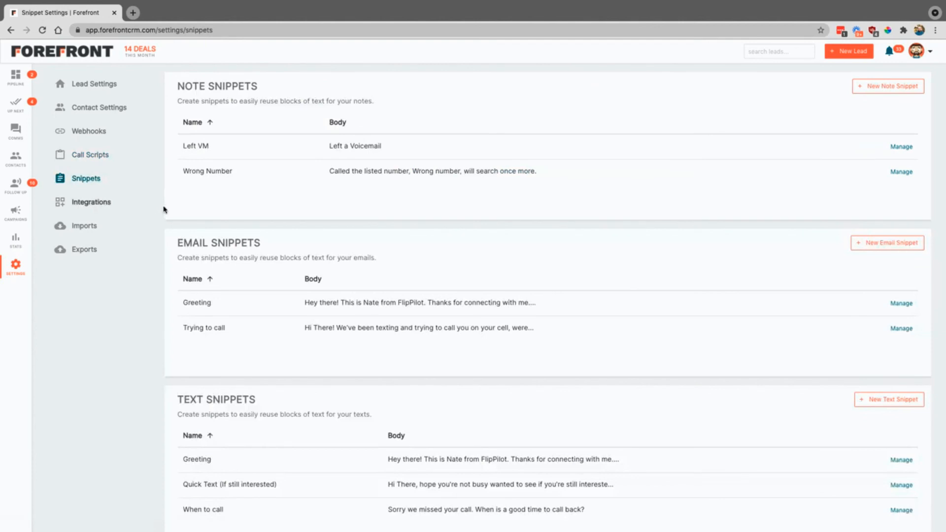
{"action": "mouse_move", "coordinate": [179, 352]}
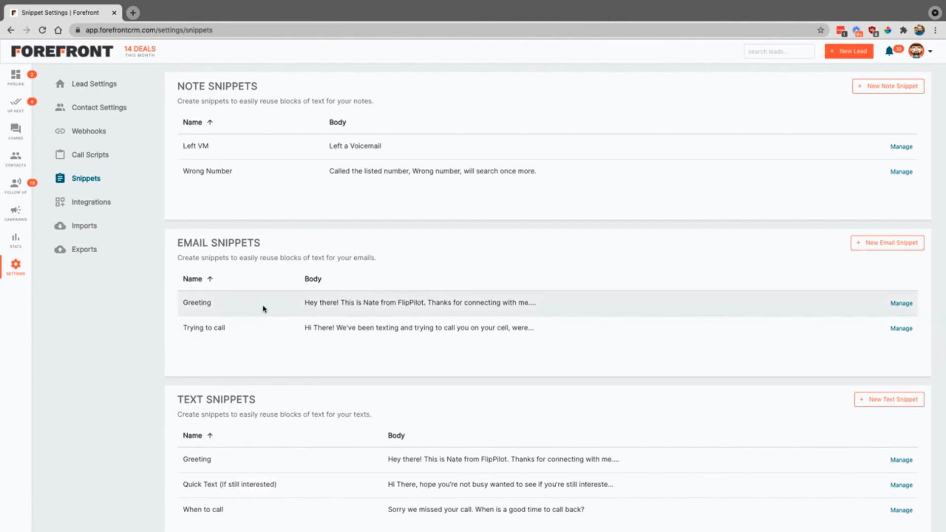
{"action": "mouse_move", "coordinate": [425, 171]}
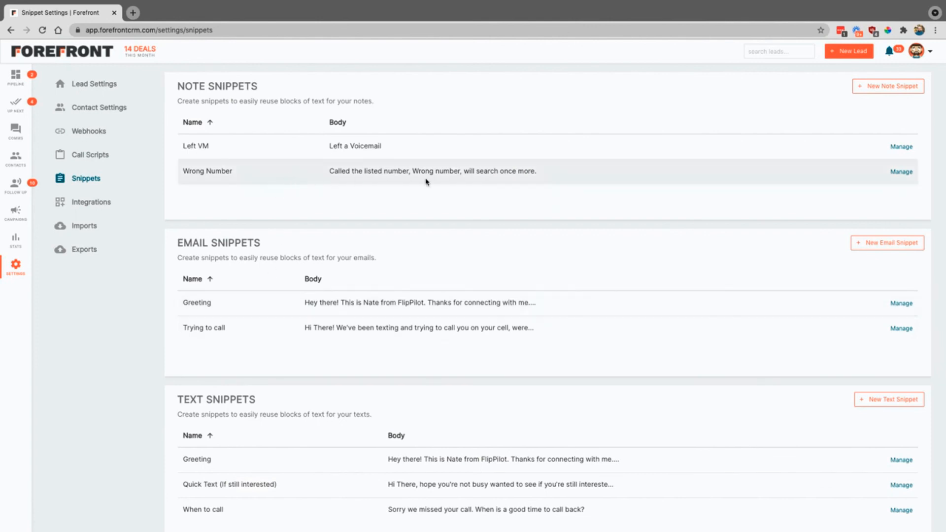
{"action": "mouse_move", "coordinate": [423, 226]}
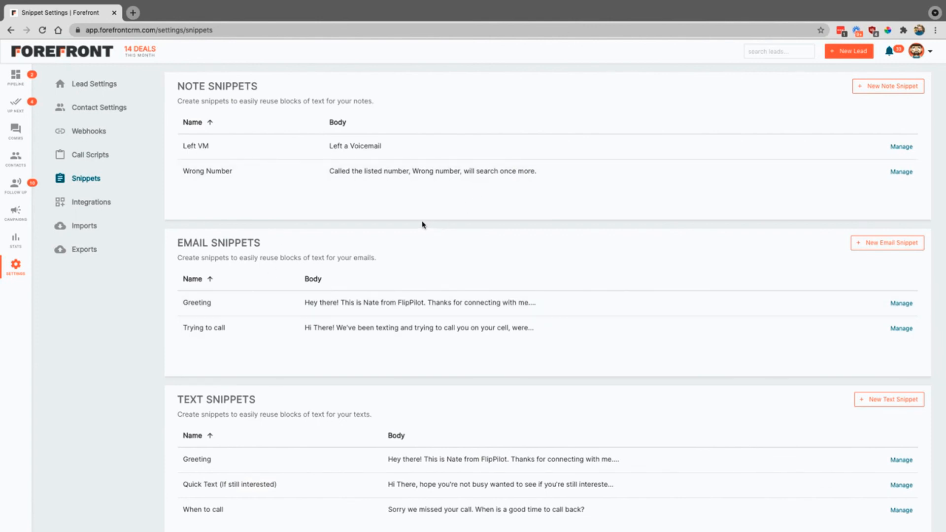
{"action": "mouse_move", "coordinate": [84, 201]}
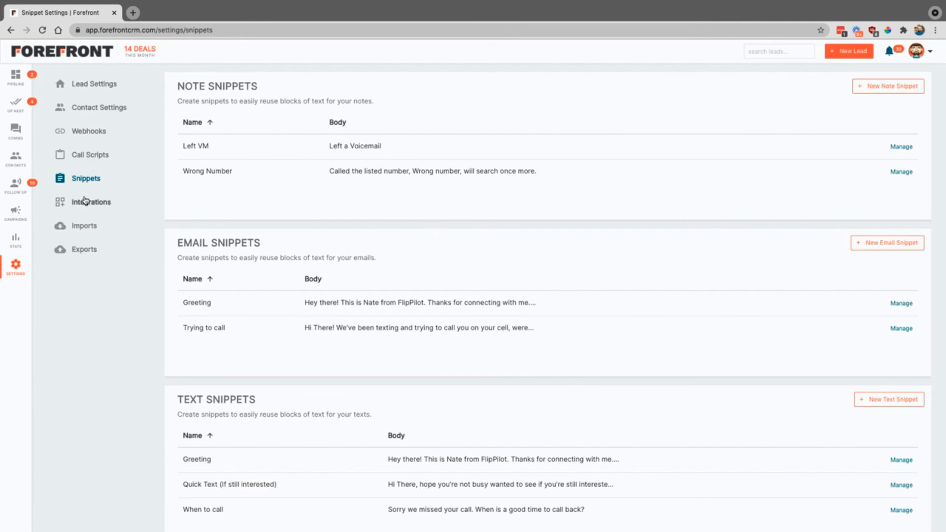
- Show the Integrations settings: Gmail and CallRail connected, Google Calendar awaiting authorization
{"action": "left_click", "coordinate": [91, 201]}
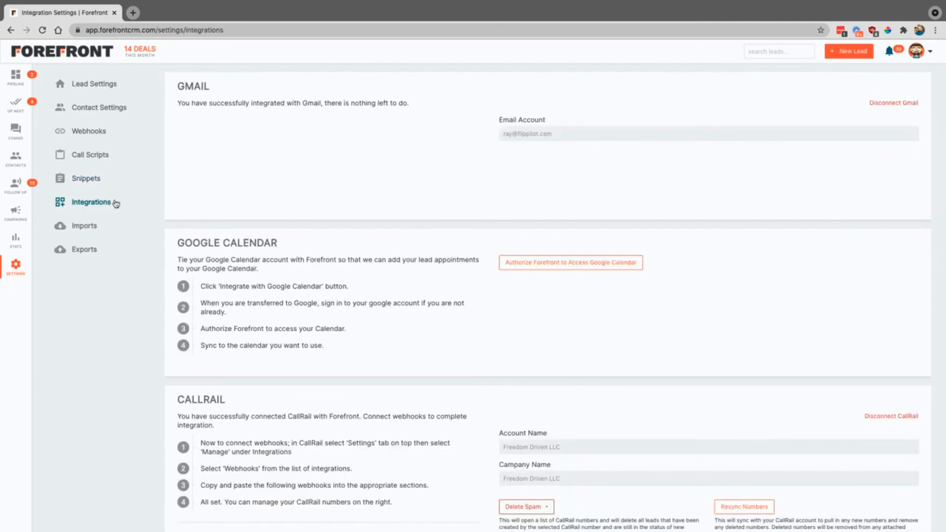
{"action": "mouse_move", "coordinate": [126, 279]}
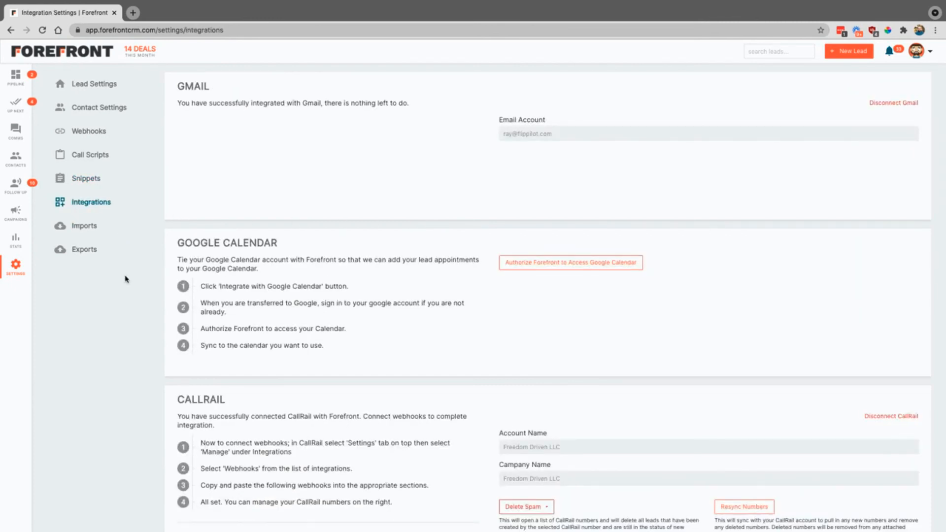
{"action": "mouse_move", "coordinate": [97, 230]}
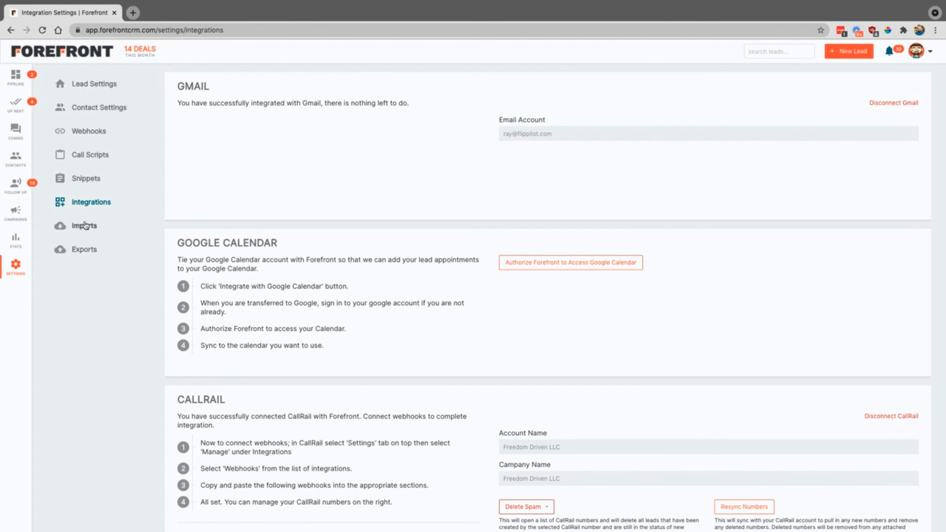
- View the Imports and Exports settings pages, then go back to the pipeline board
{"action": "left_click", "coordinate": [84, 225]}
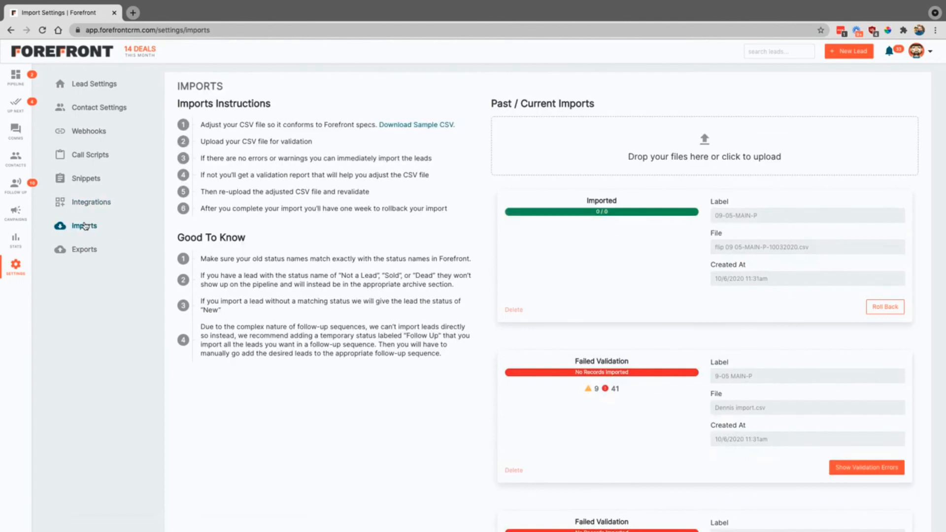
{"action": "mouse_move", "coordinate": [412, 128]}
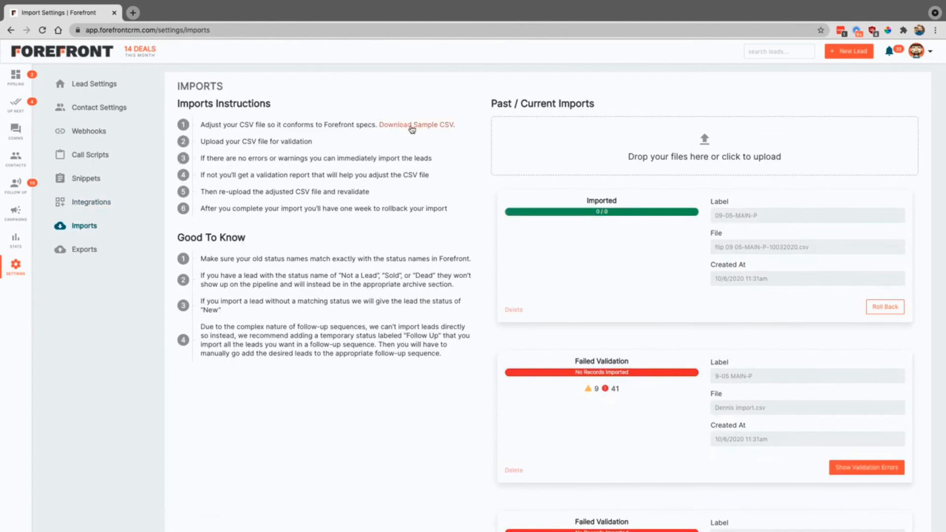
{"action": "mouse_move", "coordinate": [301, 189]}
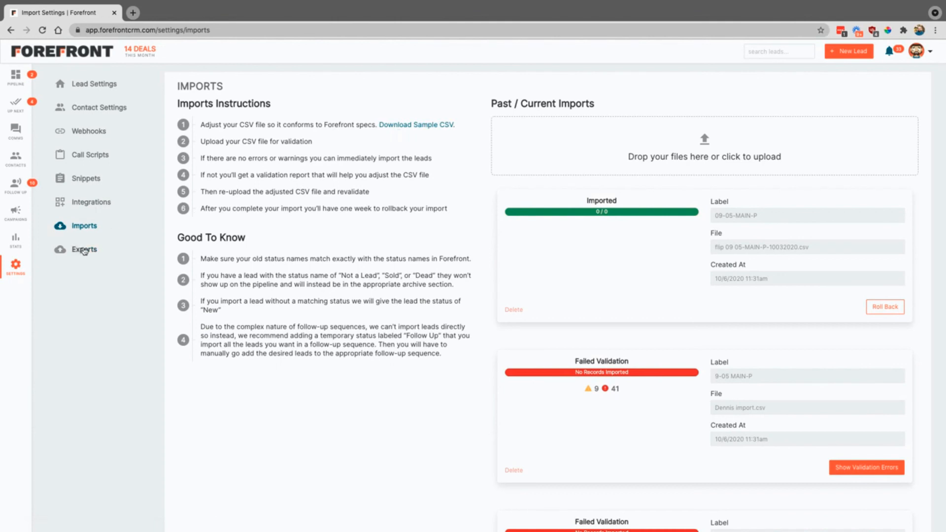
{"action": "left_click", "coordinate": [84, 249]}
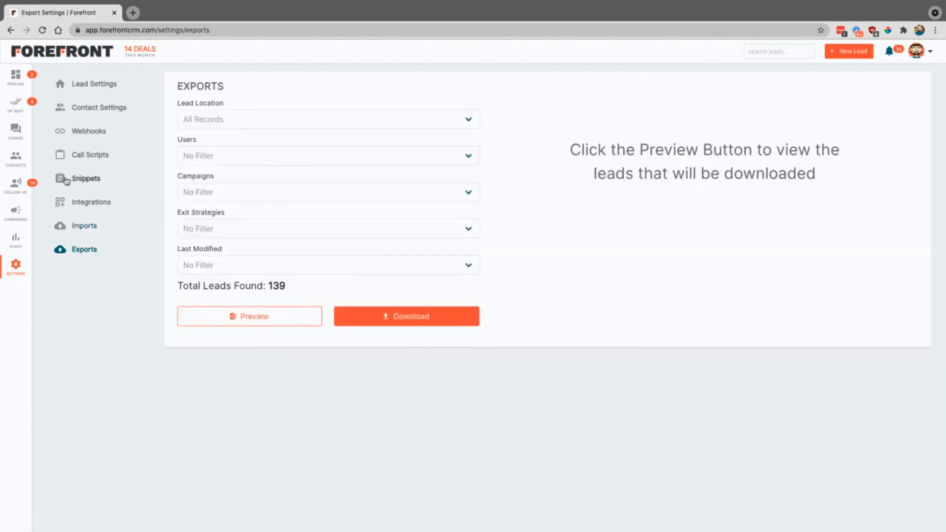
{"action": "left_click", "coordinate": [15, 77]}
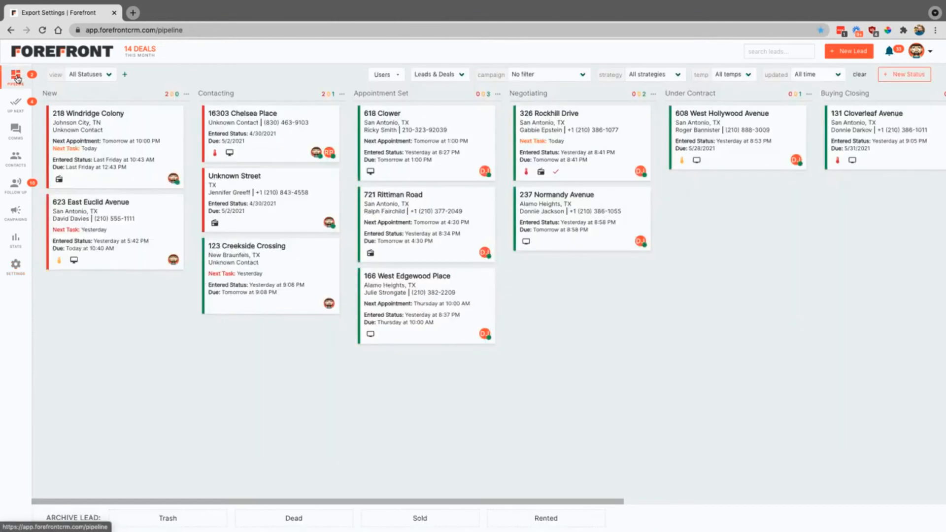